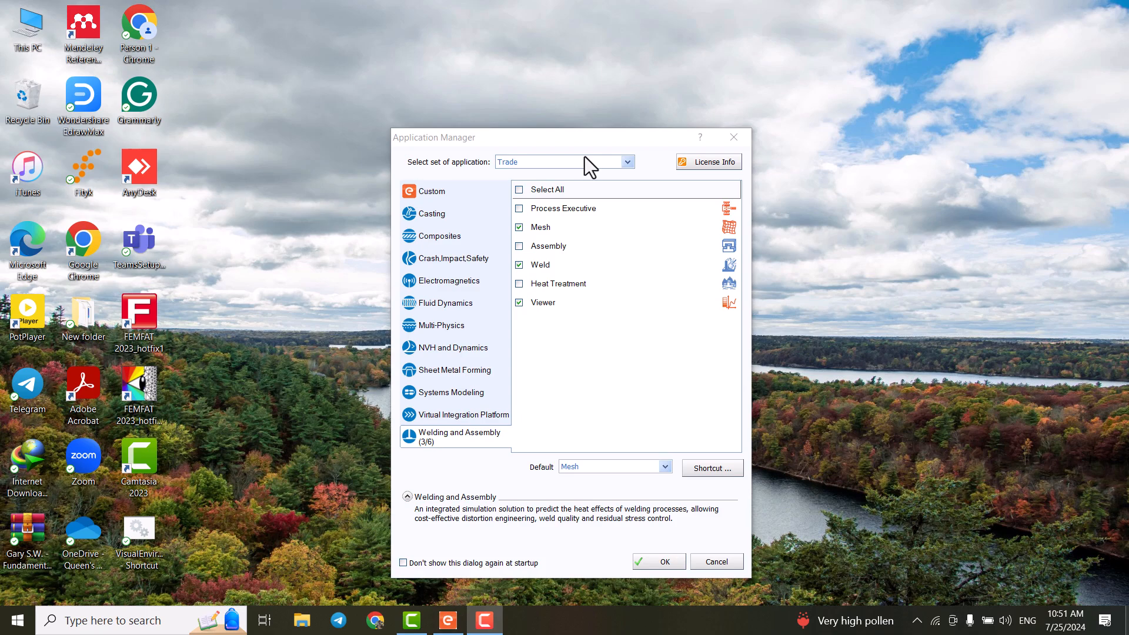
mouse_move(585, 150)
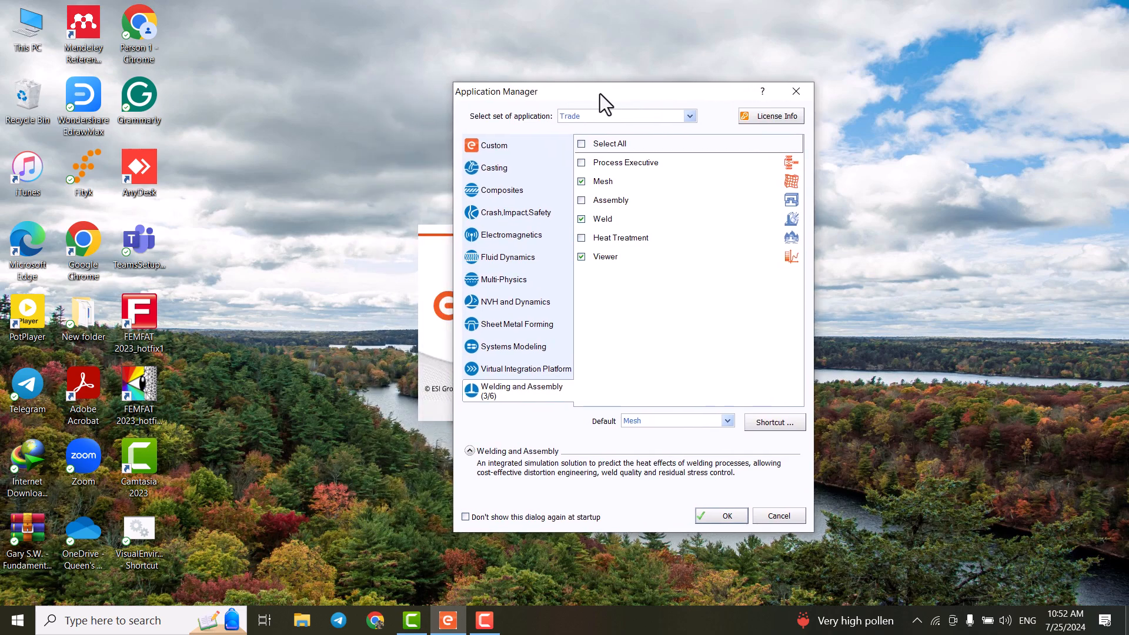
mouse_move(308, 152)
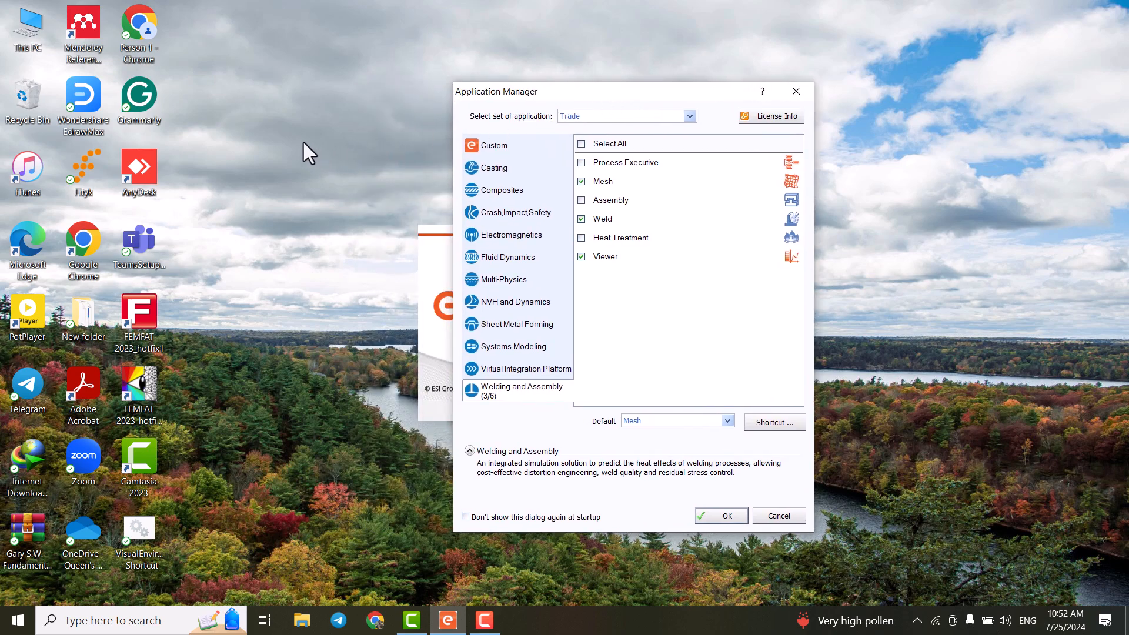
mouse_move(576, 103)
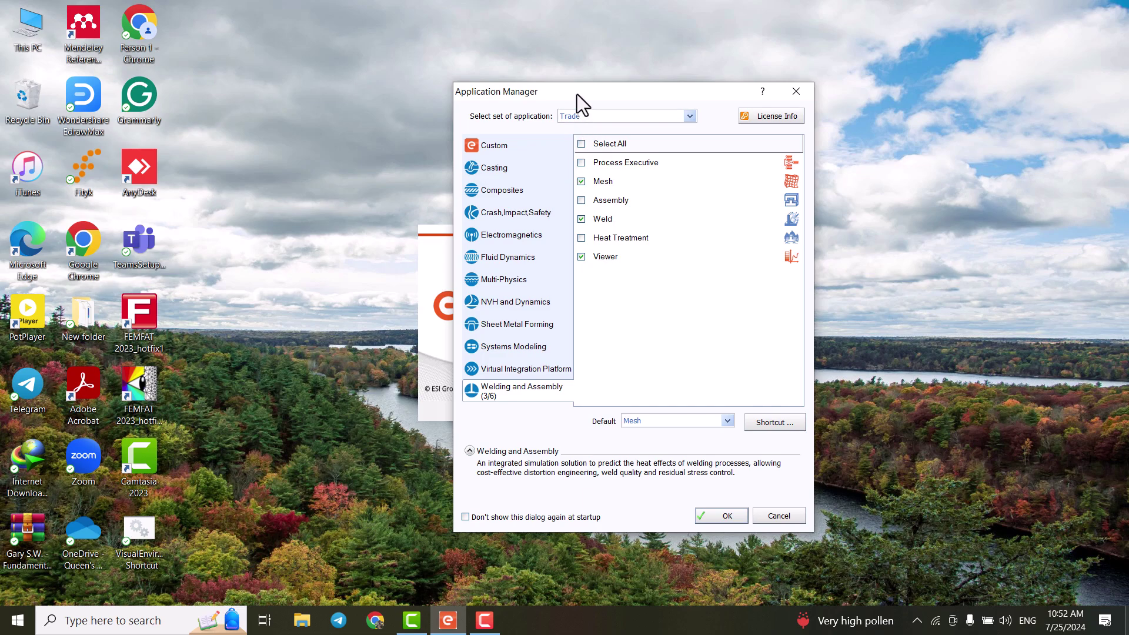
- Launch Visual-Mesh from Application Manager and view the Applications menu (Mesh, Weld, Viewer, Manager)
left_click_drag(576, 91, 597, 112)
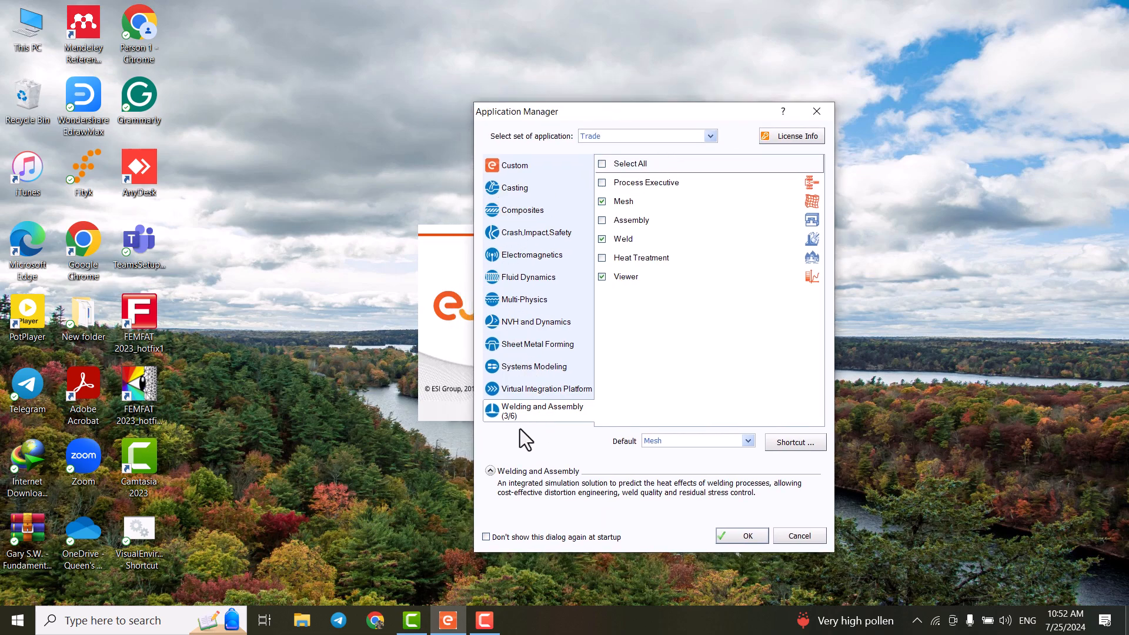
mouse_move(513, 413)
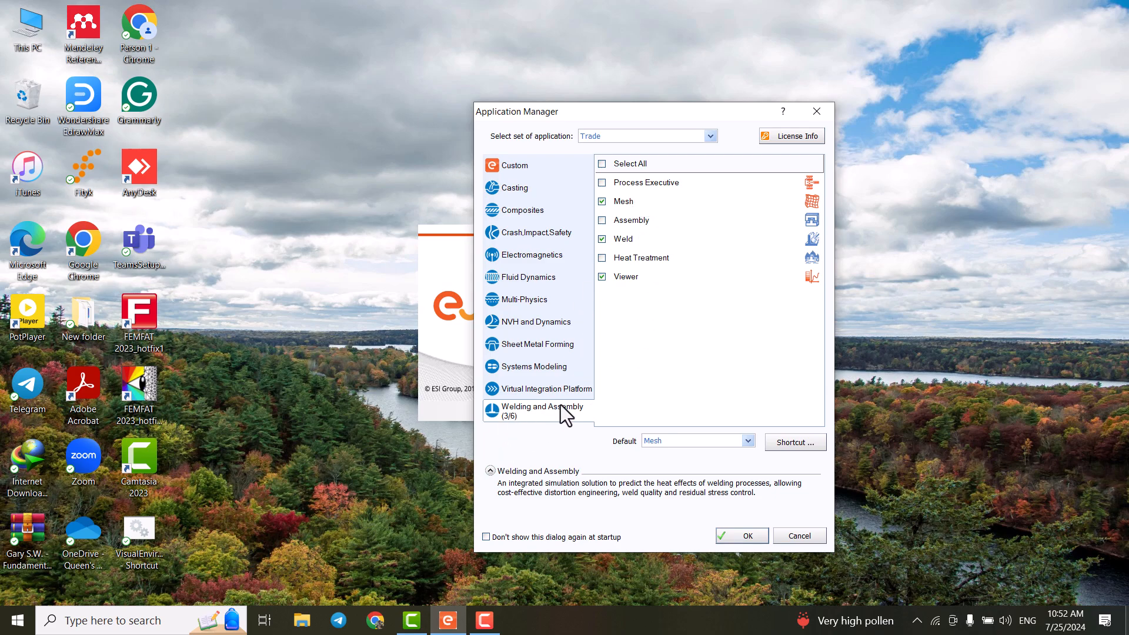
mouse_move(641, 212)
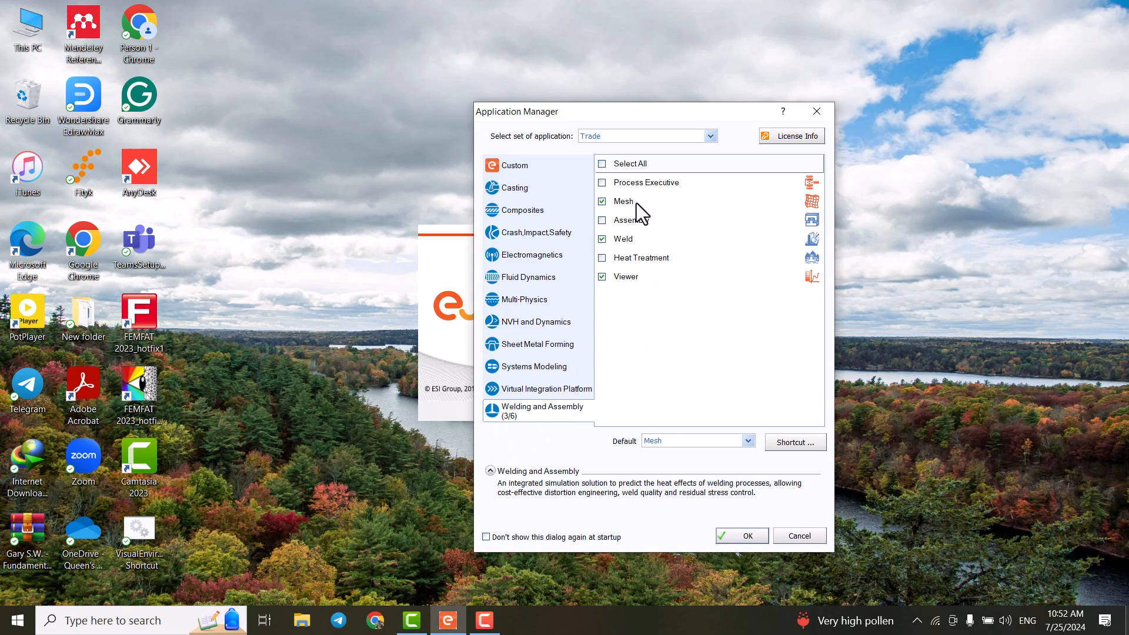
mouse_move(635, 253)
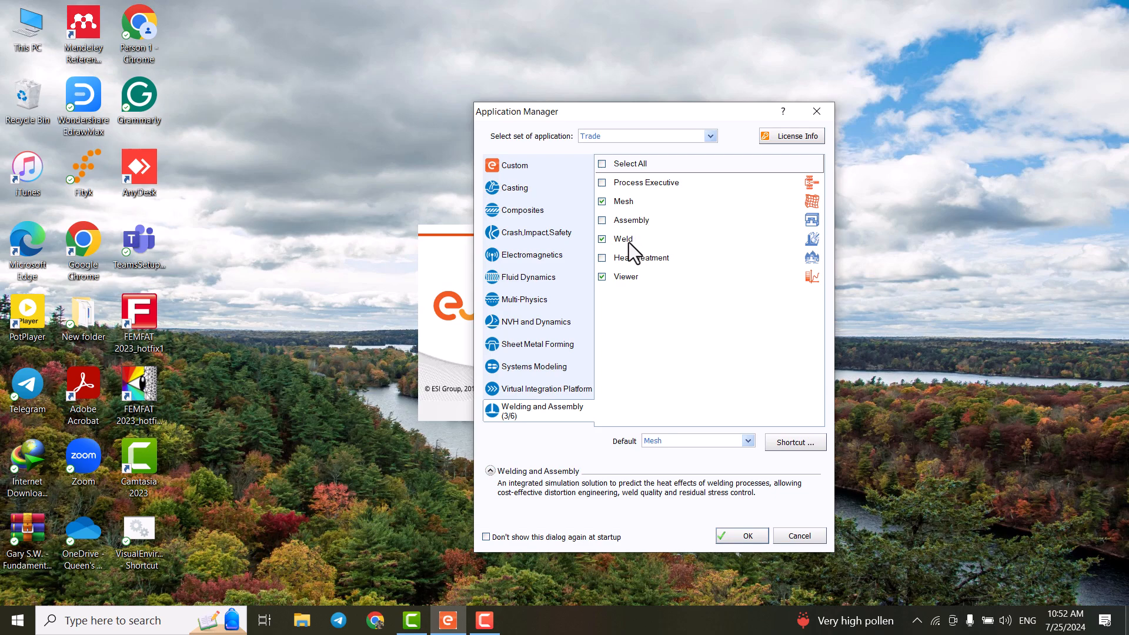
mouse_move(682, 372)
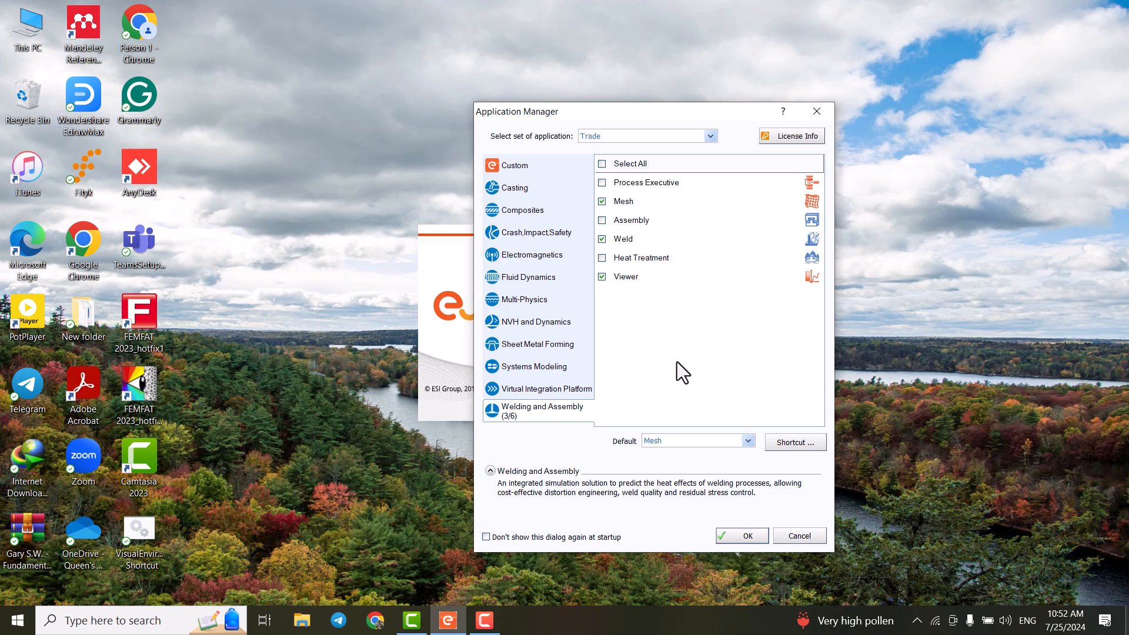
mouse_move(741, 536)
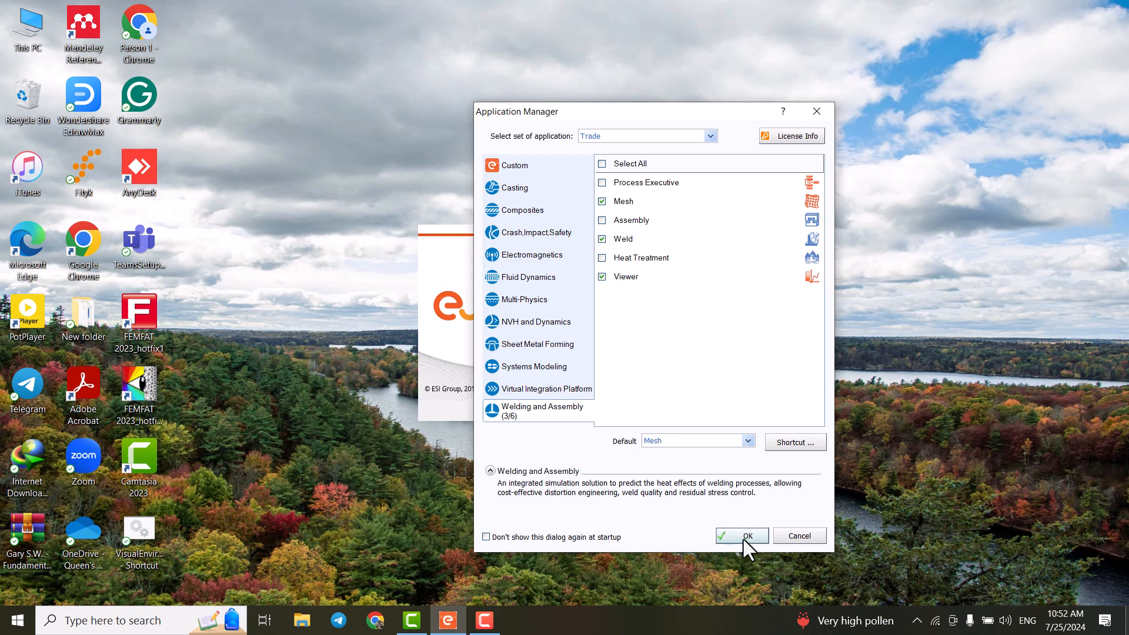
left_click(741, 536)
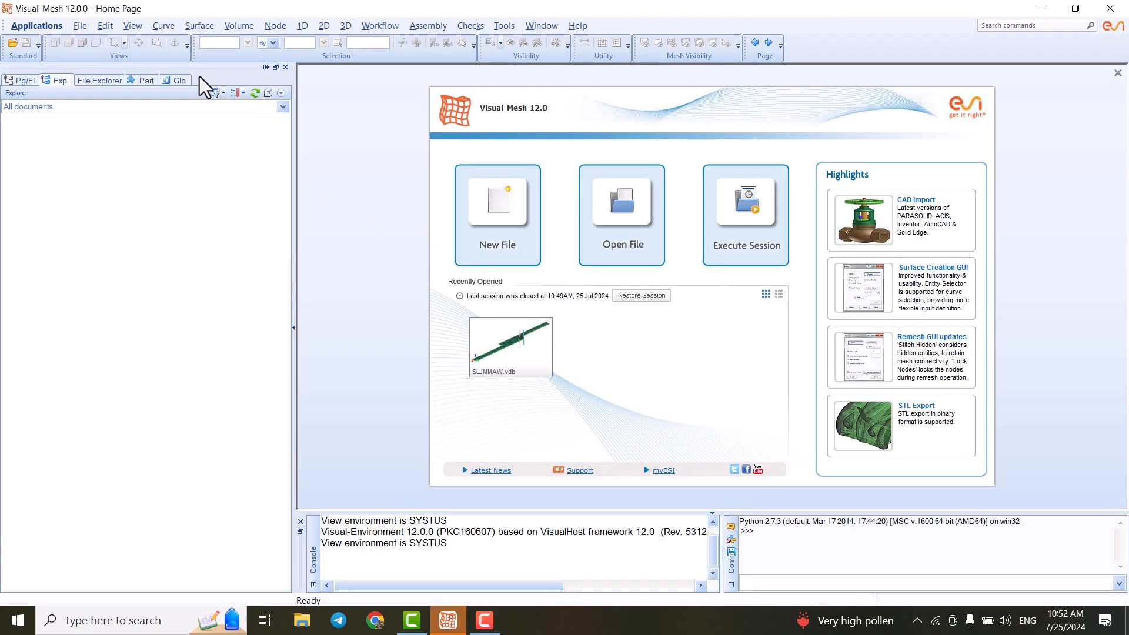
mouse_move(25, 18)
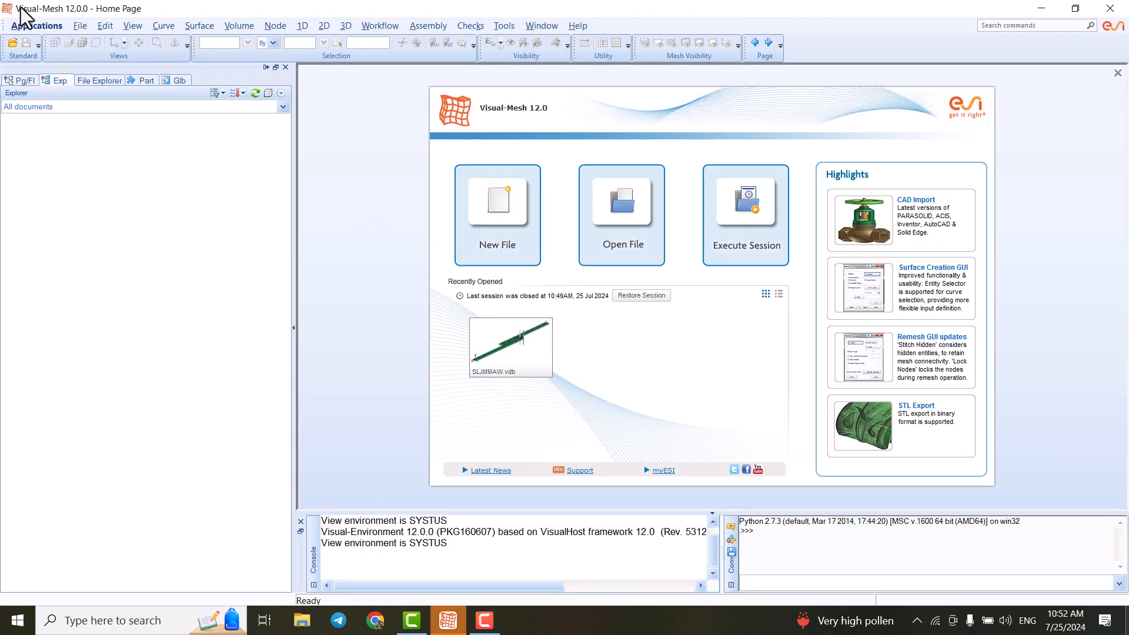
left_click(36, 25)
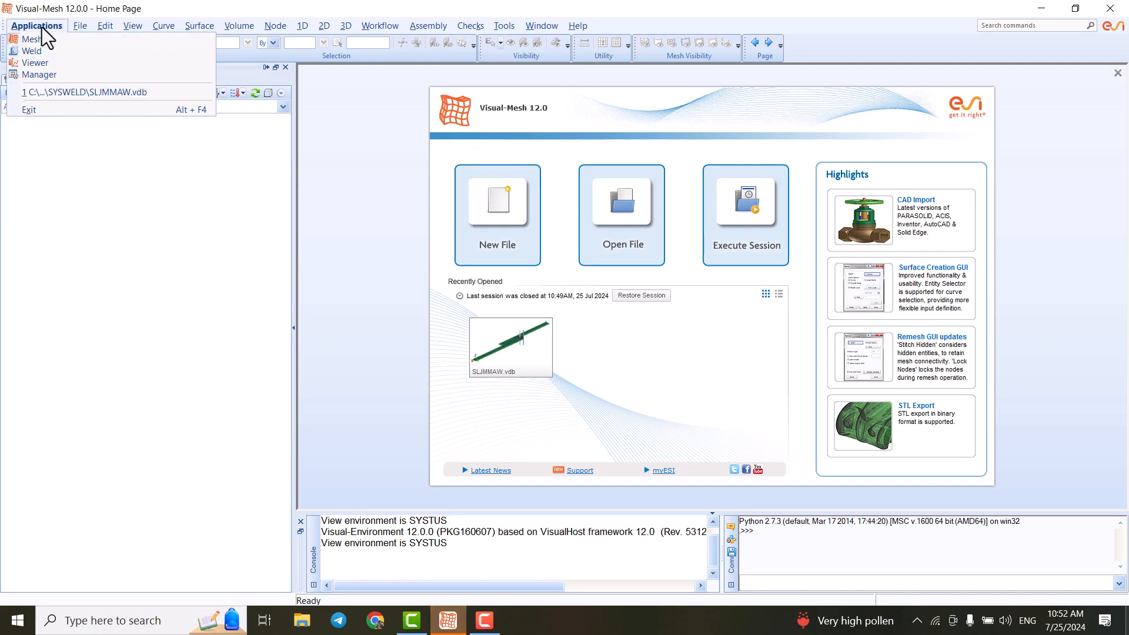
mouse_move(31, 39)
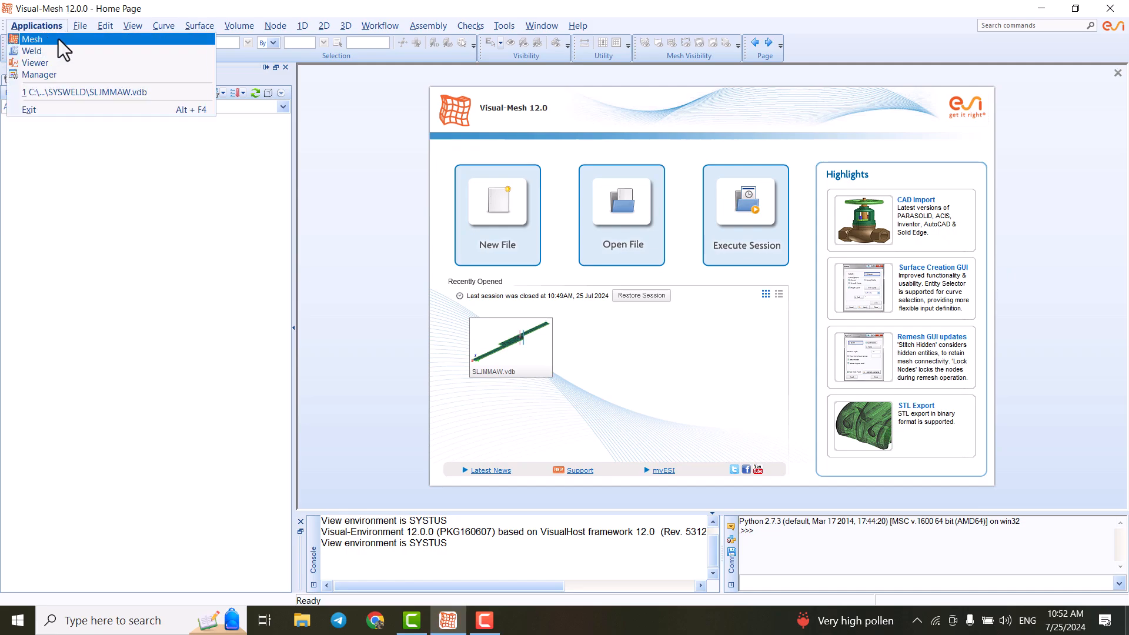
mouse_move(32, 51)
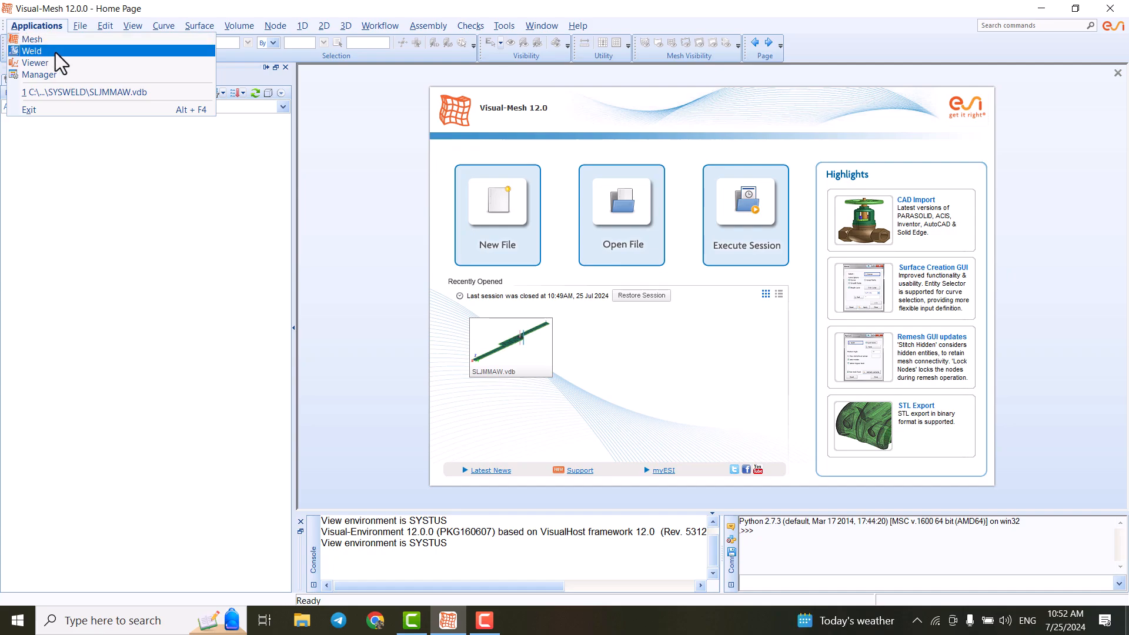
mouse_move(248, 170)
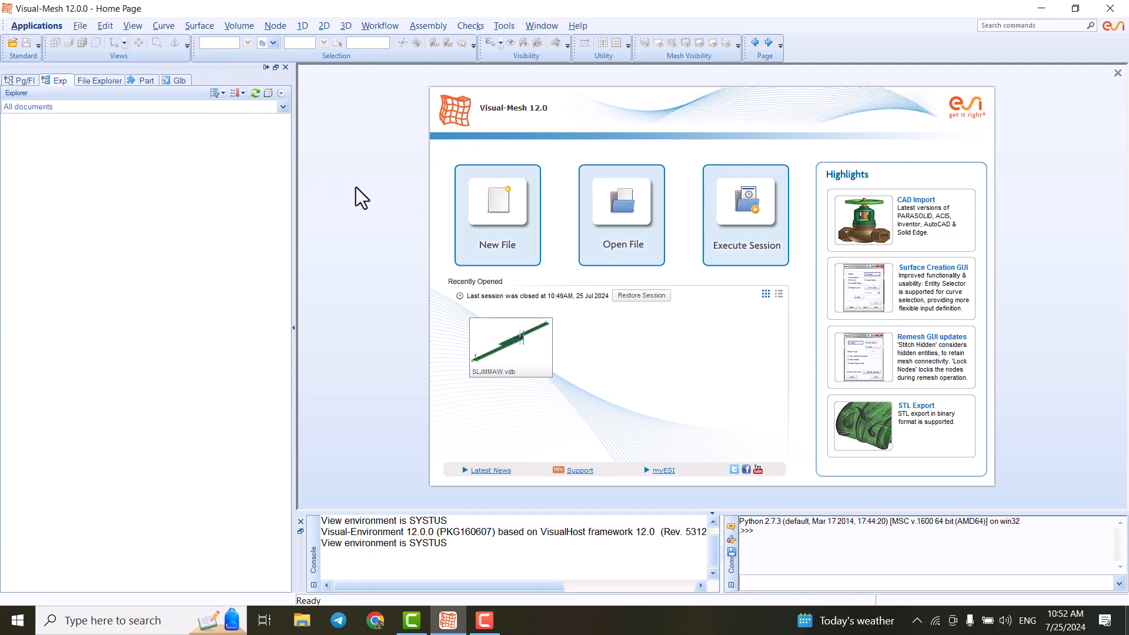
mouse_move(25, 14)
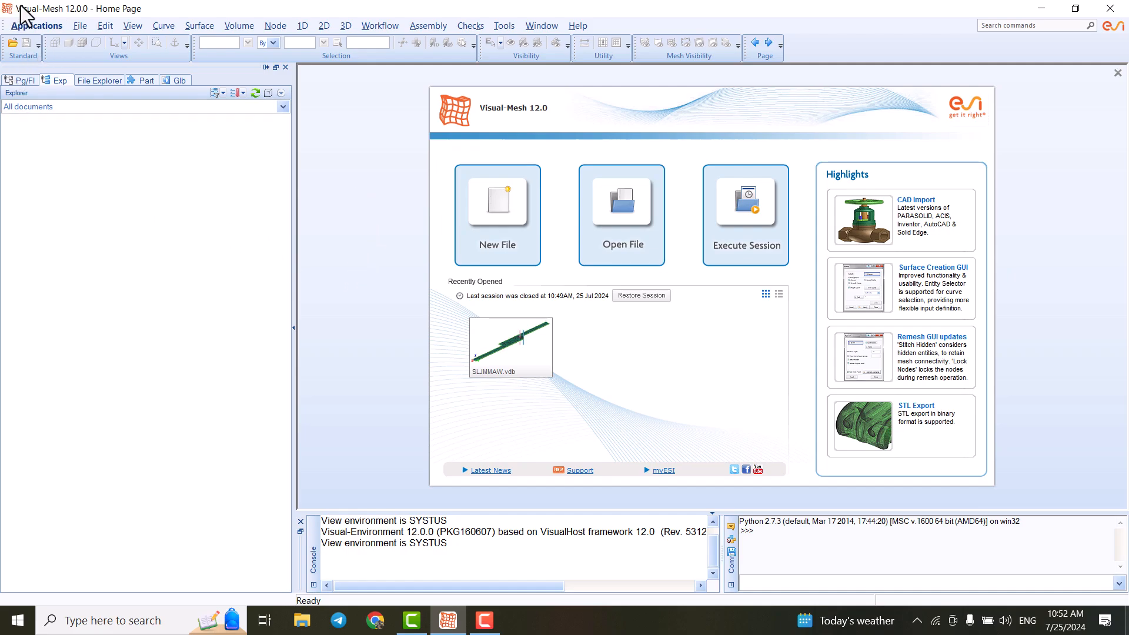
mouse_move(48, 18)
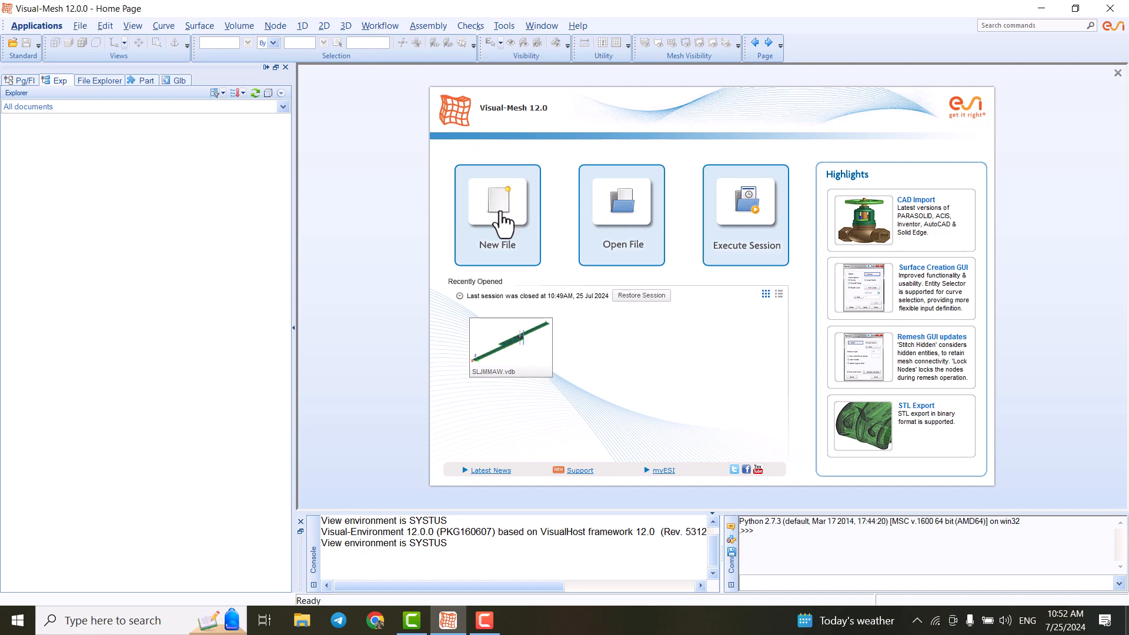
mouse_move(57, 15)
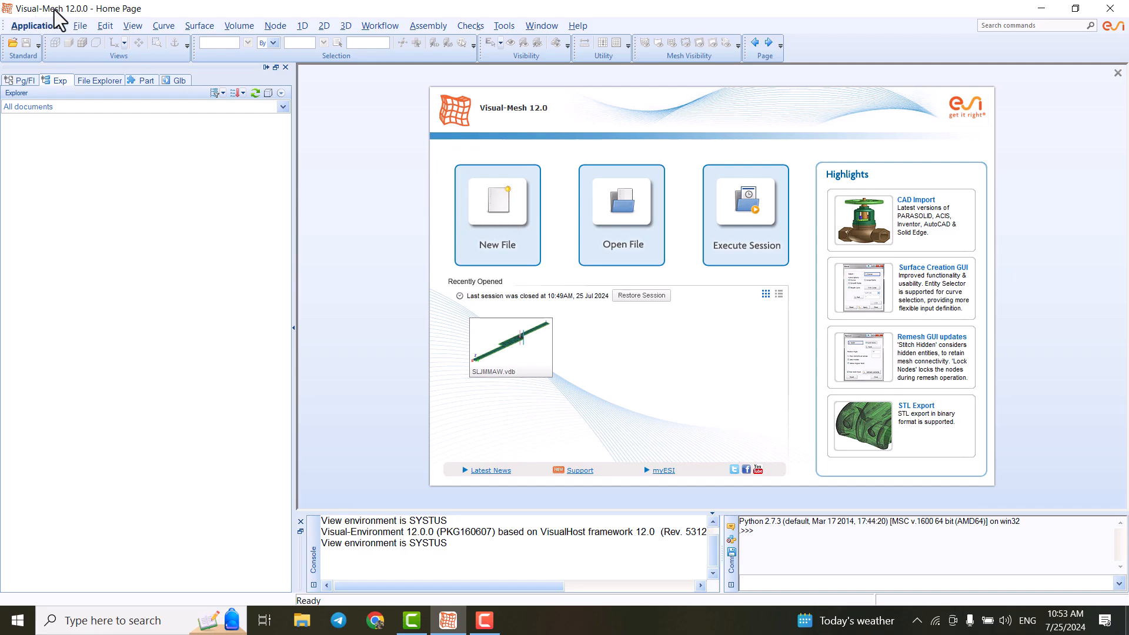
mouse_move(504, 216)
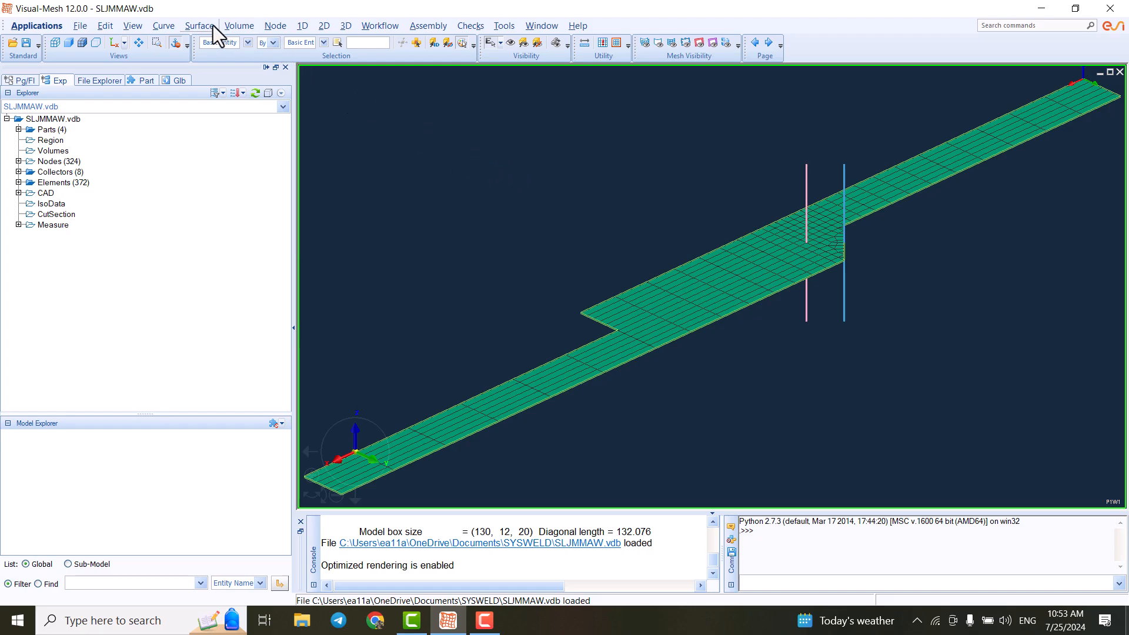
- Show the SLJMMAW.vdb lap-joint mesh in Top View
left_click(125, 41)
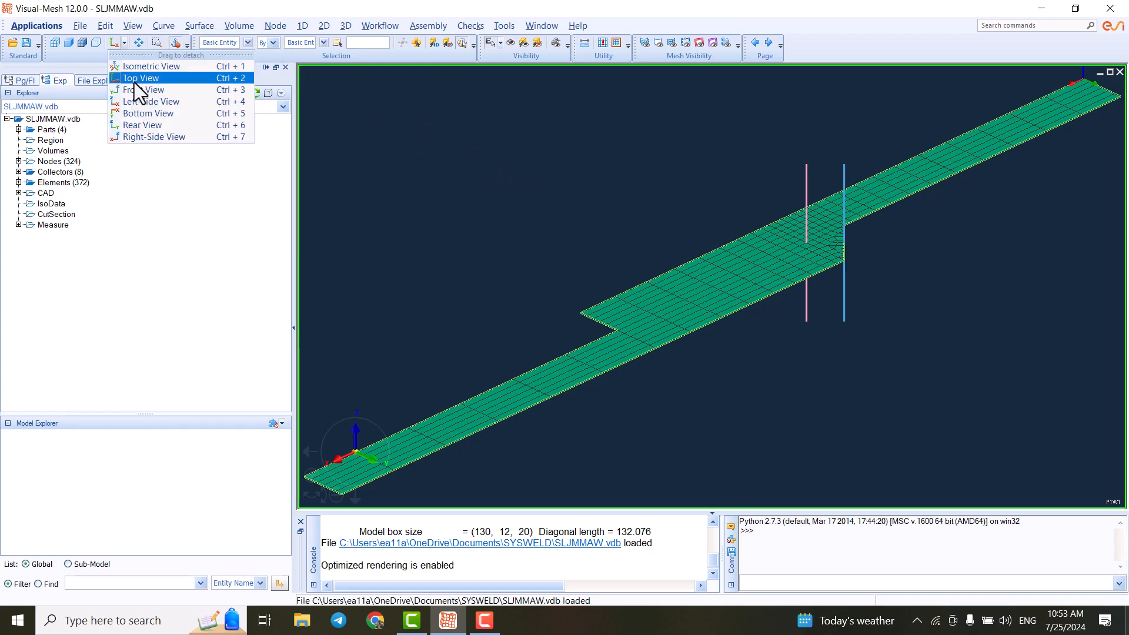
left_click(141, 77)
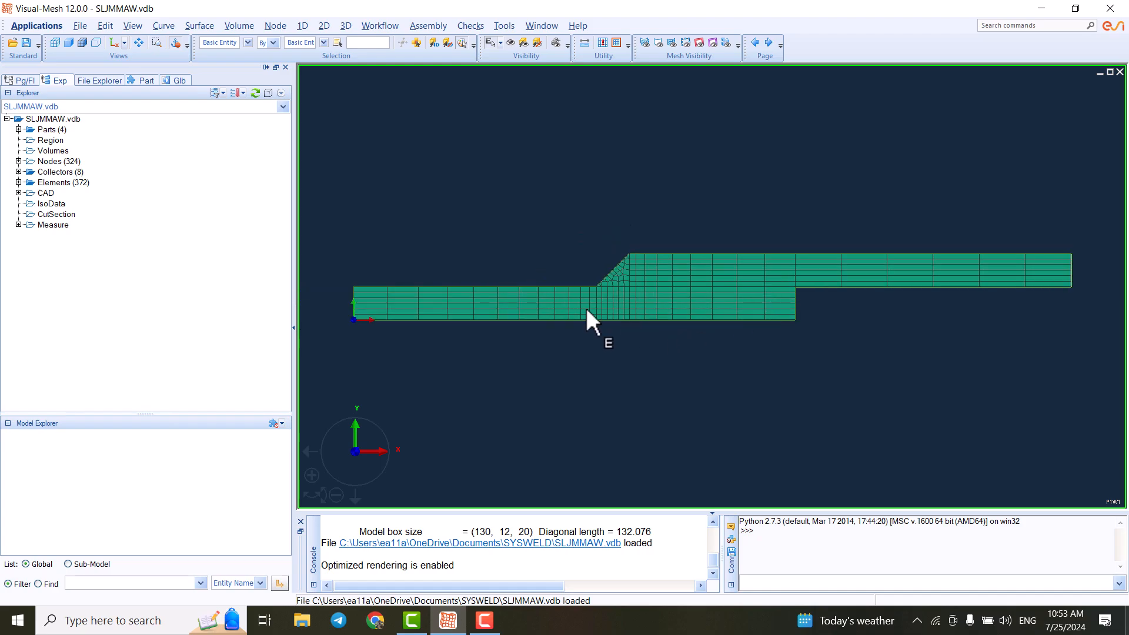
mouse_move(643, 318)
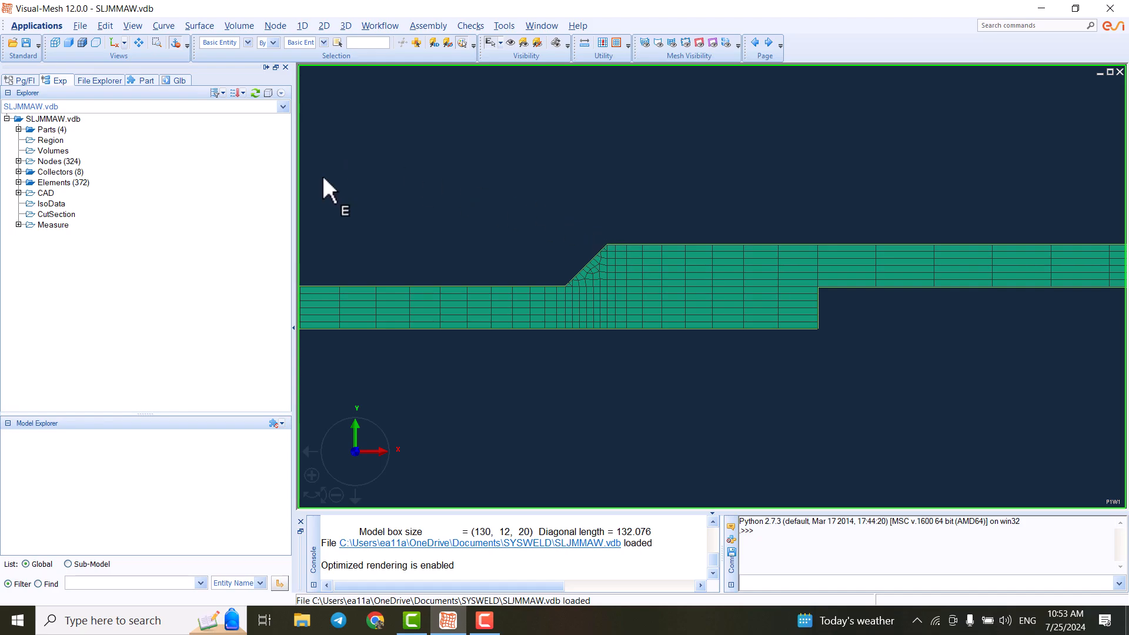
left_click(199, 26)
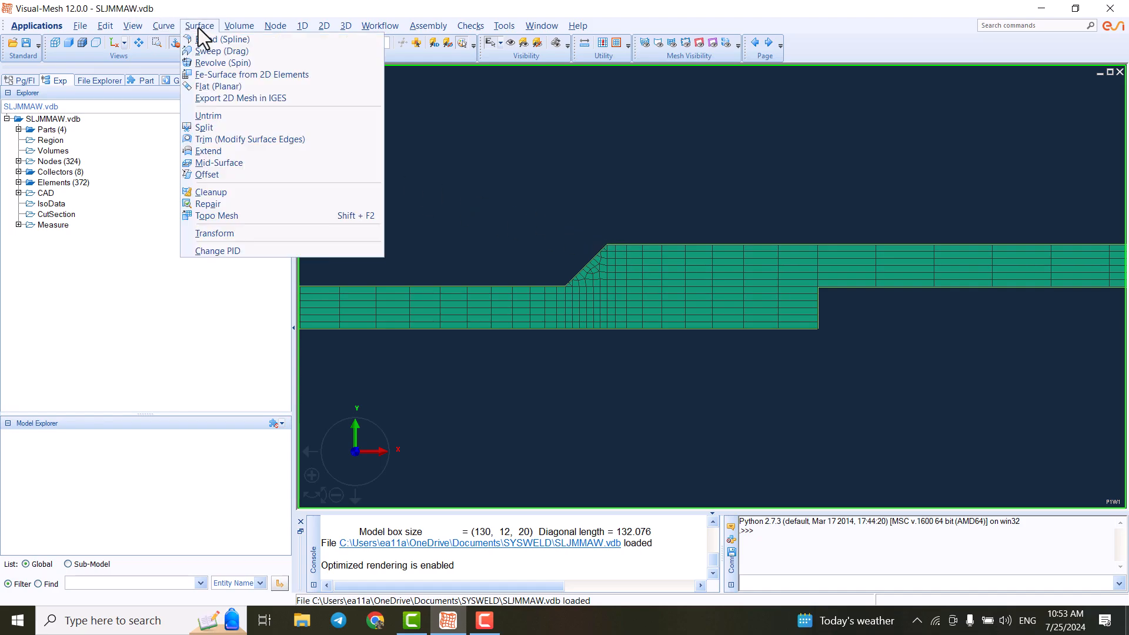
left_click(238, 25)
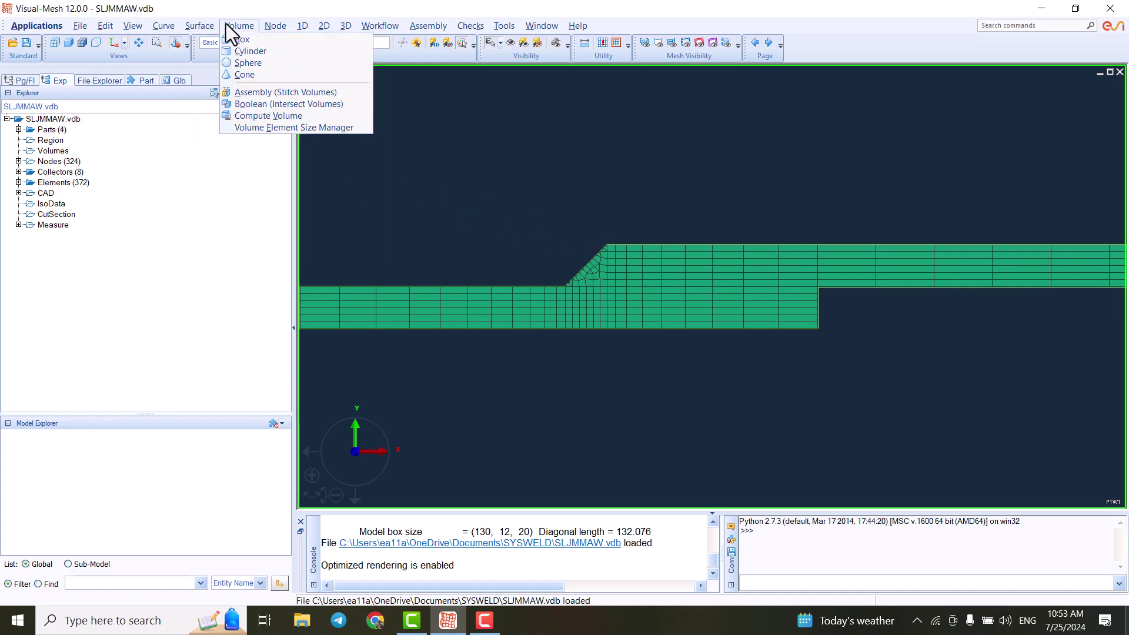
left_click(275, 25)
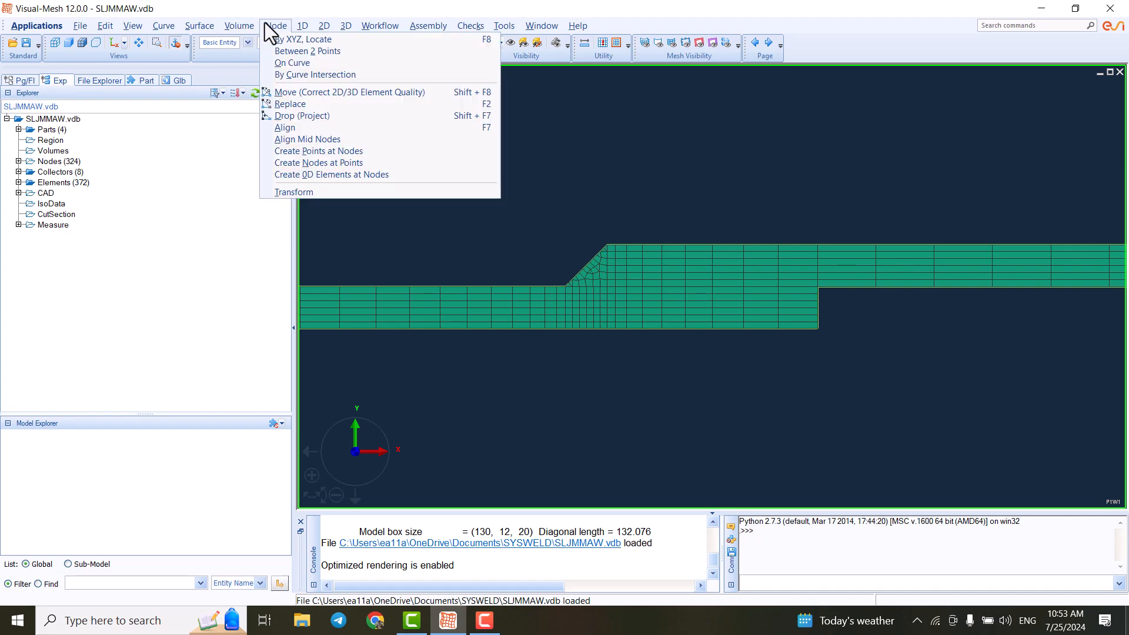
mouse_move(303, 39)
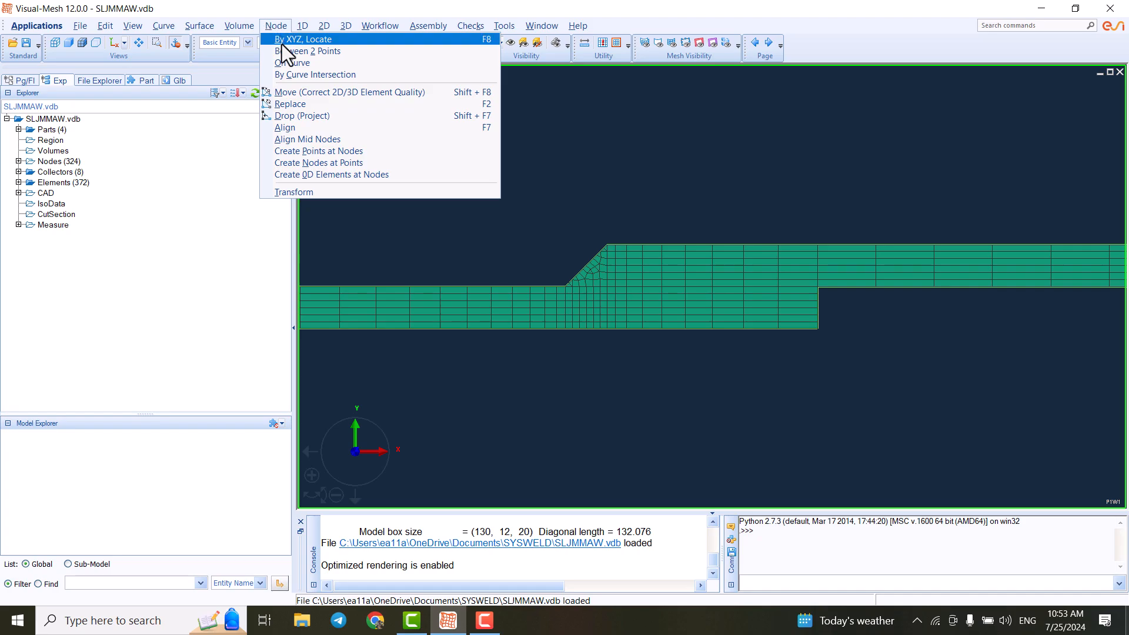
left_click(302, 25)
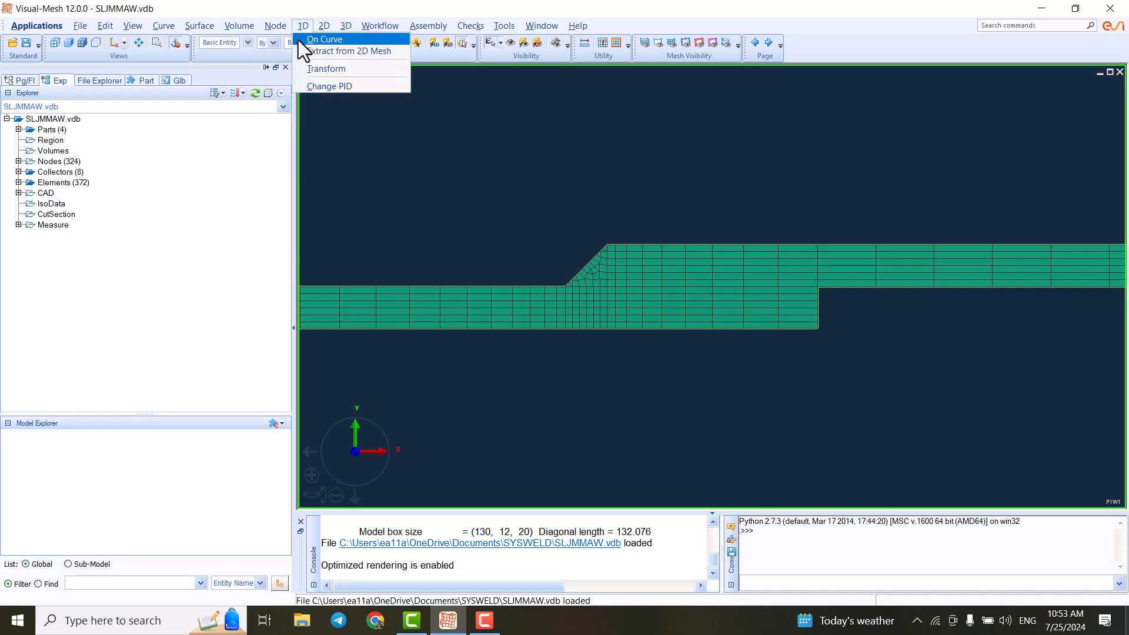
left_click(275, 25)
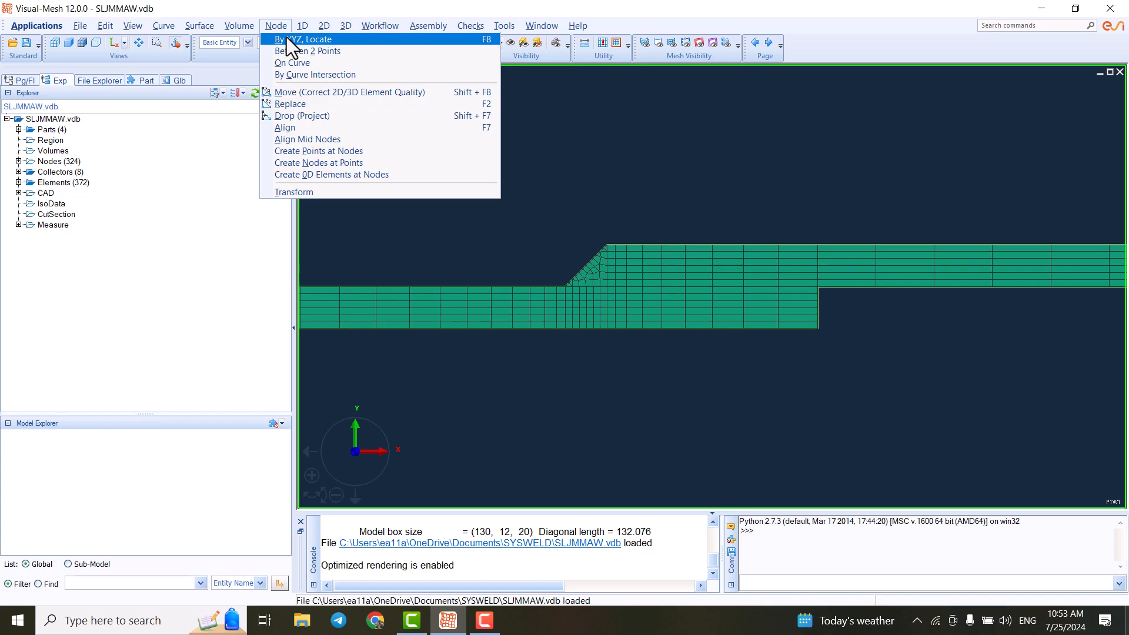
left_click(302, 26)
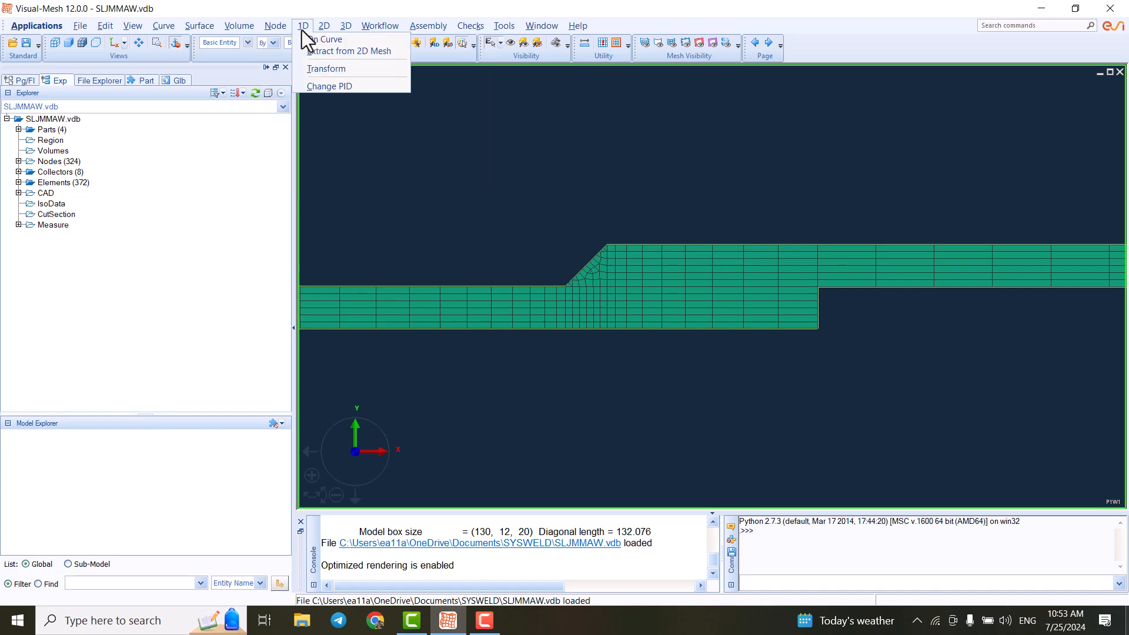
left_click(324, 25)
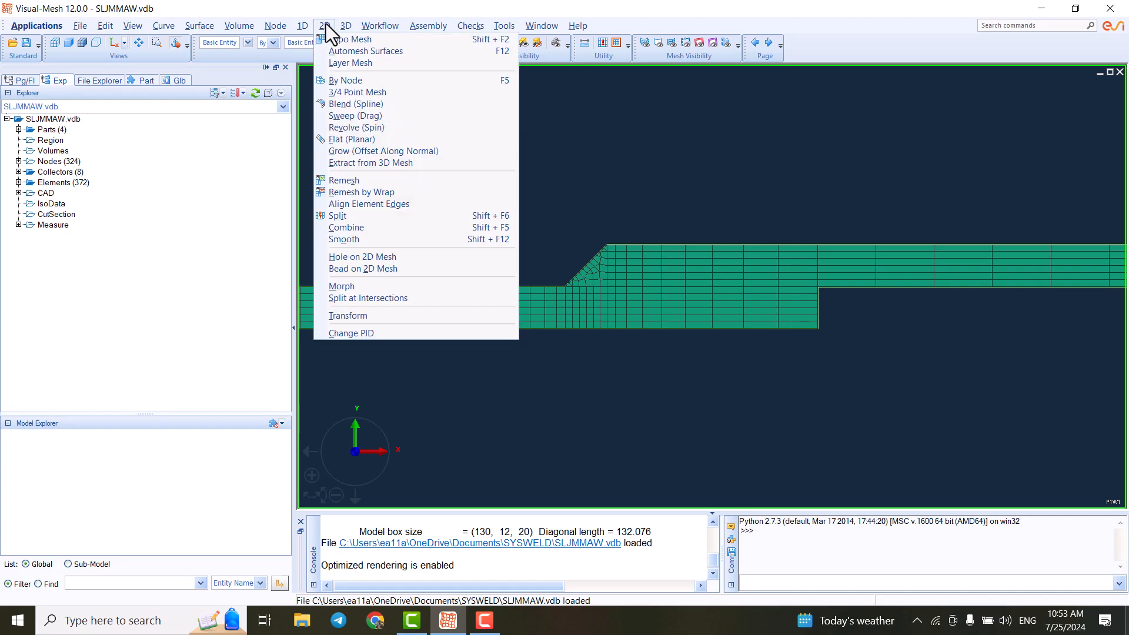
left_click(346, 26)
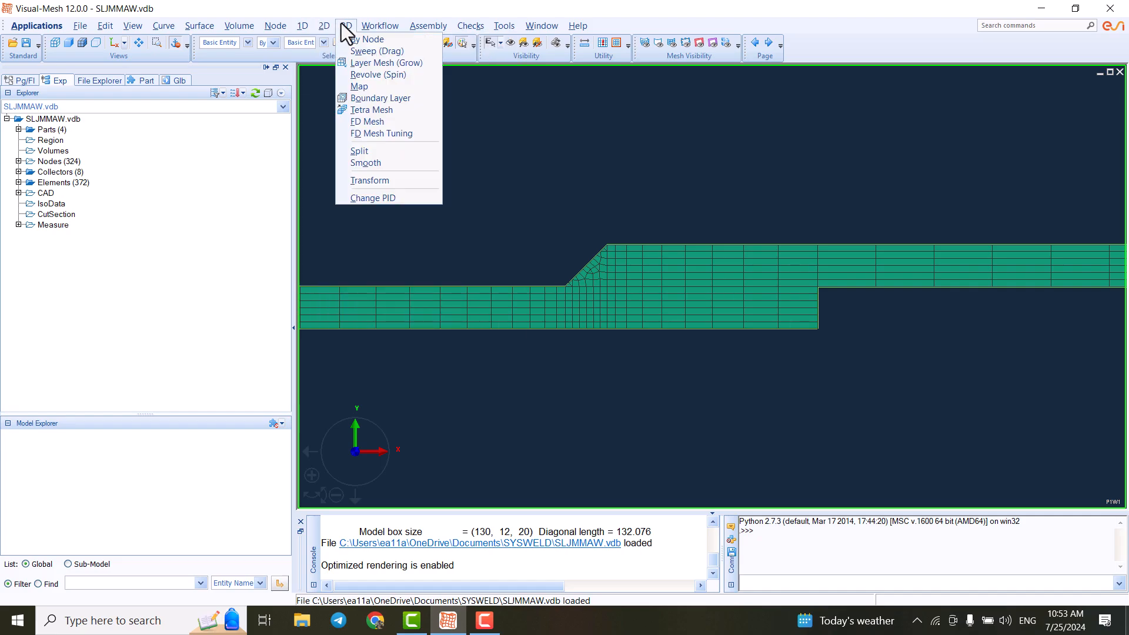
left_click(427, 25)
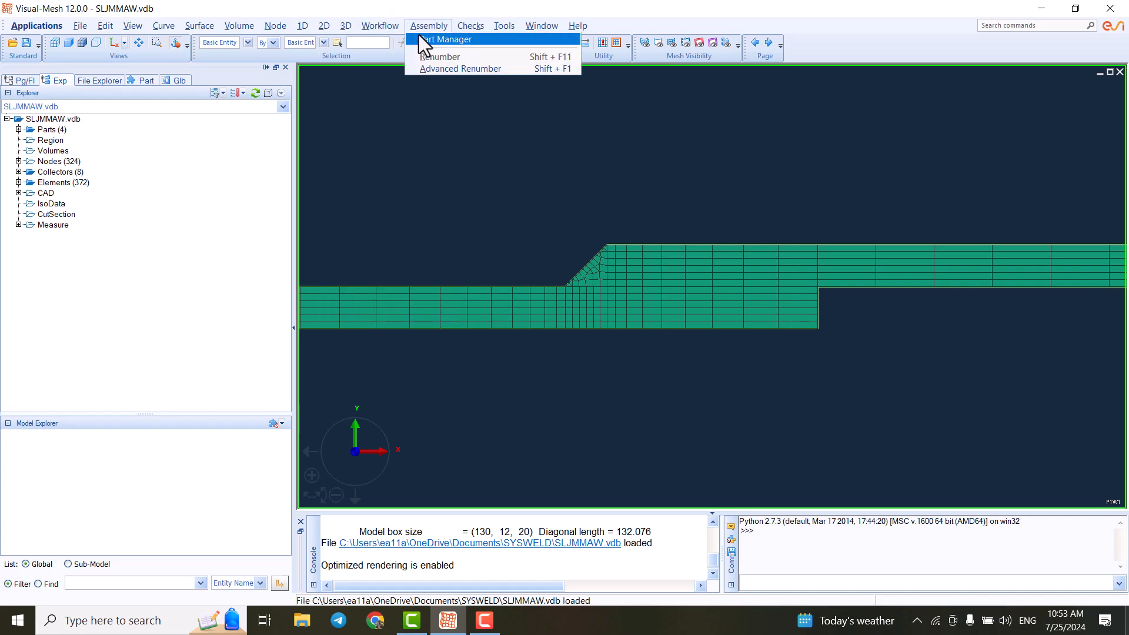
left_click(504, 25)
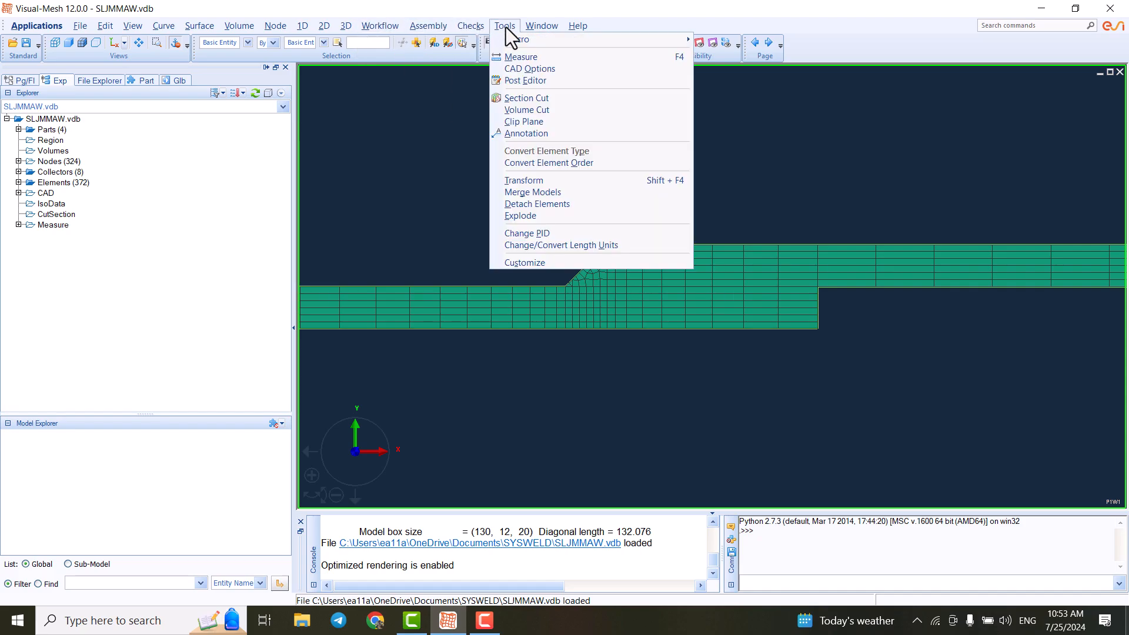
mouse_move(512, 36)
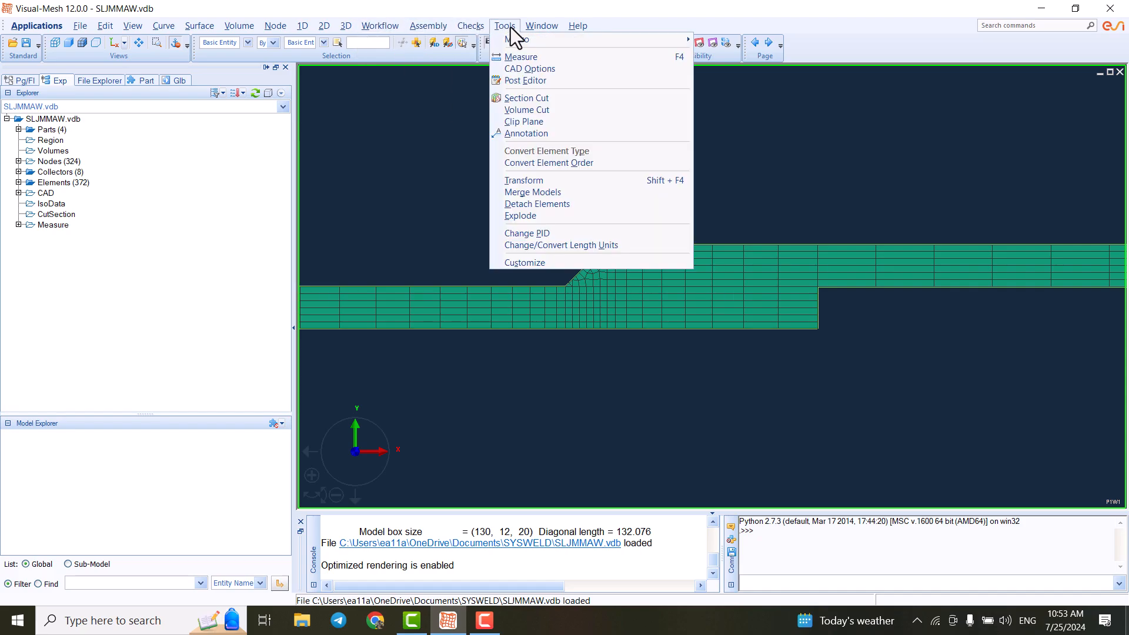
mouse_move(520, 57)
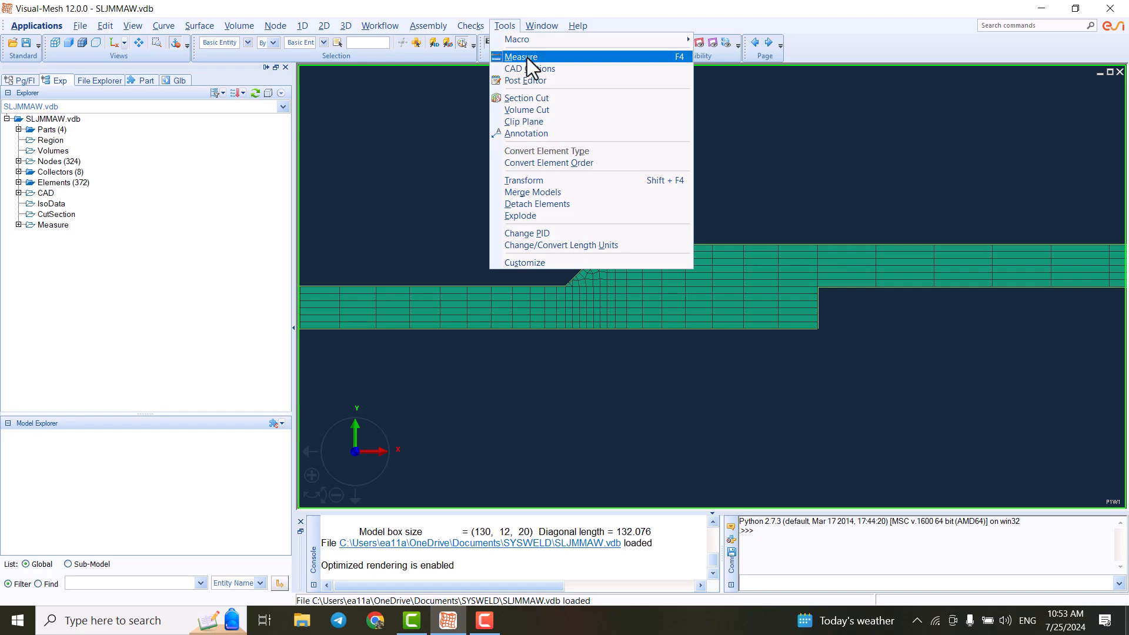
mouse_move(531, 59)
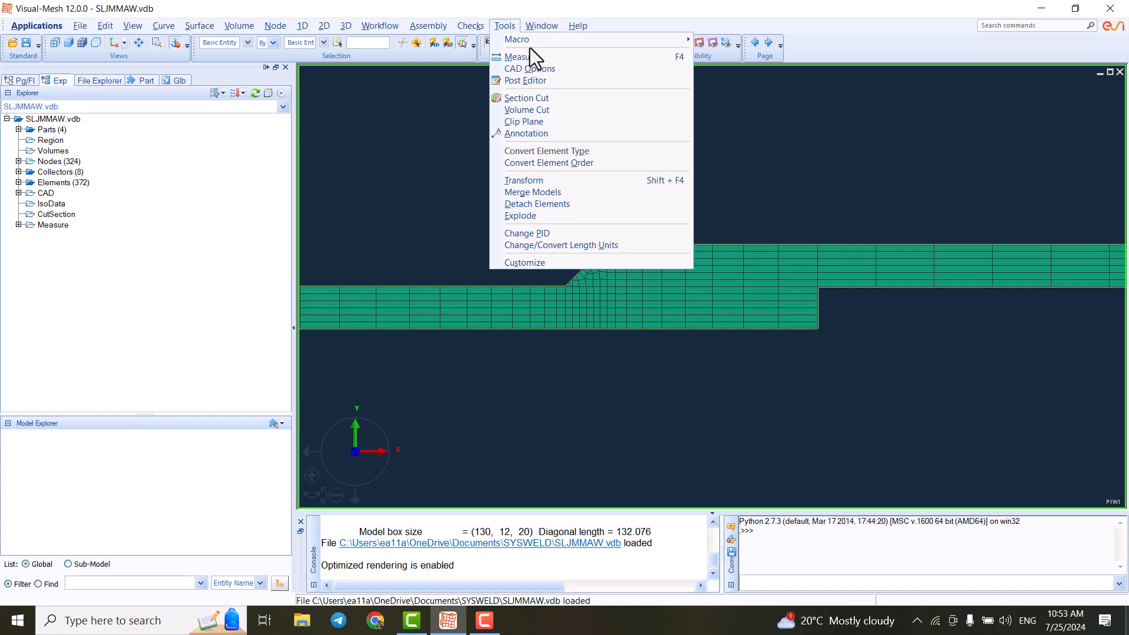
left_click(469, 25)
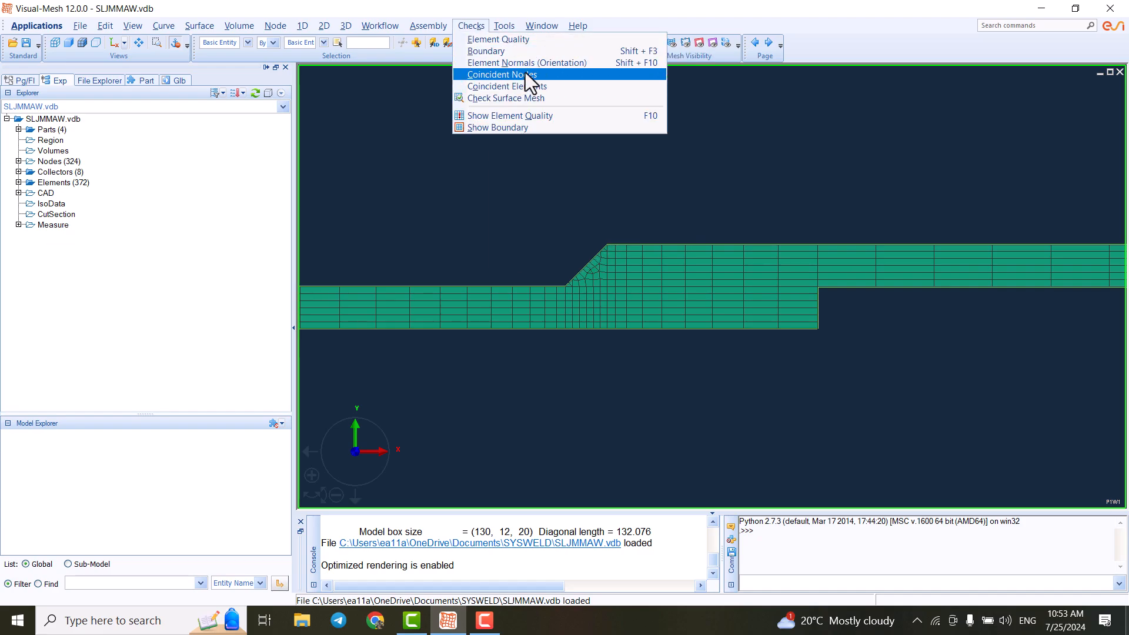
mouse_move(511, 81)
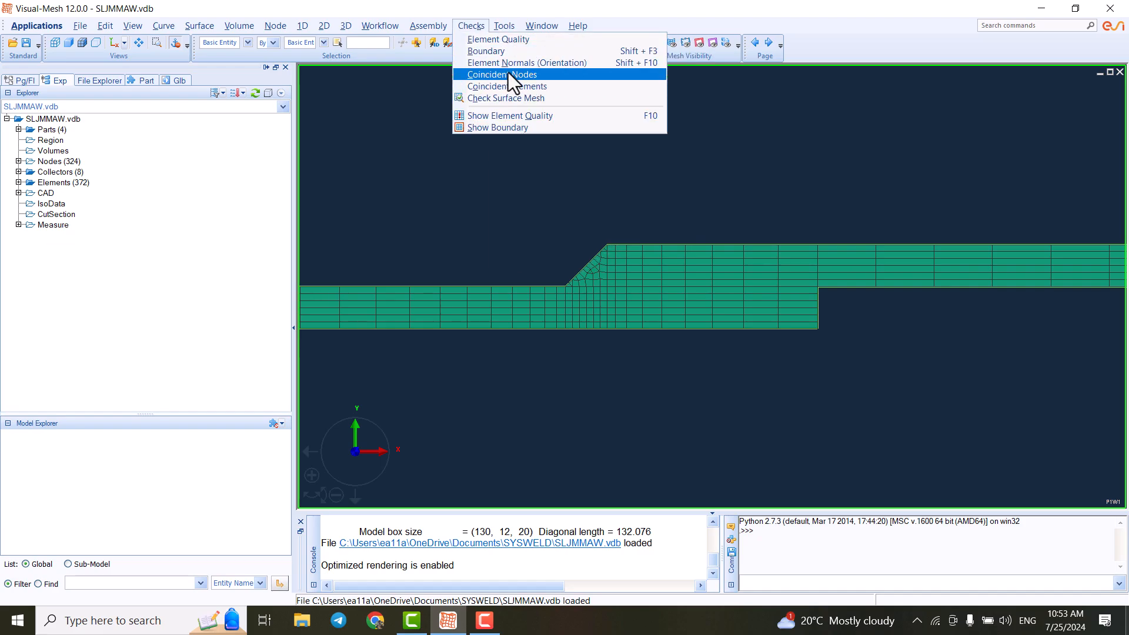
mouse_move(512, 115)
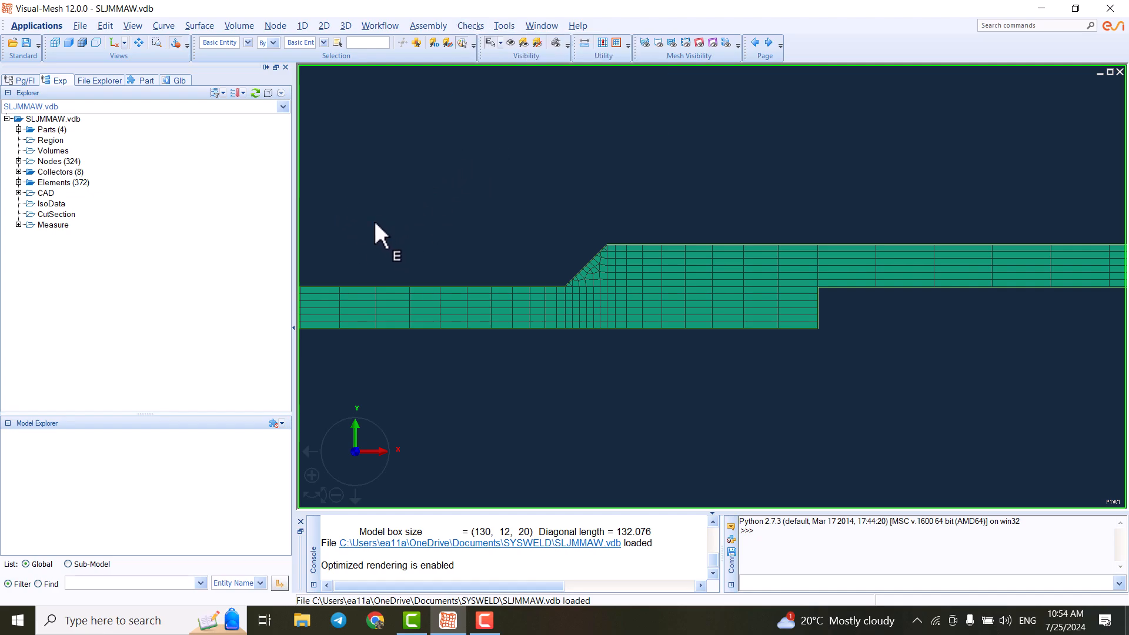
mouse_move(530, 240)
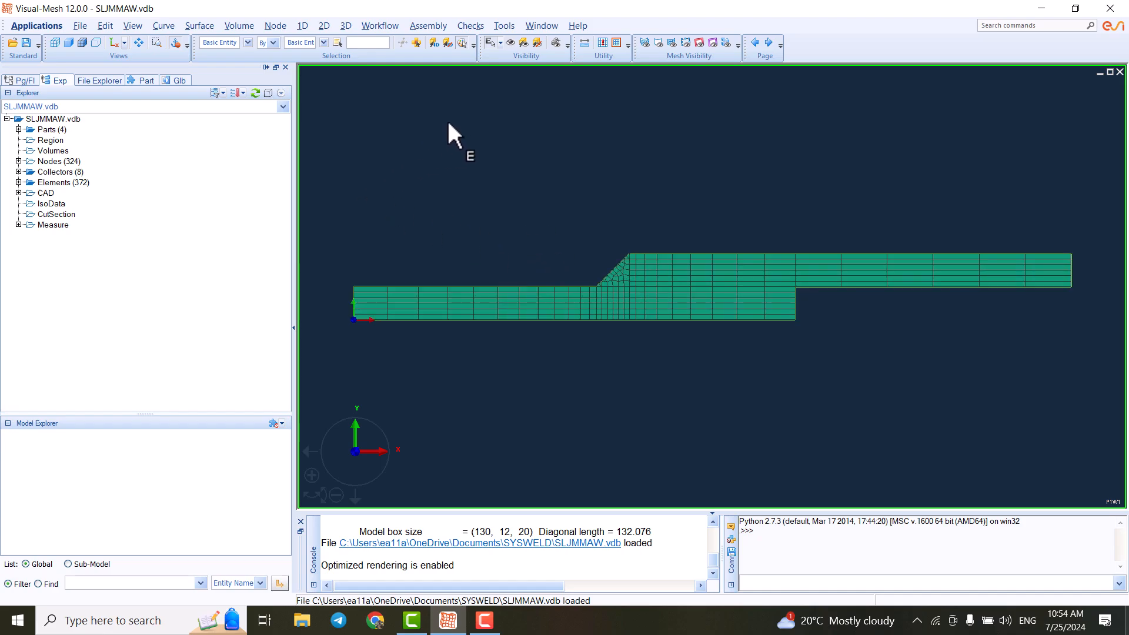
- Open the application switcher offering Mesh, Weld, Viewer and Manager
left_click(36, 25)
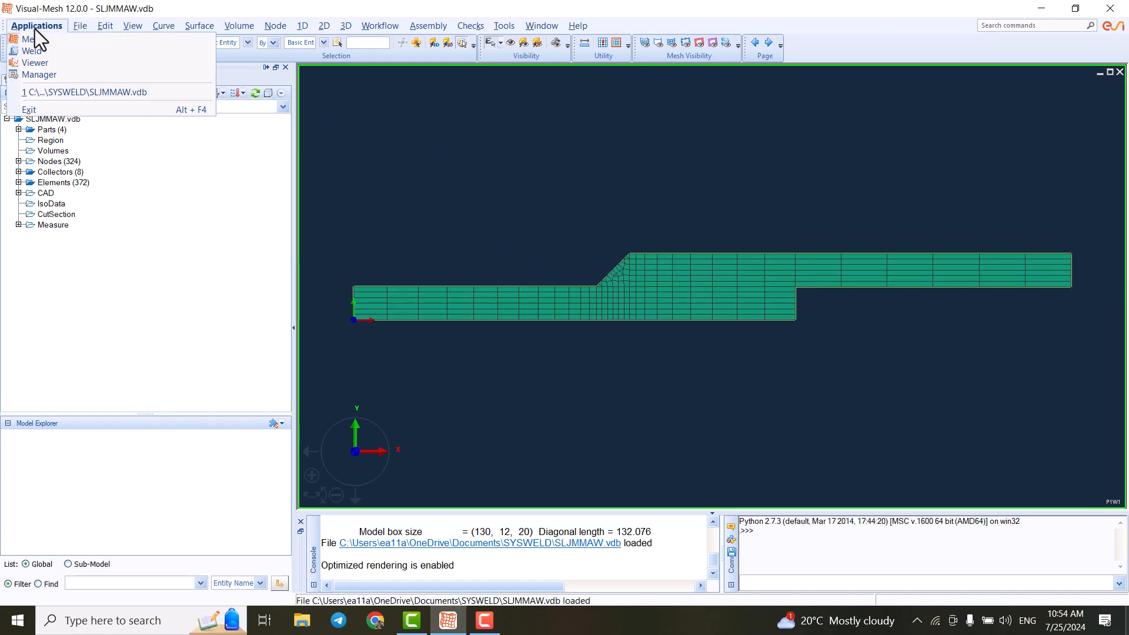
mouse_move(32, 50)
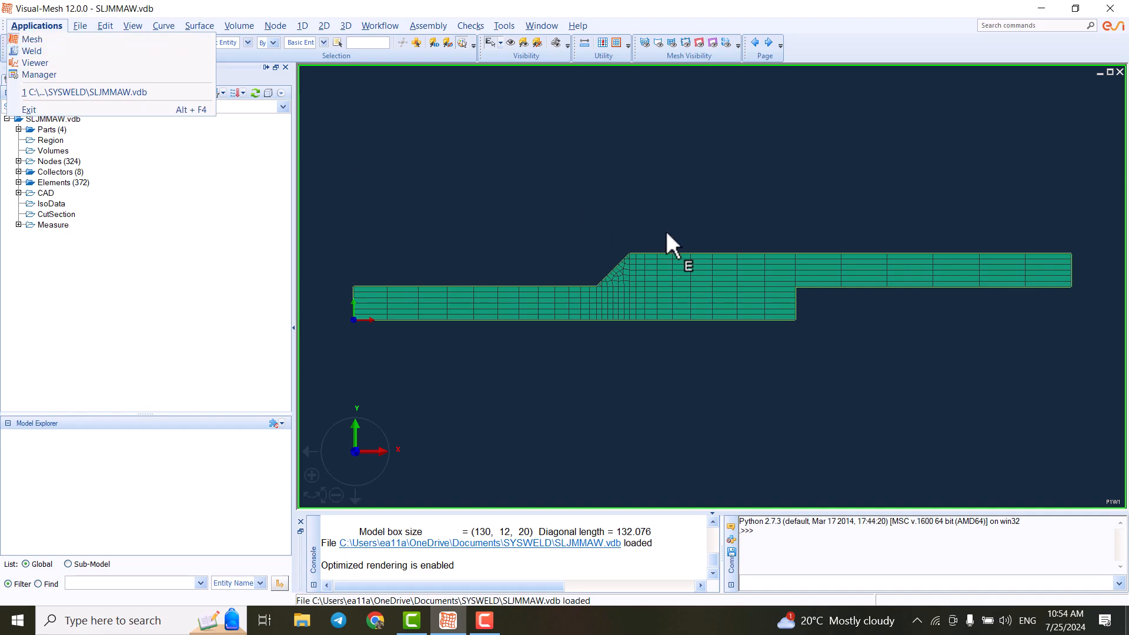
mouse_move(137, 50)
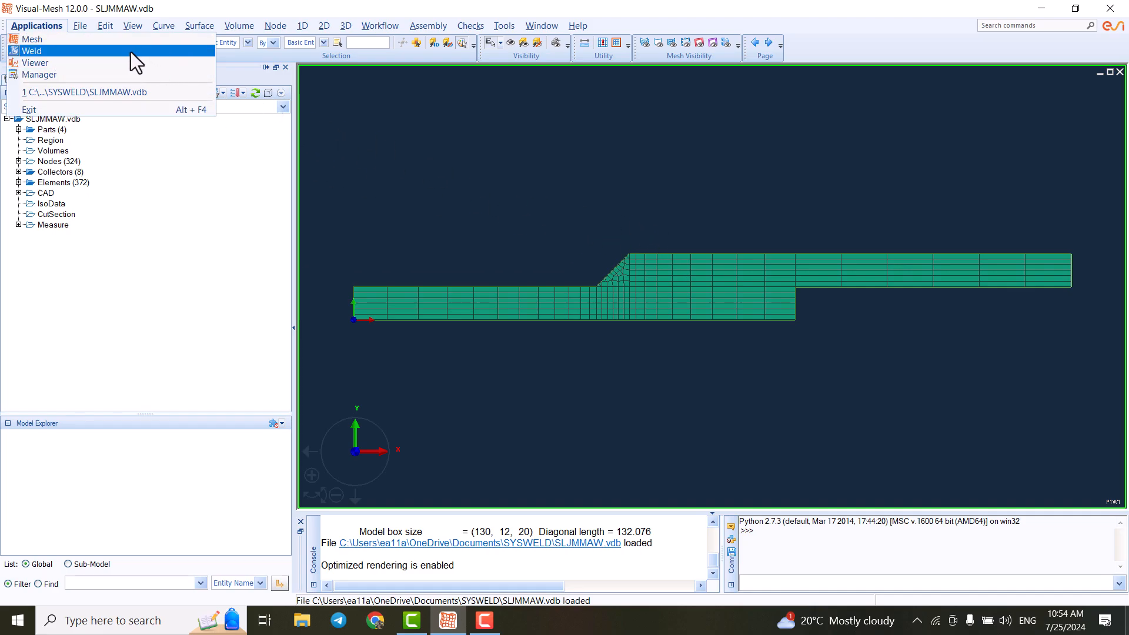
mouse_move(37, 66)
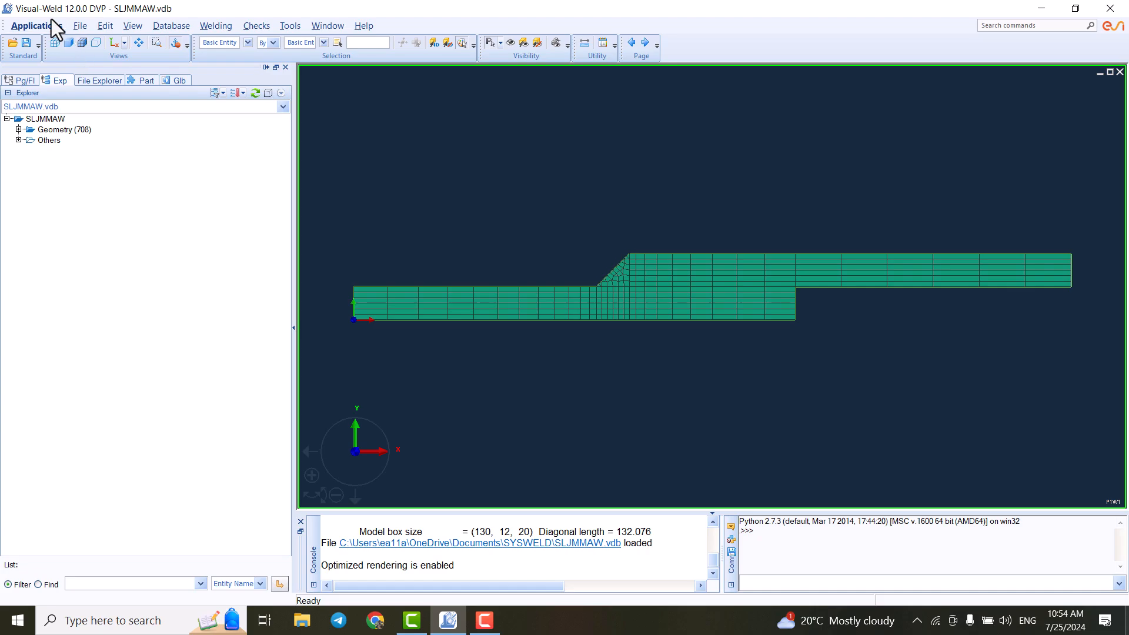
mouse_move(16, 20)
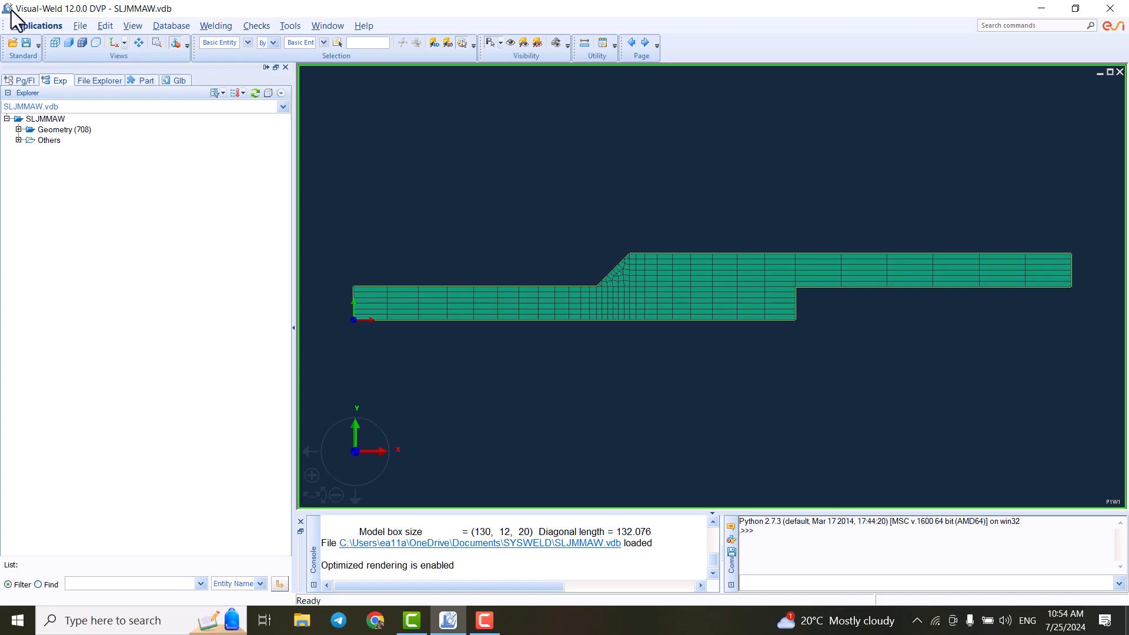
mouse_move(29, 14)
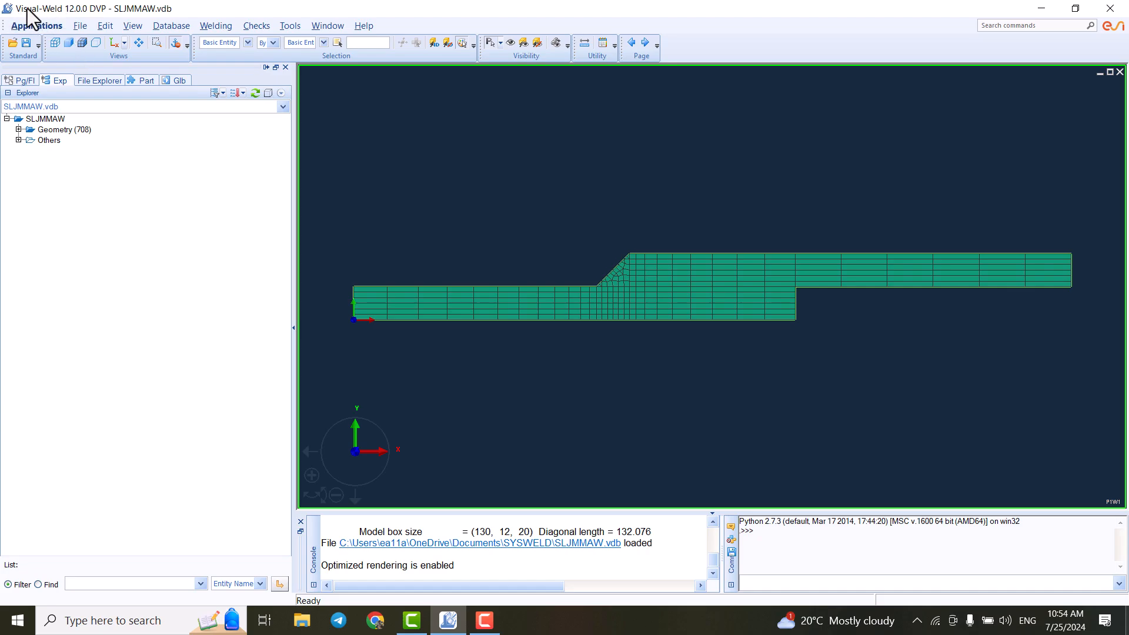
mouse_move(374, 122)
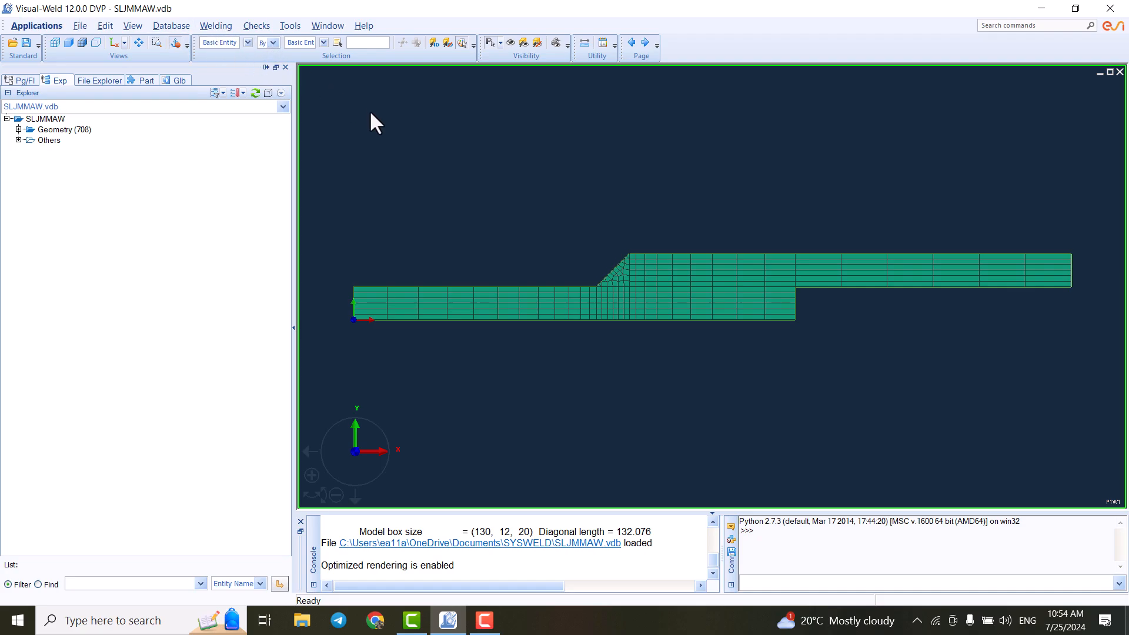
mouse_move(558, 241)
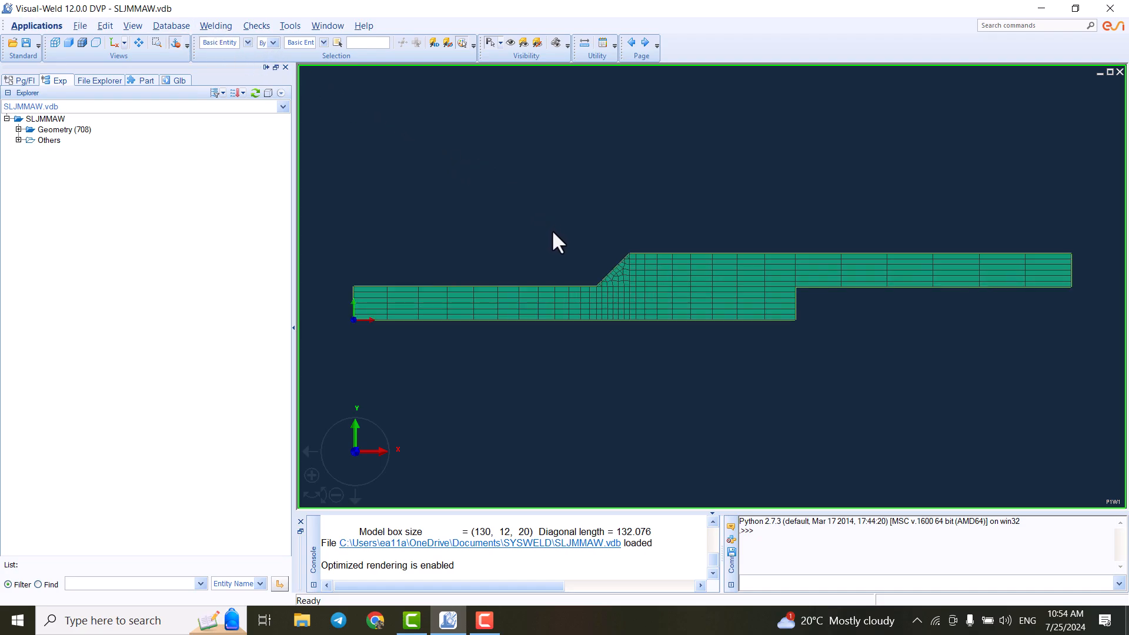
mouse_move(188, 36)
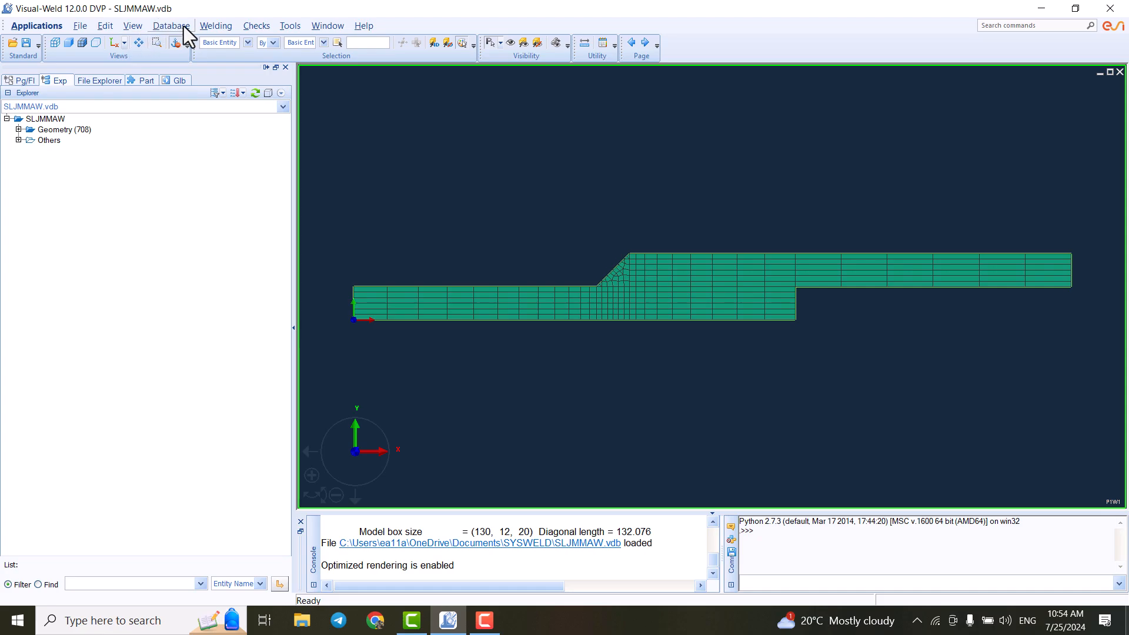
- Open the Welding menu listing trajectory, weld bead and advisor tools
left_click(216, 26)
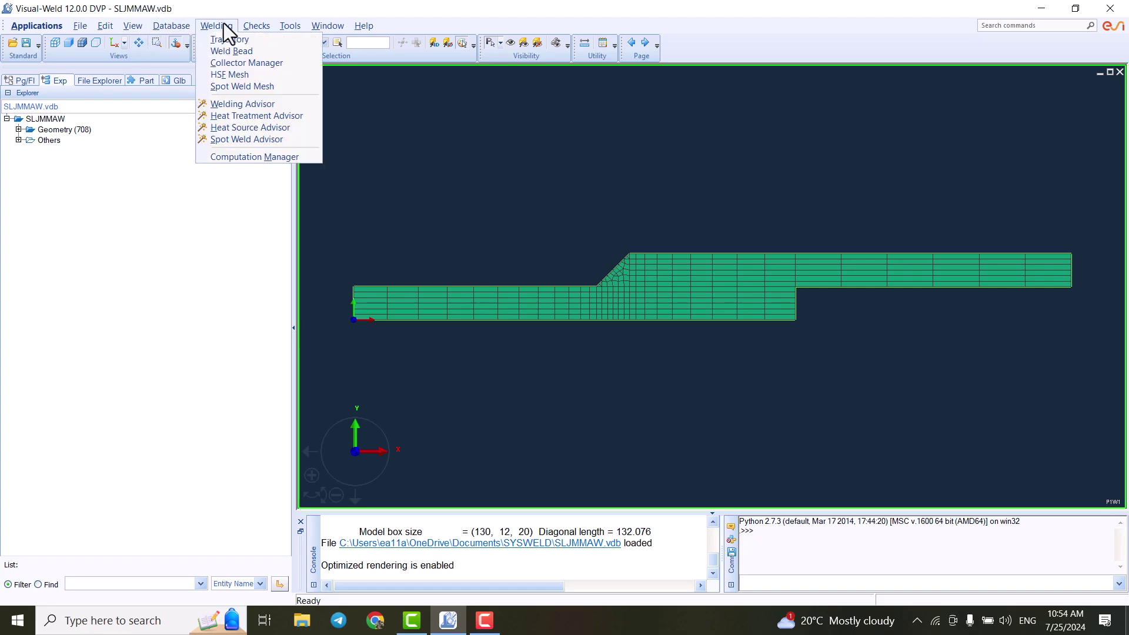
mouse_move(246, 63)
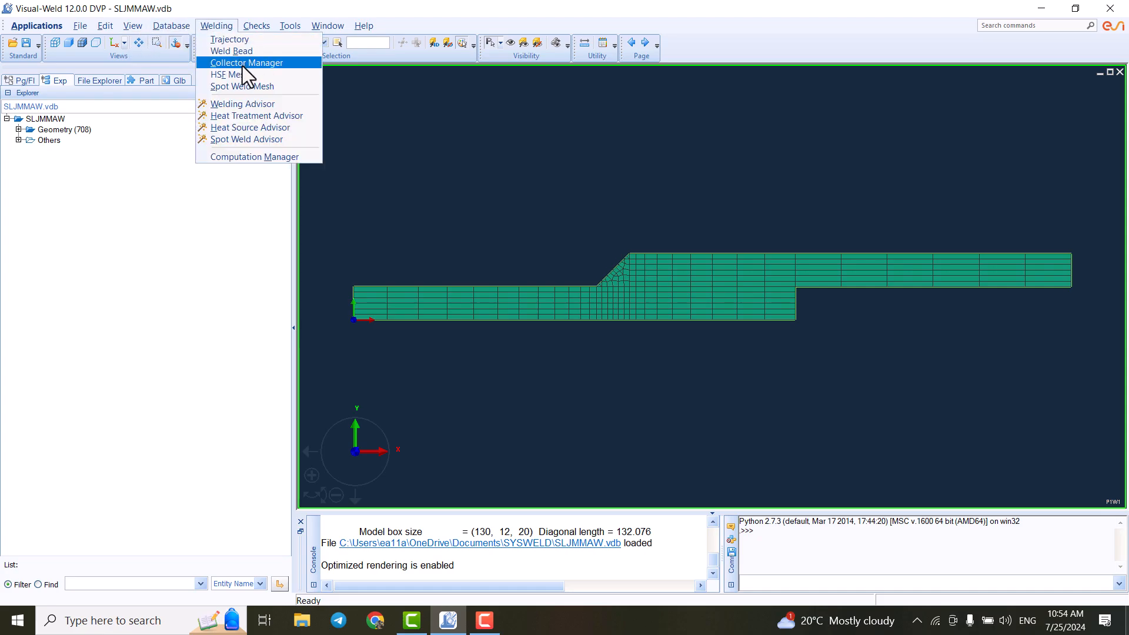
mouse_move(256, 86)
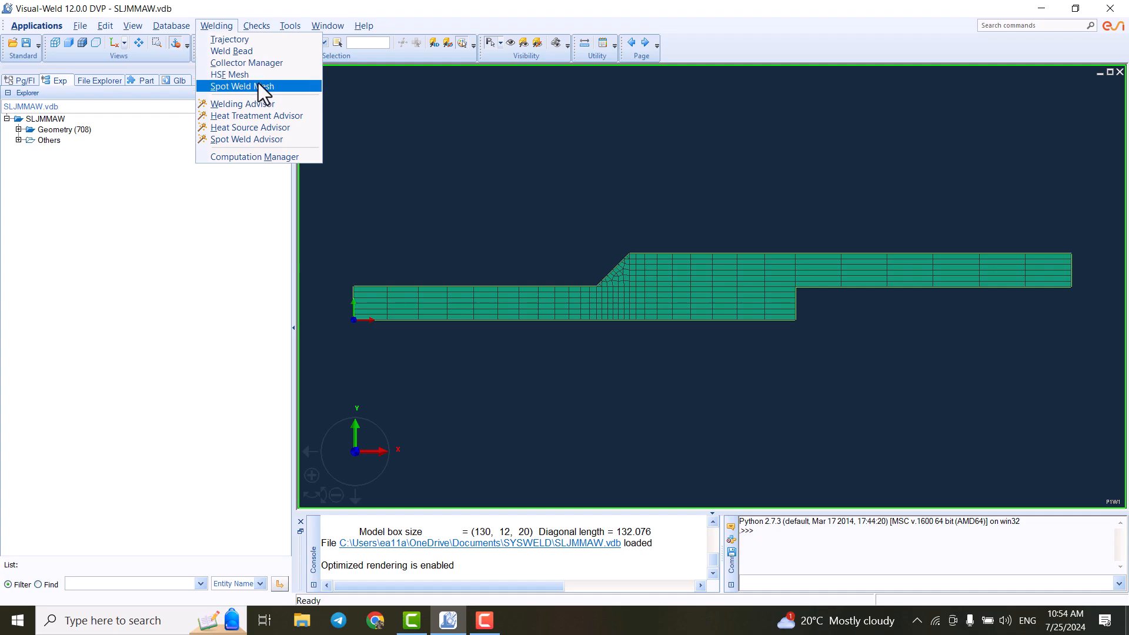
mouse_move(244, 103)
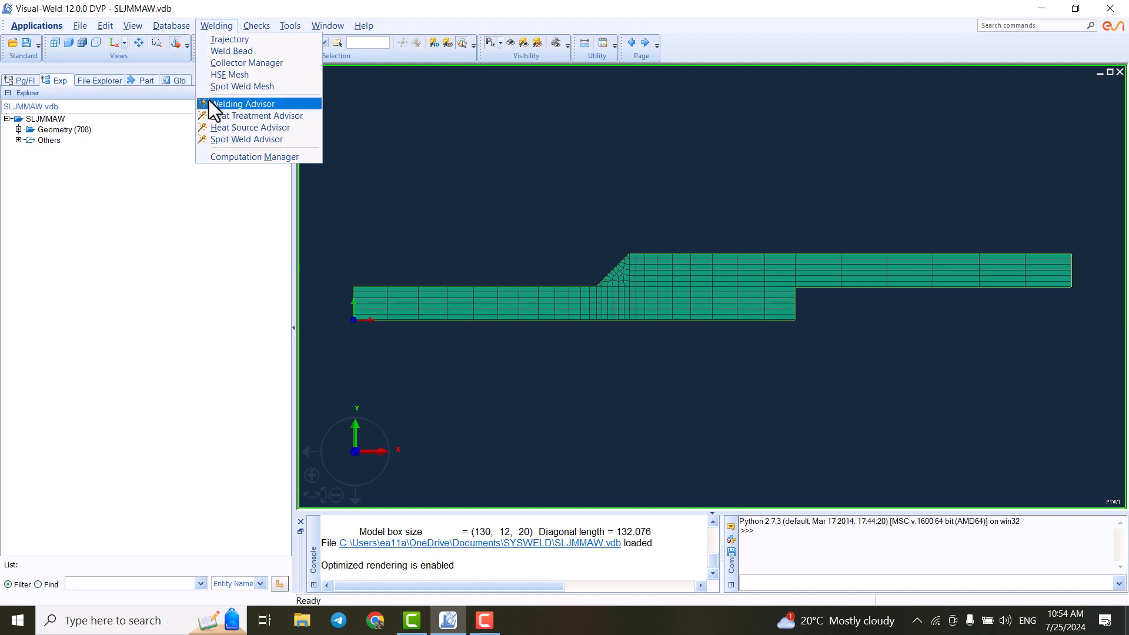
mouse_move(279, 112)
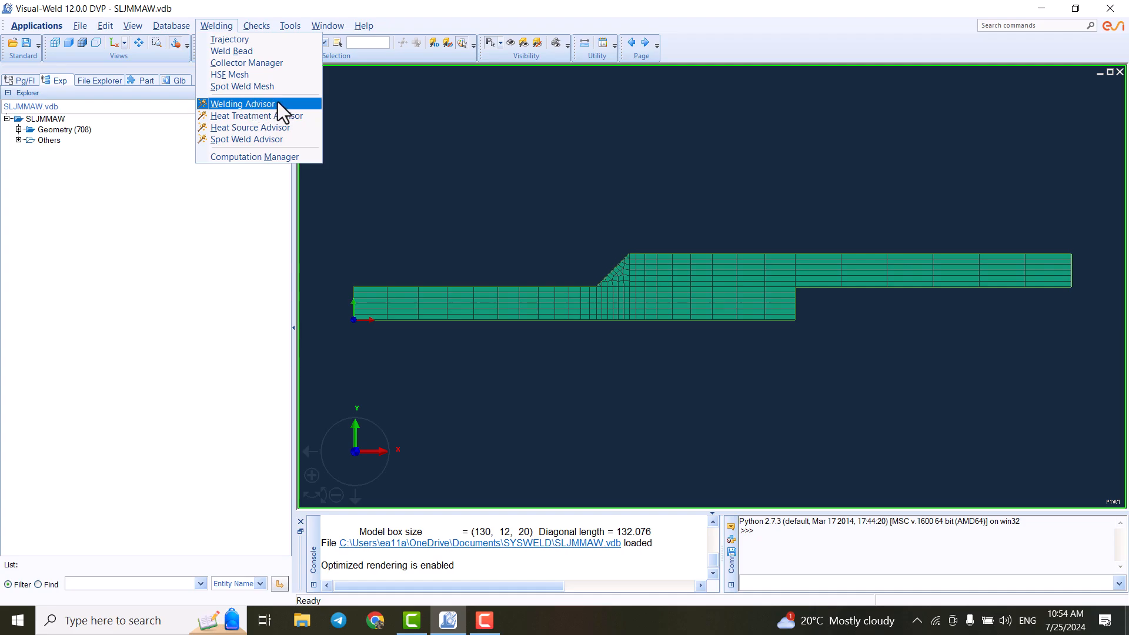
mouse_move(248, 128)
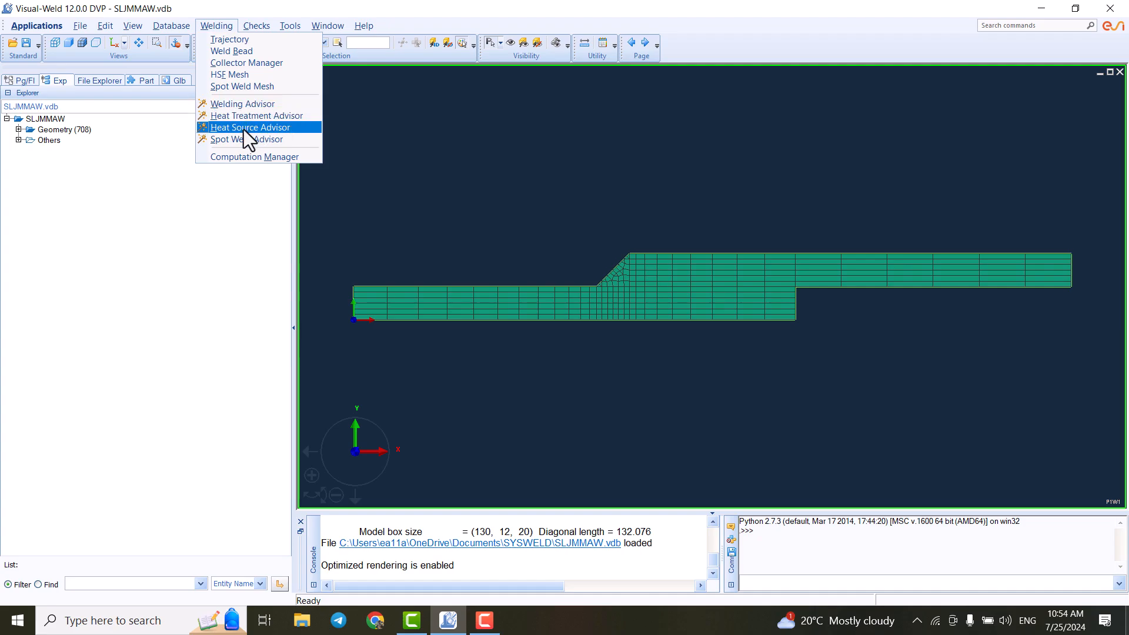
mouse_move(248, 139)
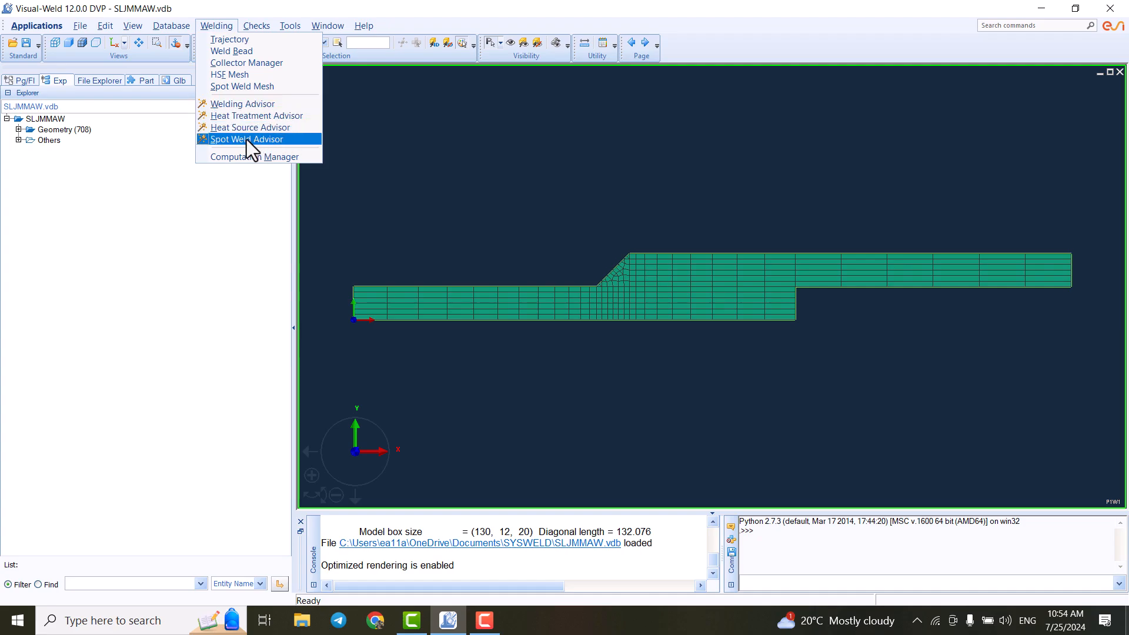
mouse_move(241, 103)
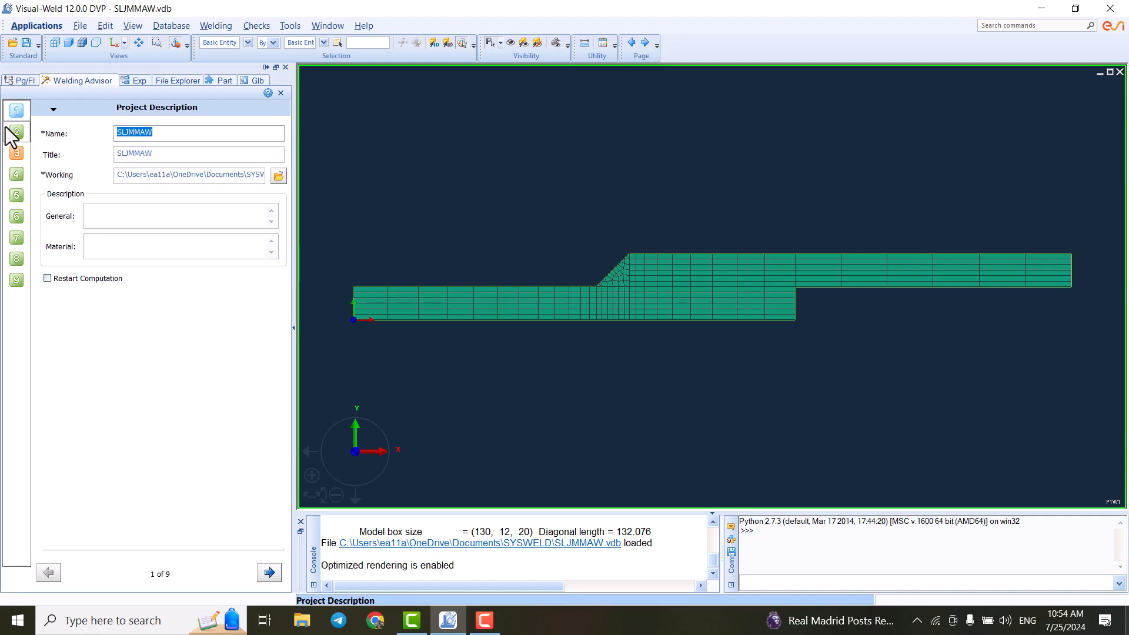
mouse_move(52, 146)
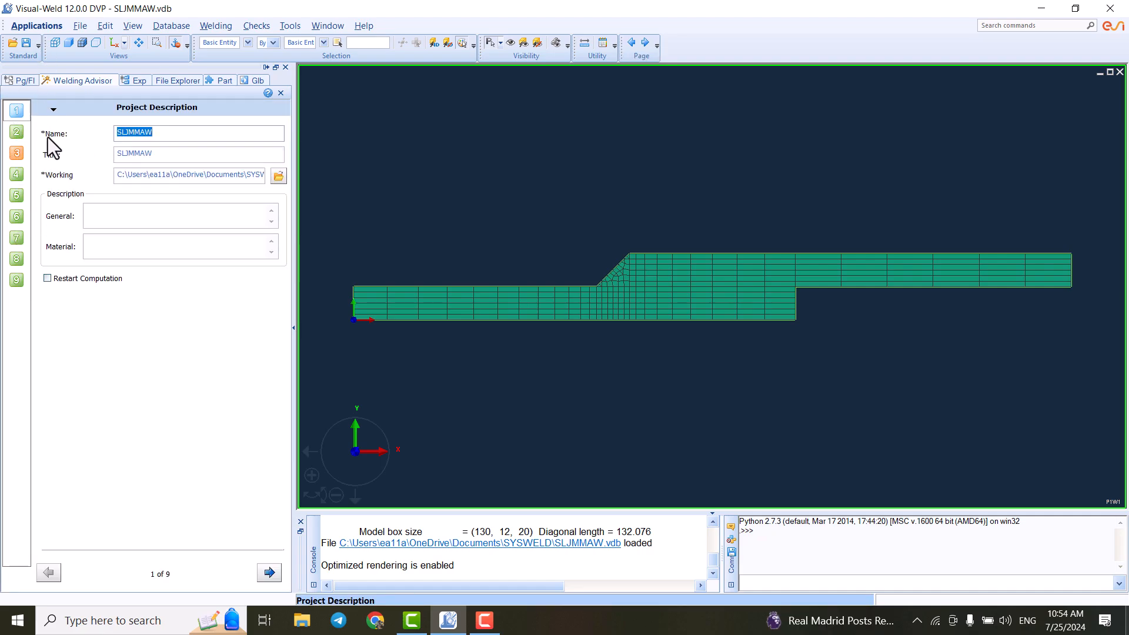
- Jump to advisor step 3, showing COLLECTOR_8 with material S355J2G3
left_click(269, 572)
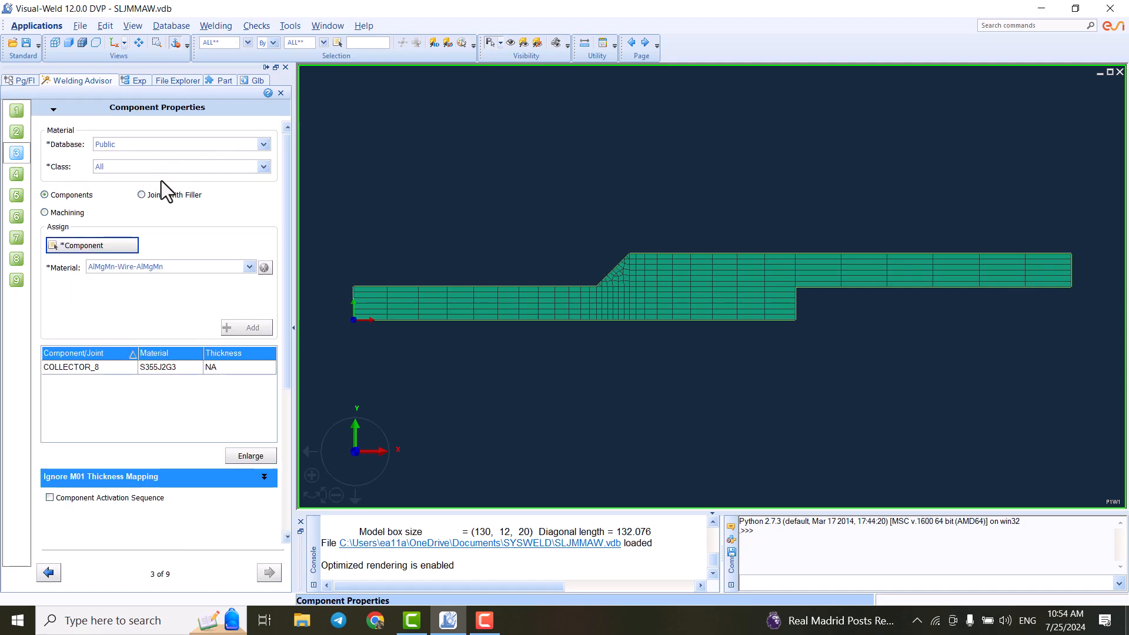
mouse_move(135, 224)
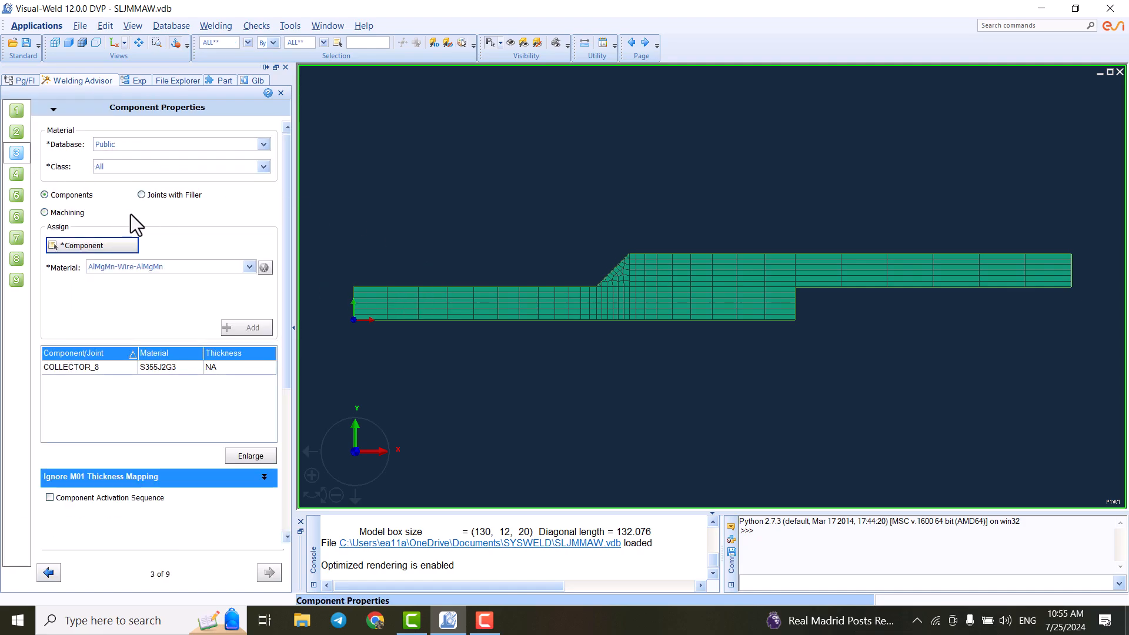
mouse_move(539, 275)
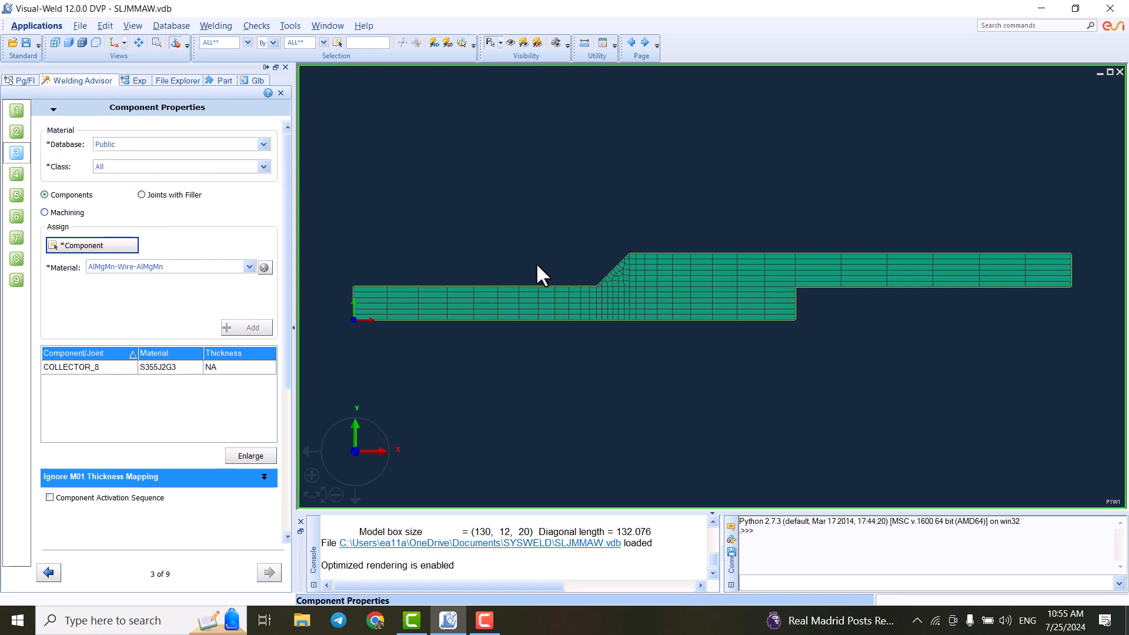
mouse_move(682, 301)
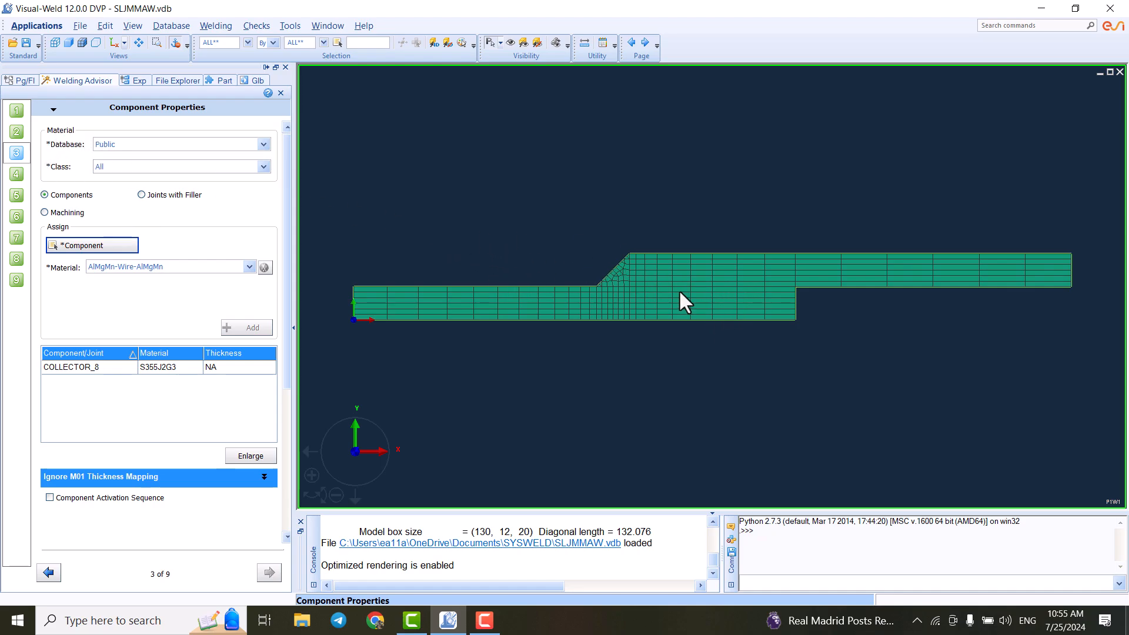
mouse_move(227, 228)
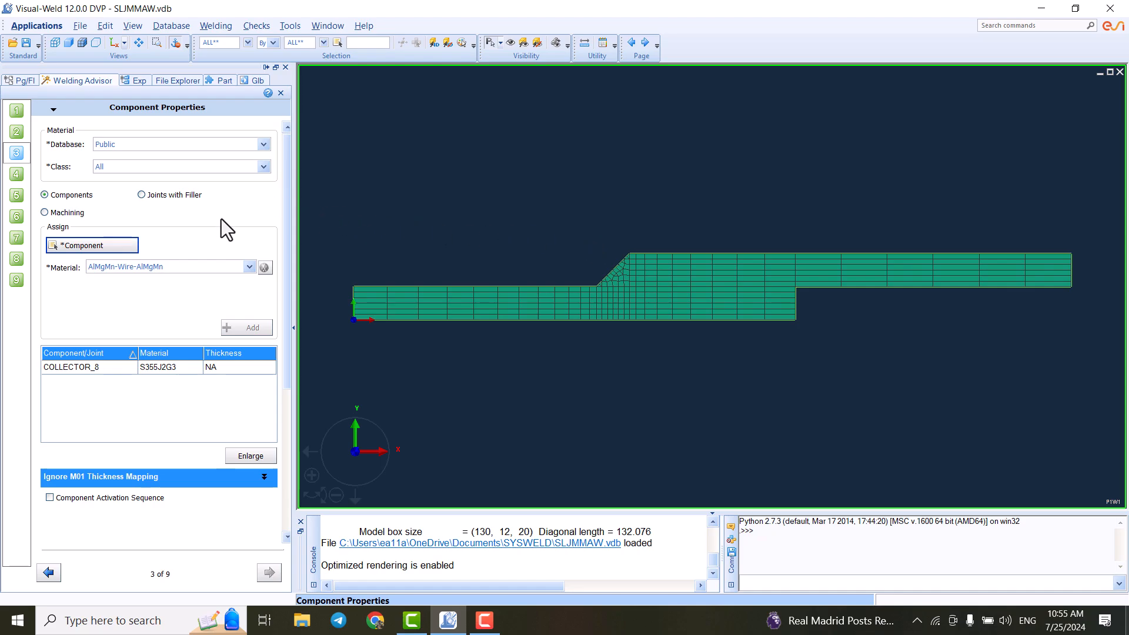
- Step through Welding Process (Energy tab), Cooling and Clamping to Loads and Deformations
left_click(16, 174)
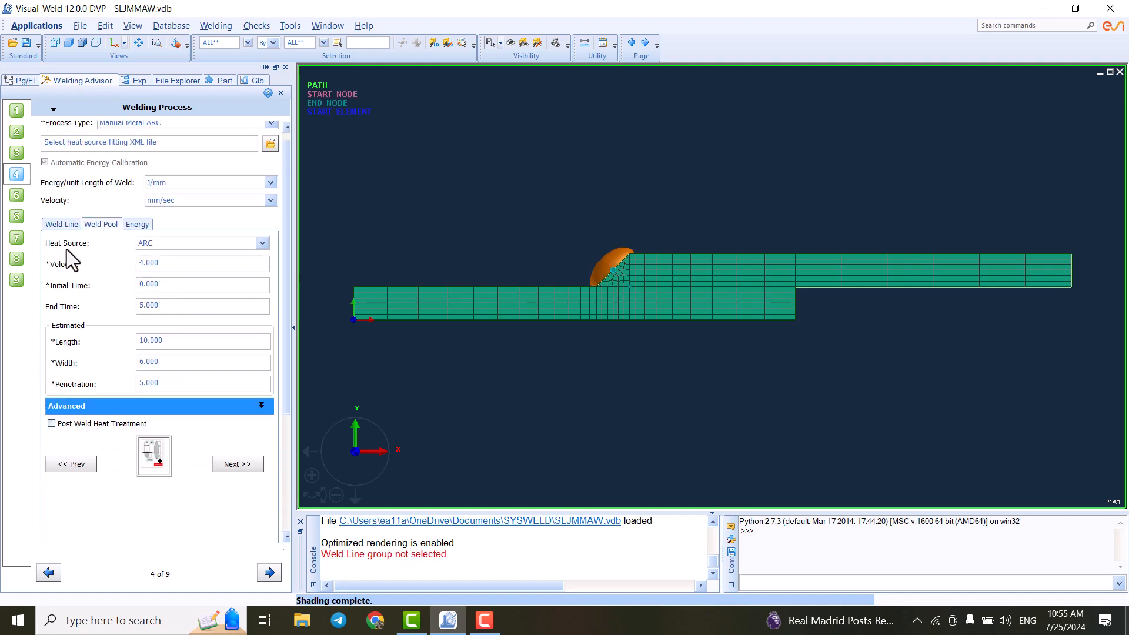
mouse_move(79, 283)
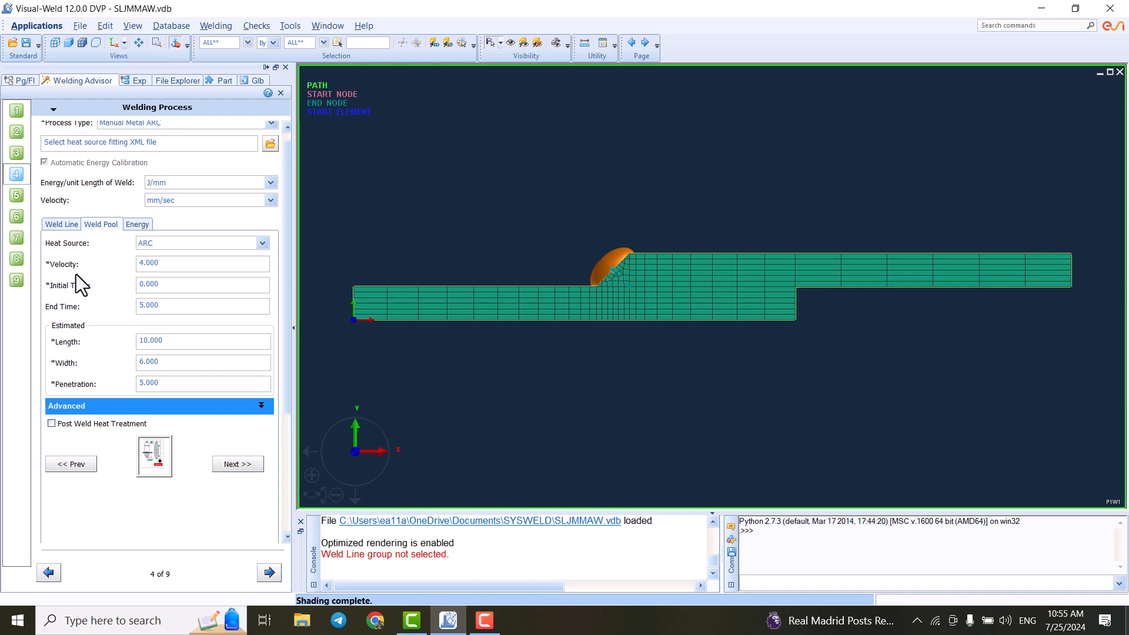
left_click(136, 224)
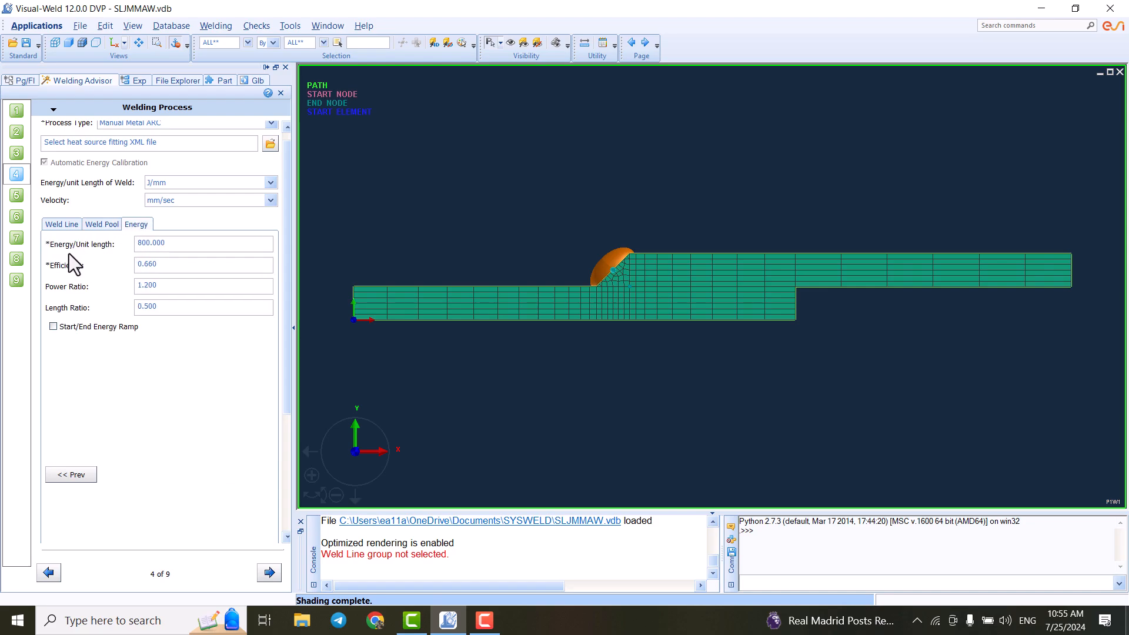
left_click(62, 224)
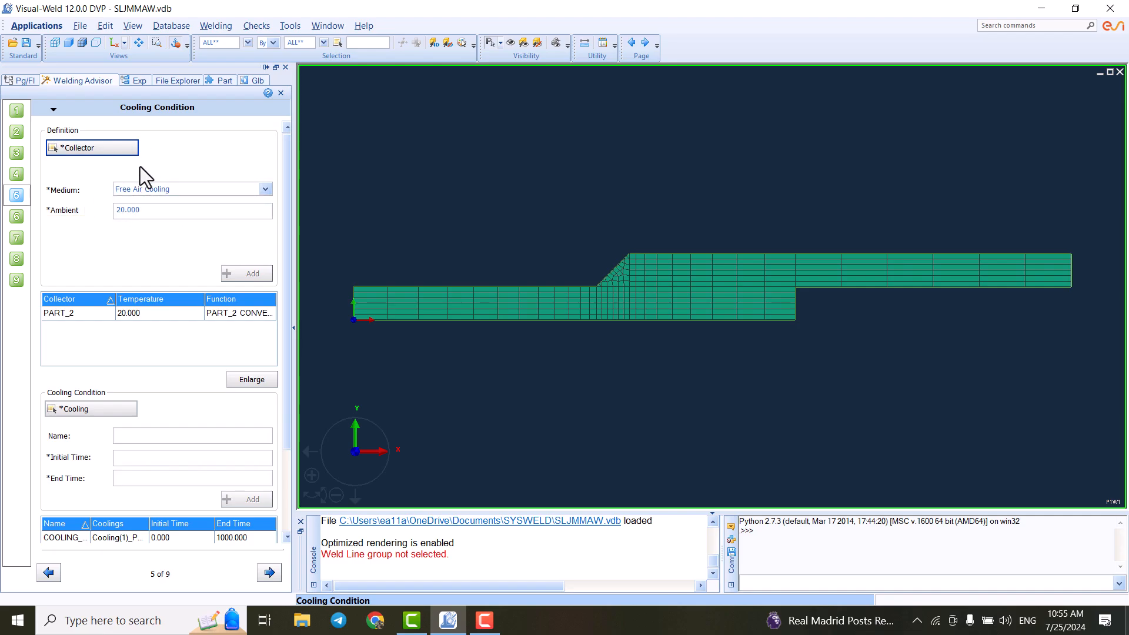
left_click(16, 215)
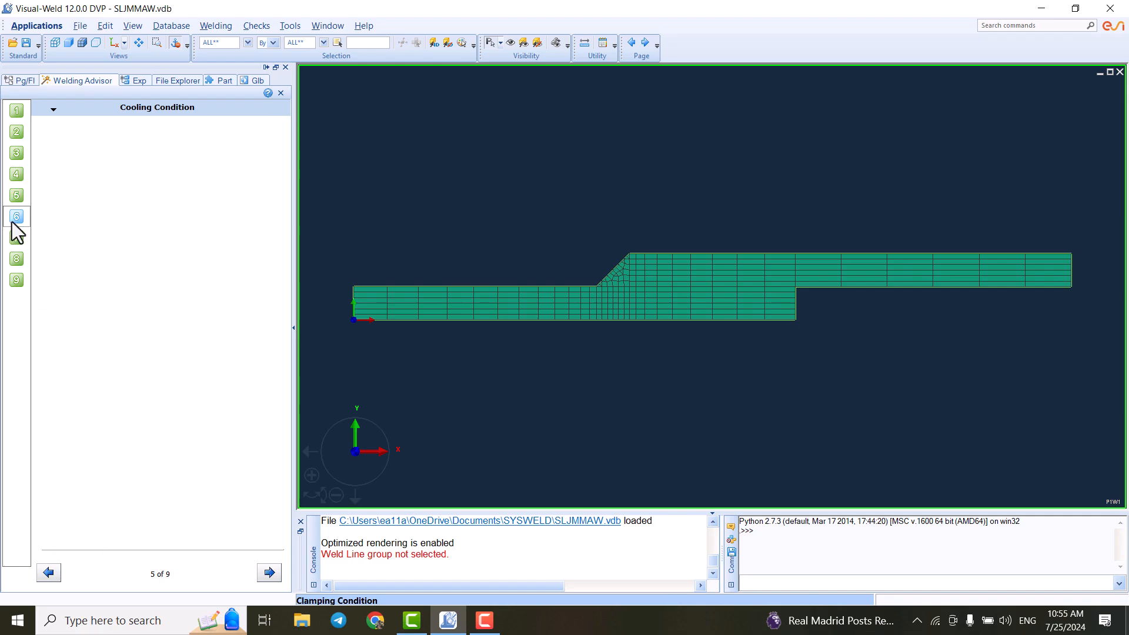
left_click(269, 572)
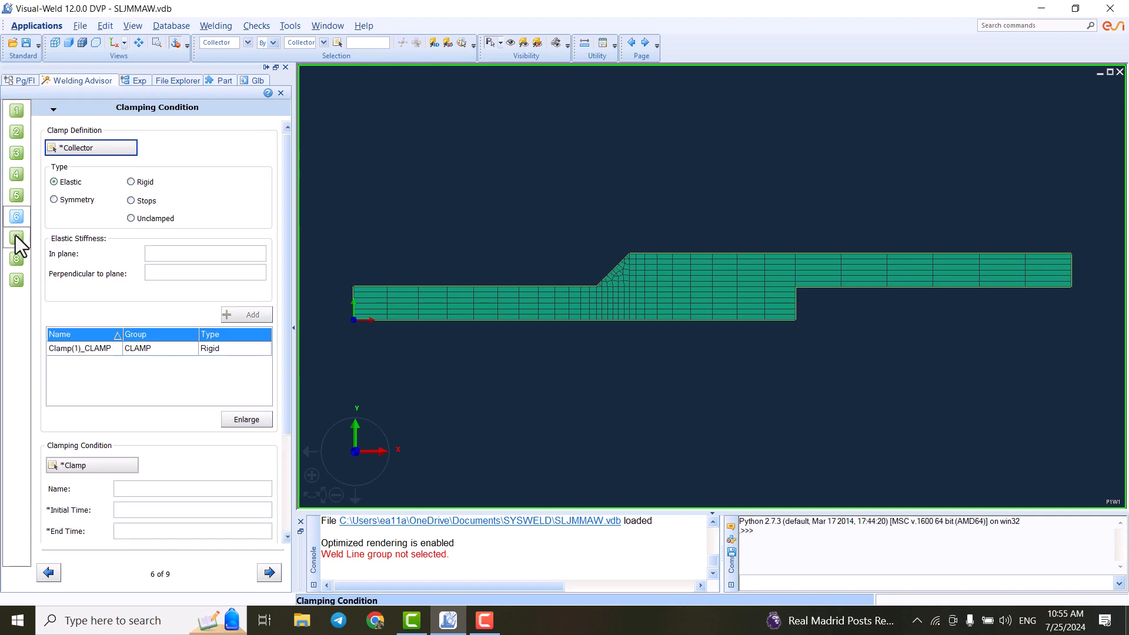
left_click(268, 572)
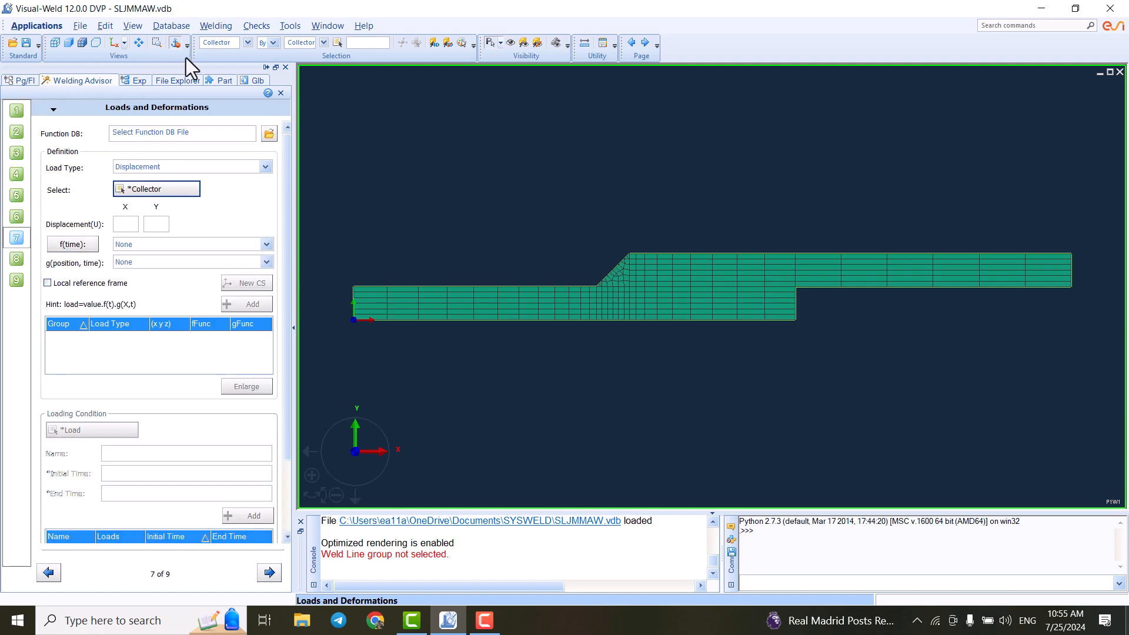
mouse_move(303, 128)
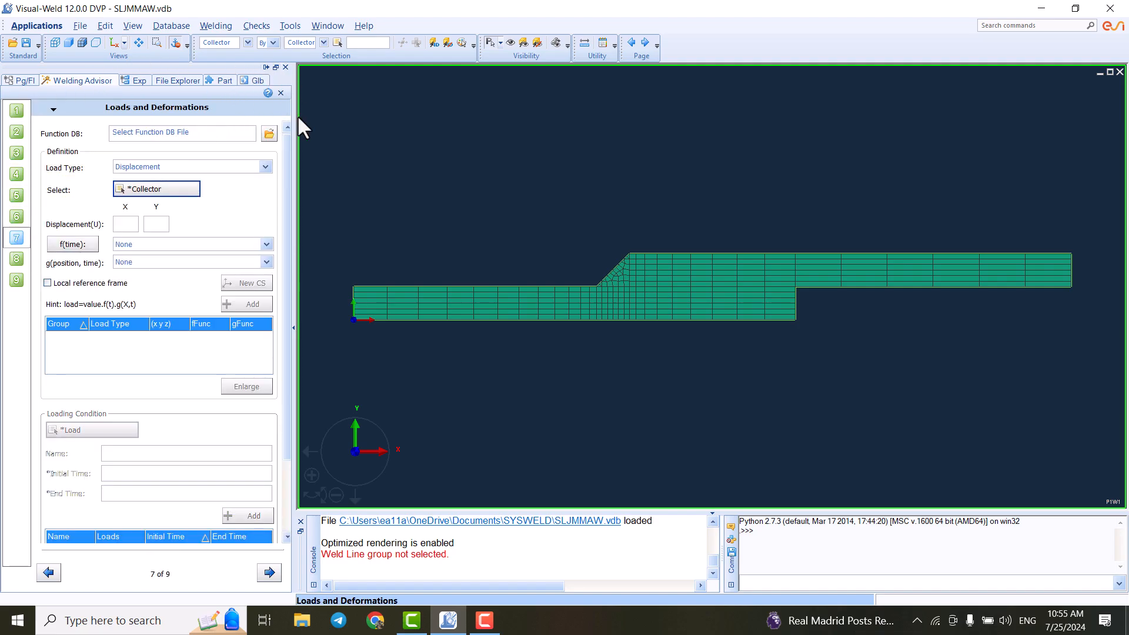
mouse_move(220, 38)
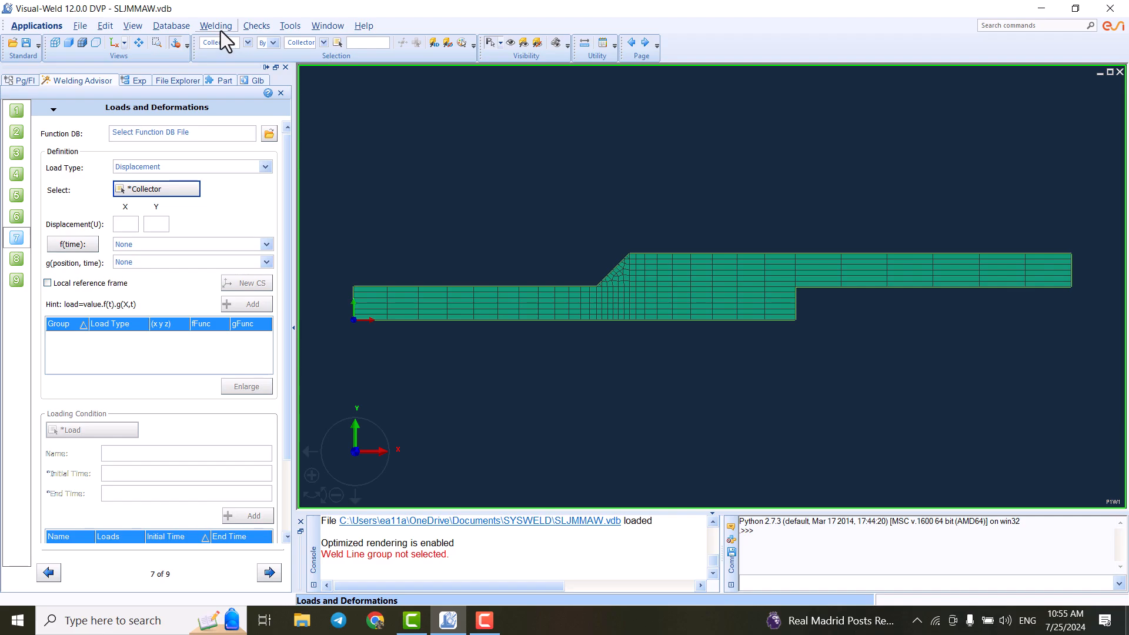
- Browse the Welding menu, then return to step 3 with COLLECTOR_8 on S355J2G3
left_click(215, 25)
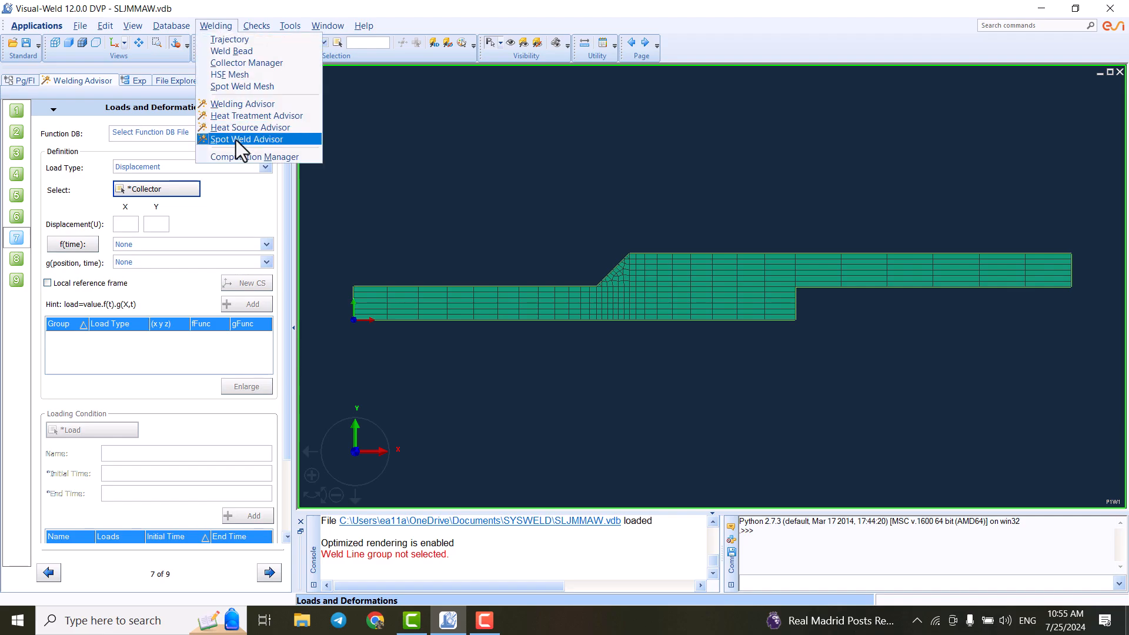
mouse_move(237, 50)
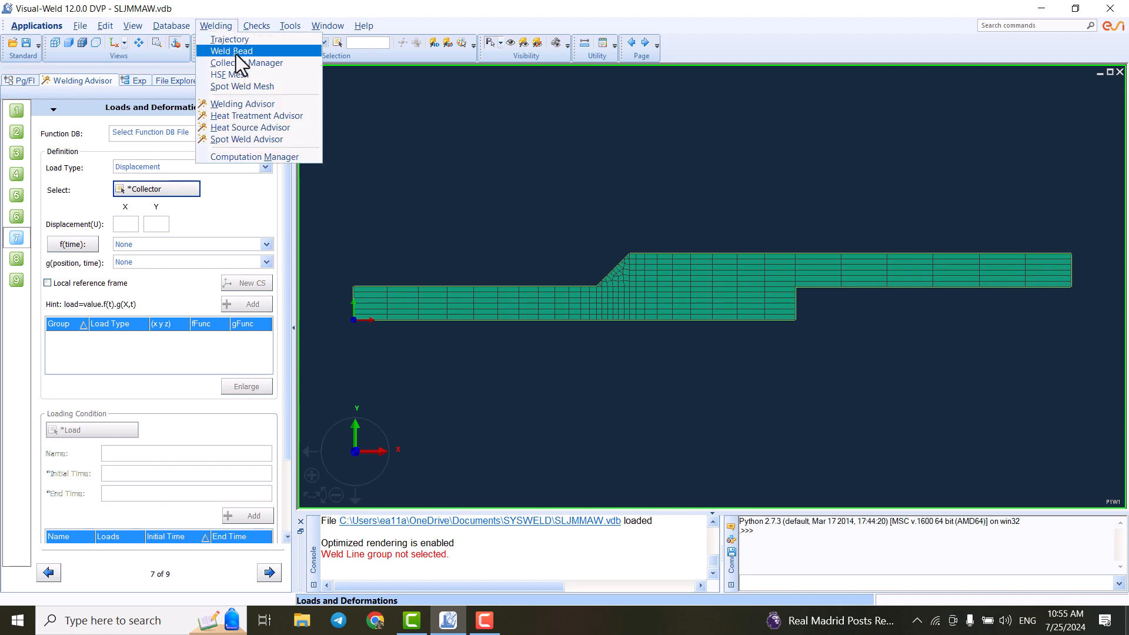
mouse_move(239, 55)
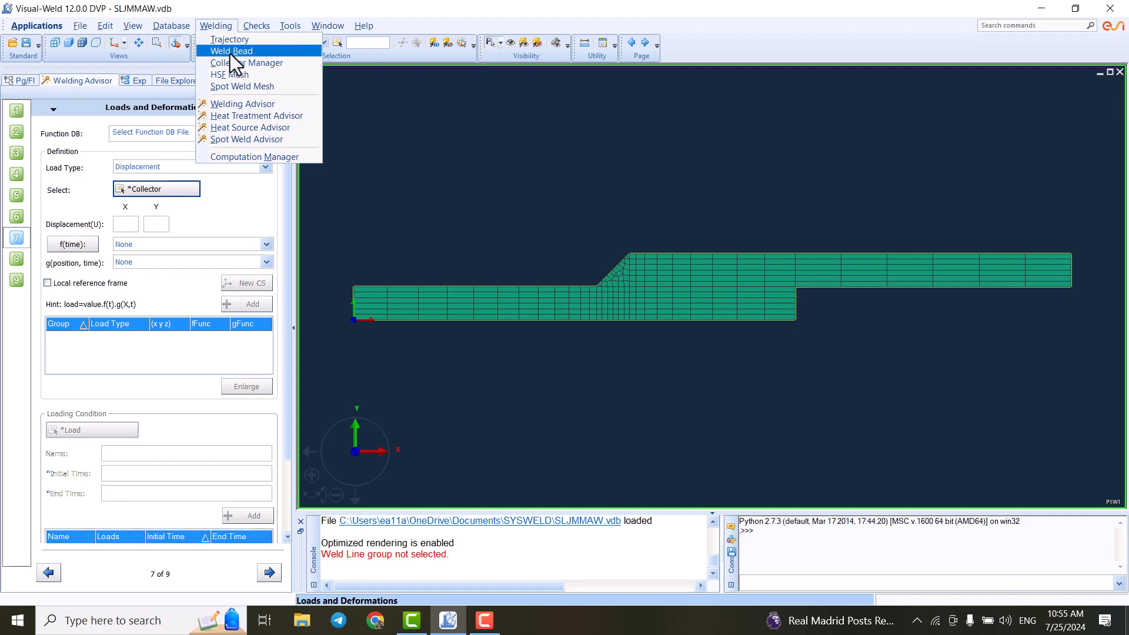
mouse_move(229, 57)
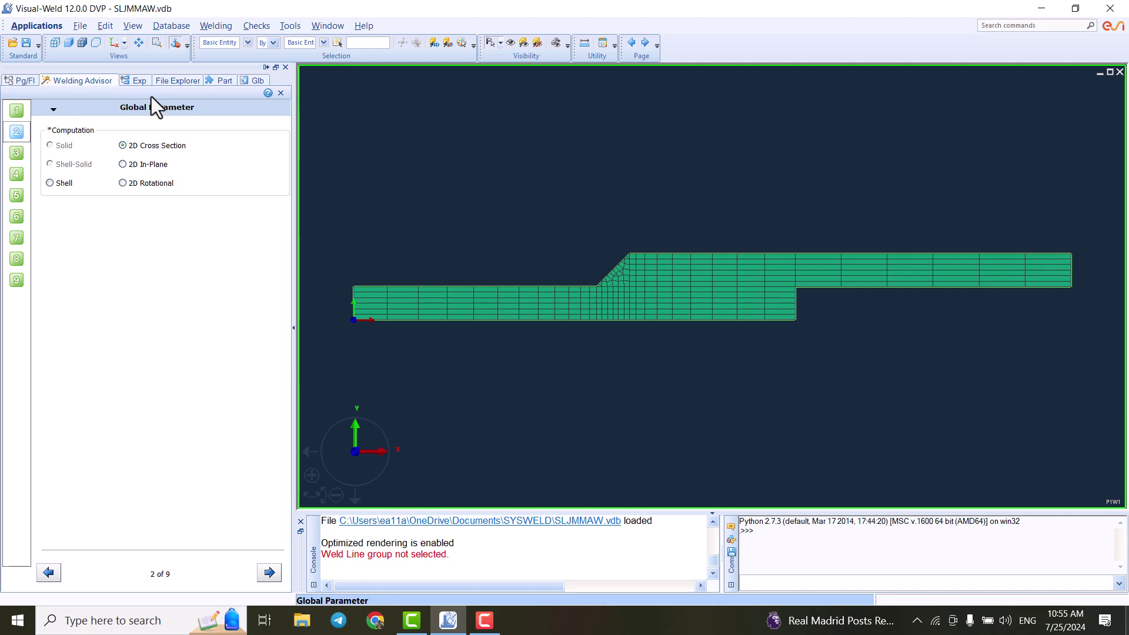
left_click(268, 572)
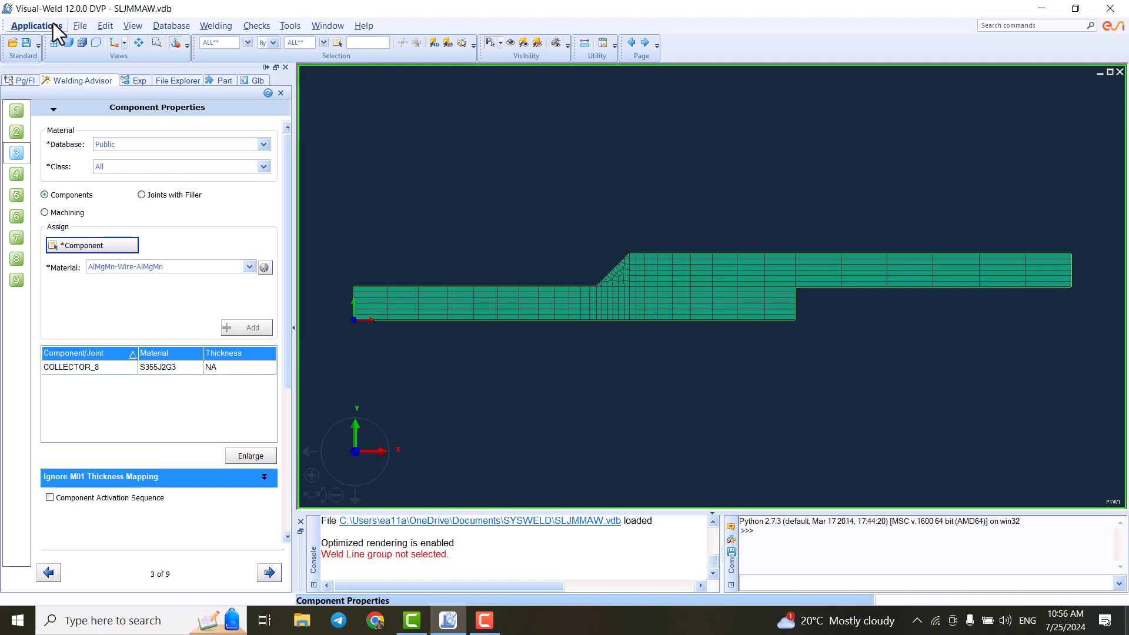
- Choose Viewer from the Applications menu
left_click(35, 25)
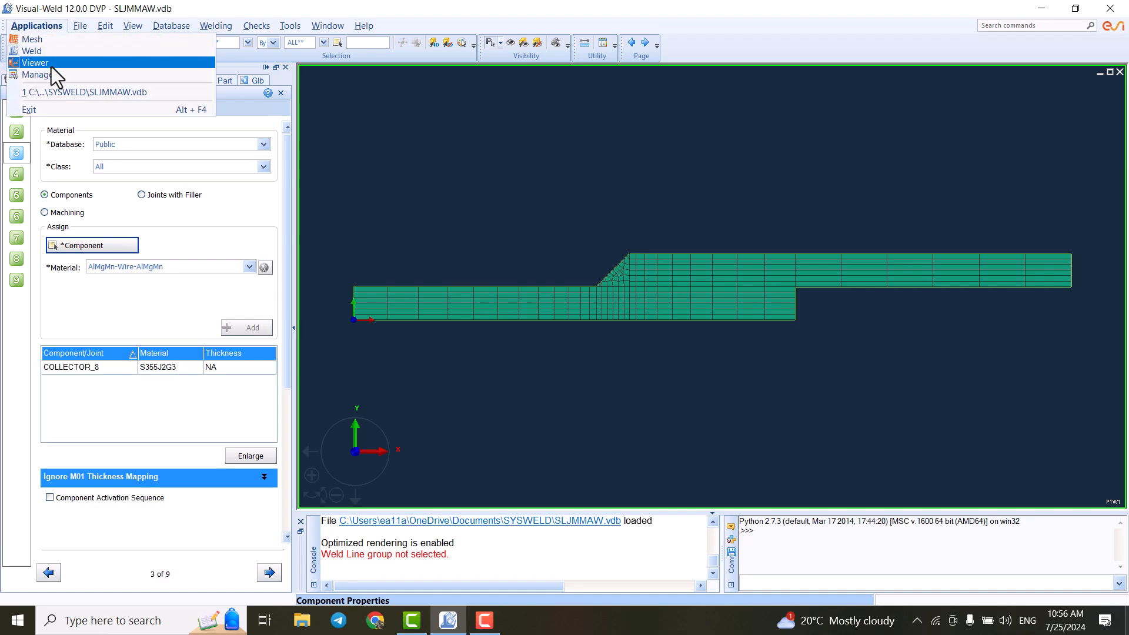
left_click(35, 63)
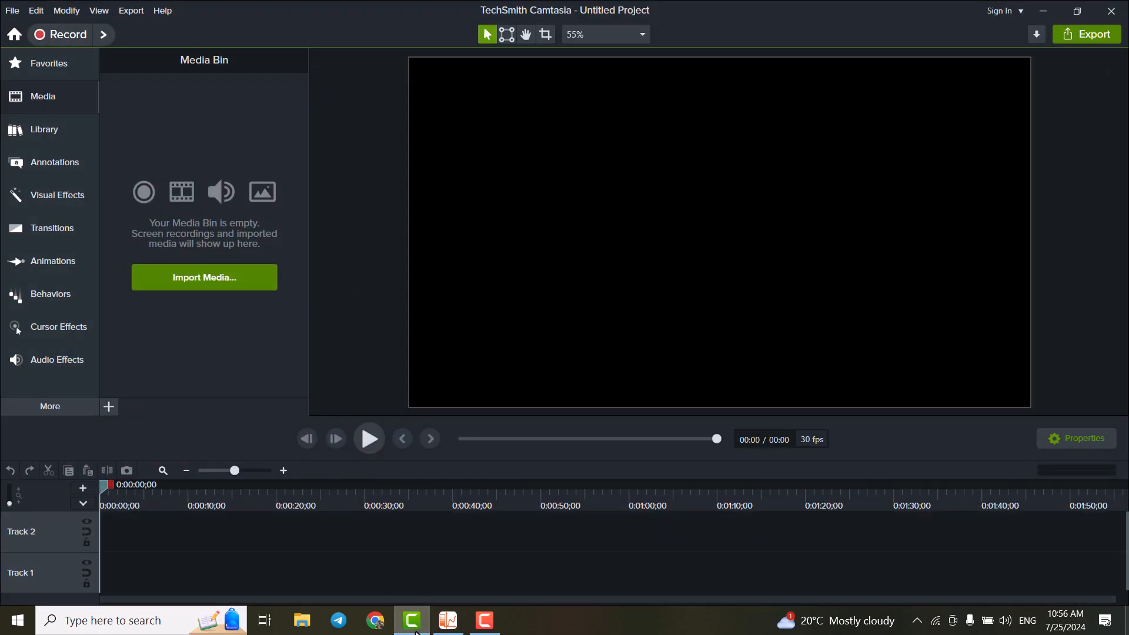
- Bring Visual-Viewer 12.0 to the front from the taskbar
left_click(411, 619)
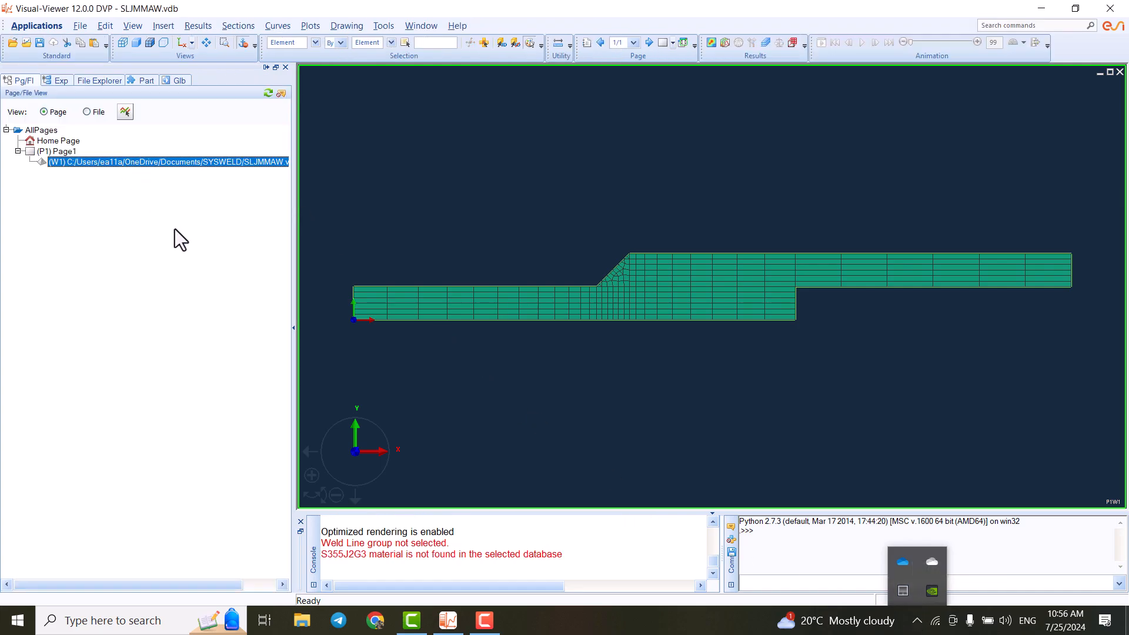
mouse_move(129, 61)
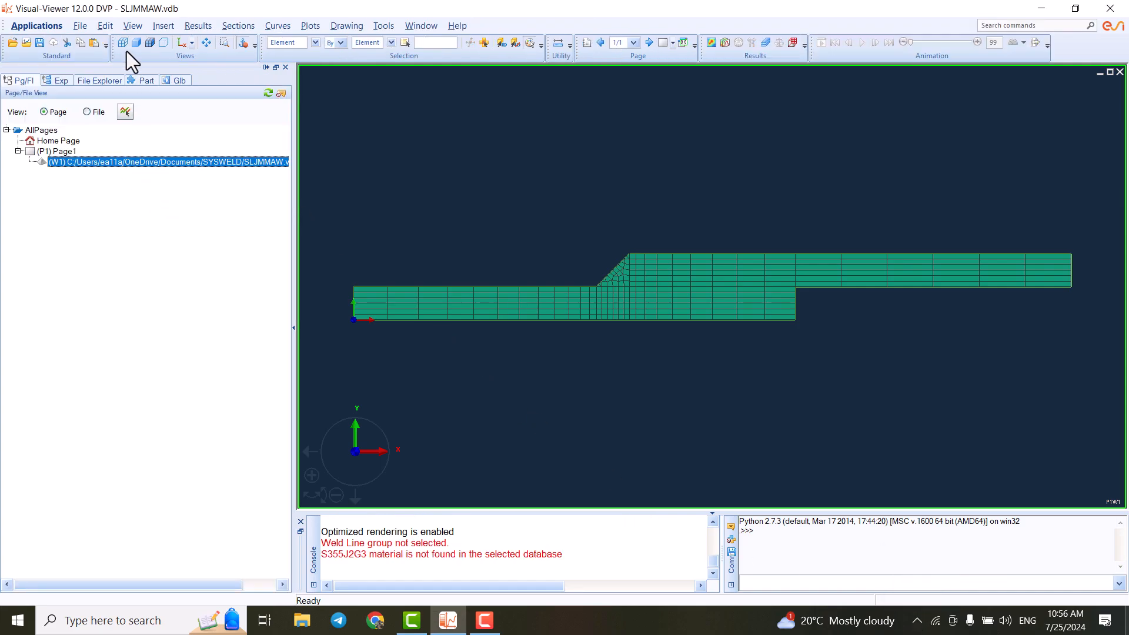
mouse_move(126, 90)
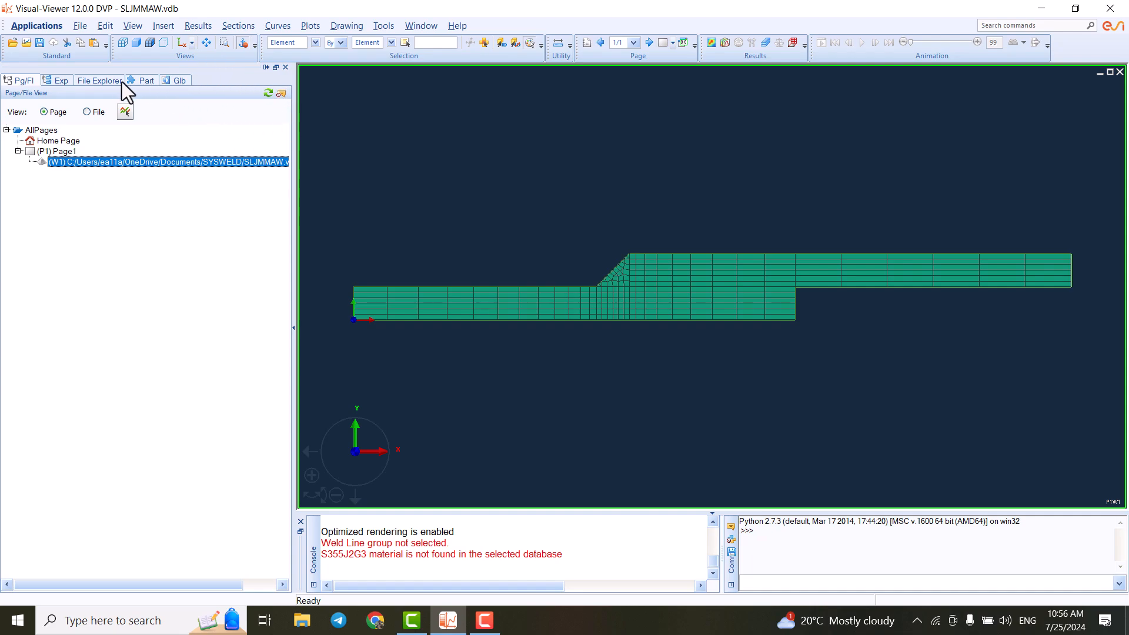
mouse_move(704, 199)
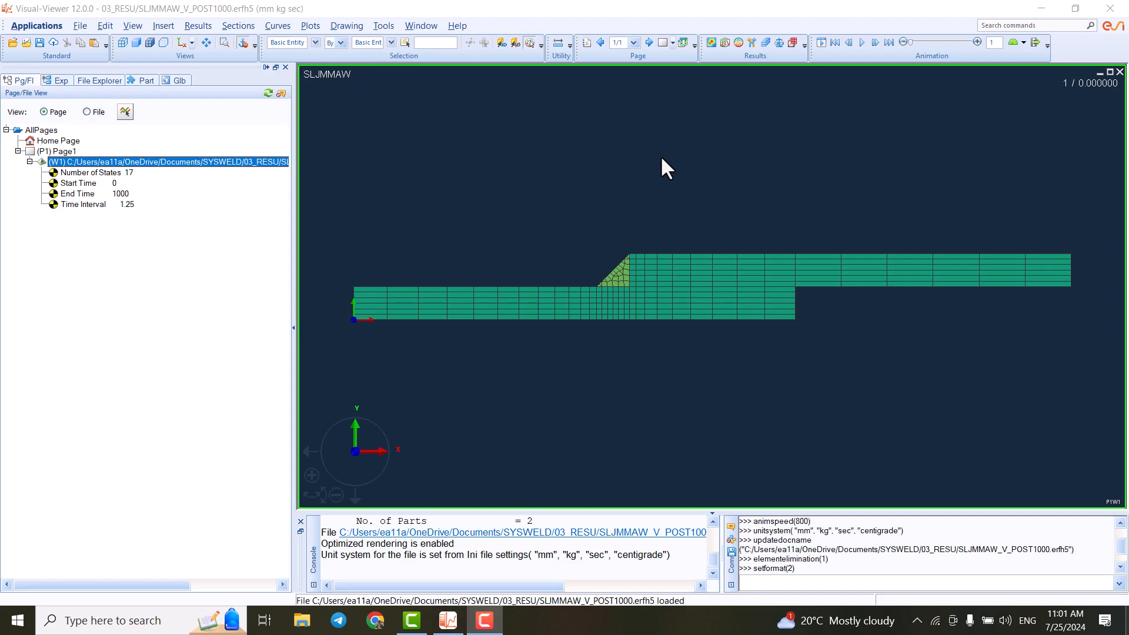
mouse_move(379, 150)
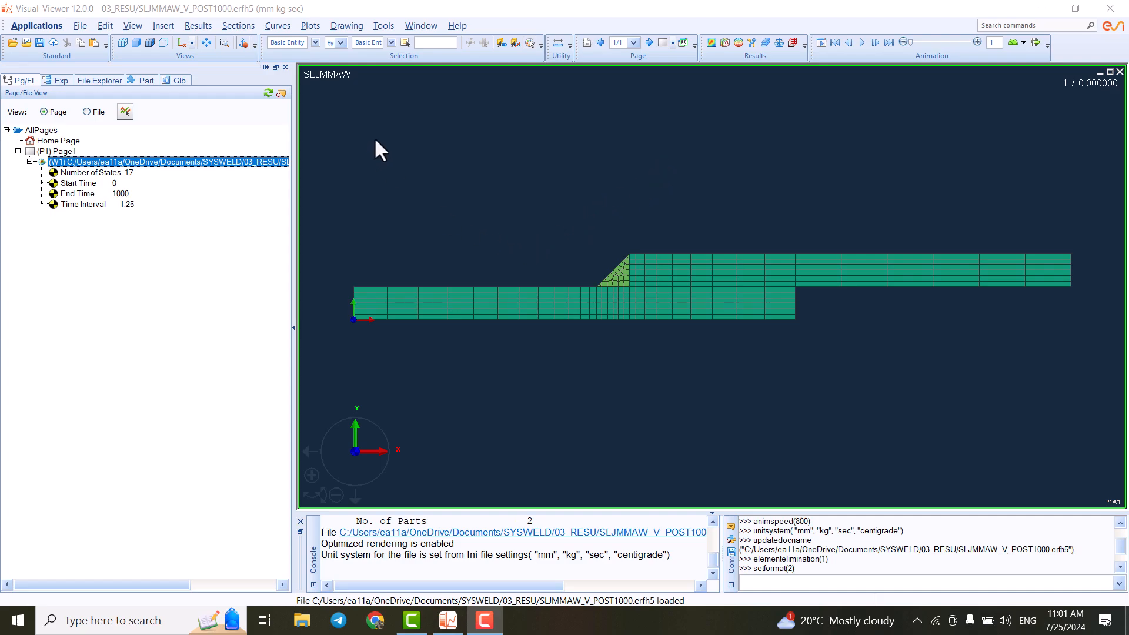
mouse_move(282, 13)
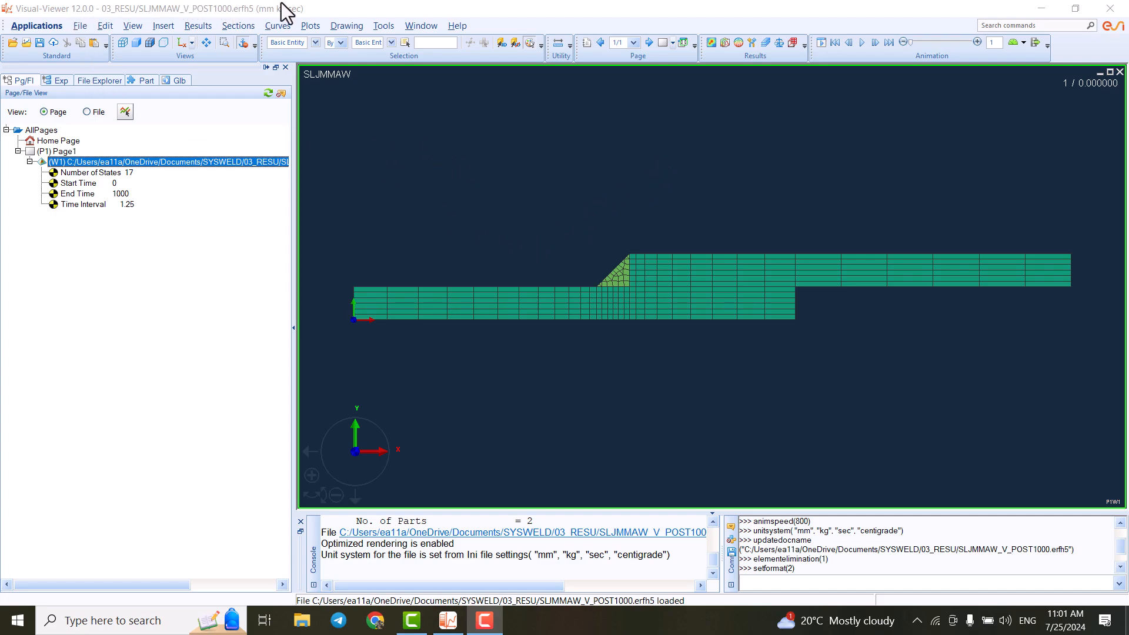
mouse_move(81, 32)
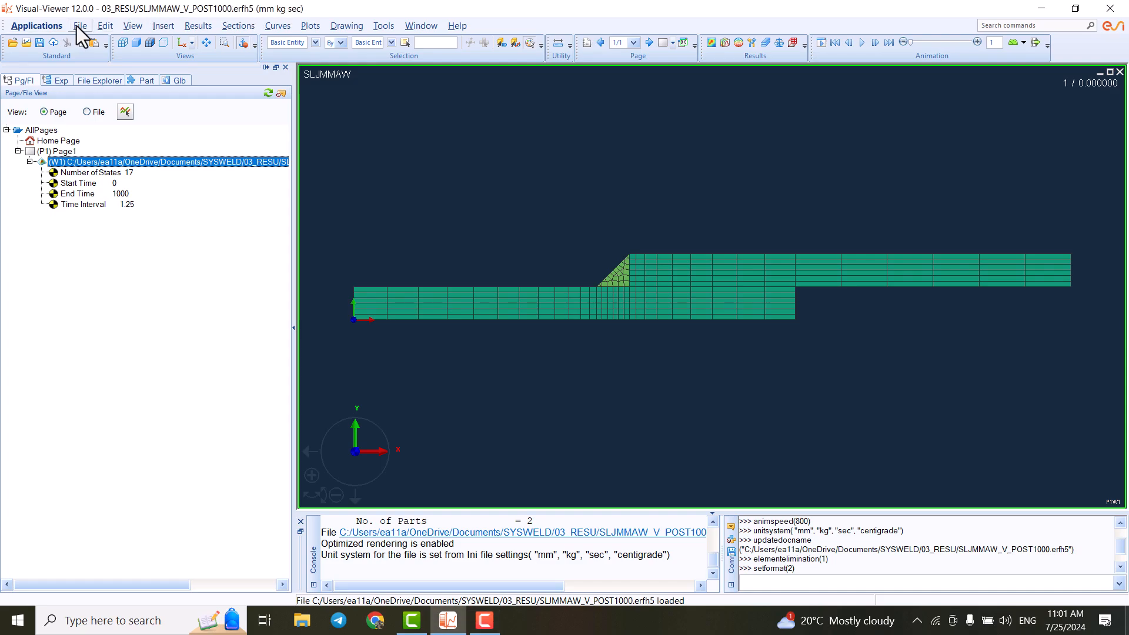
left_click(80, 25)
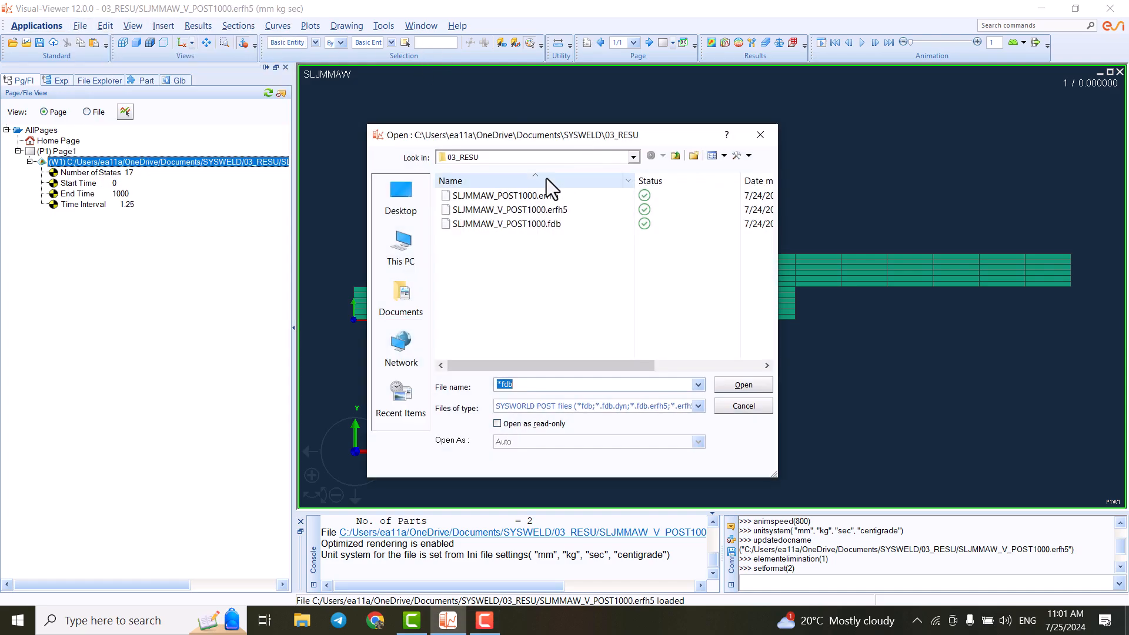
left_click(742, 384)
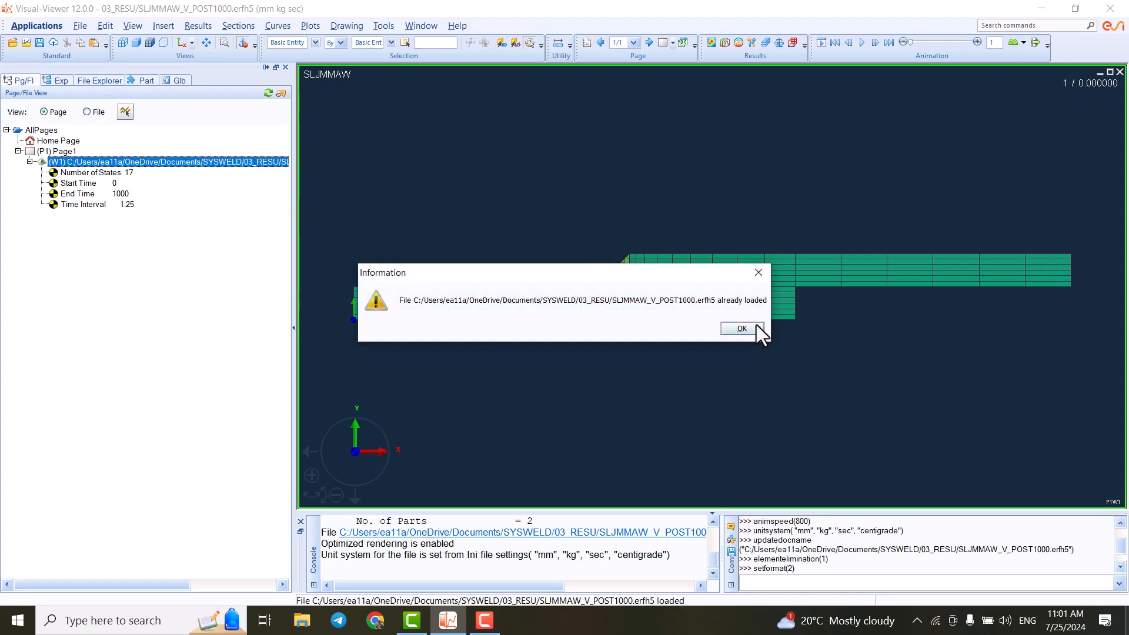
left_click(740, 328)
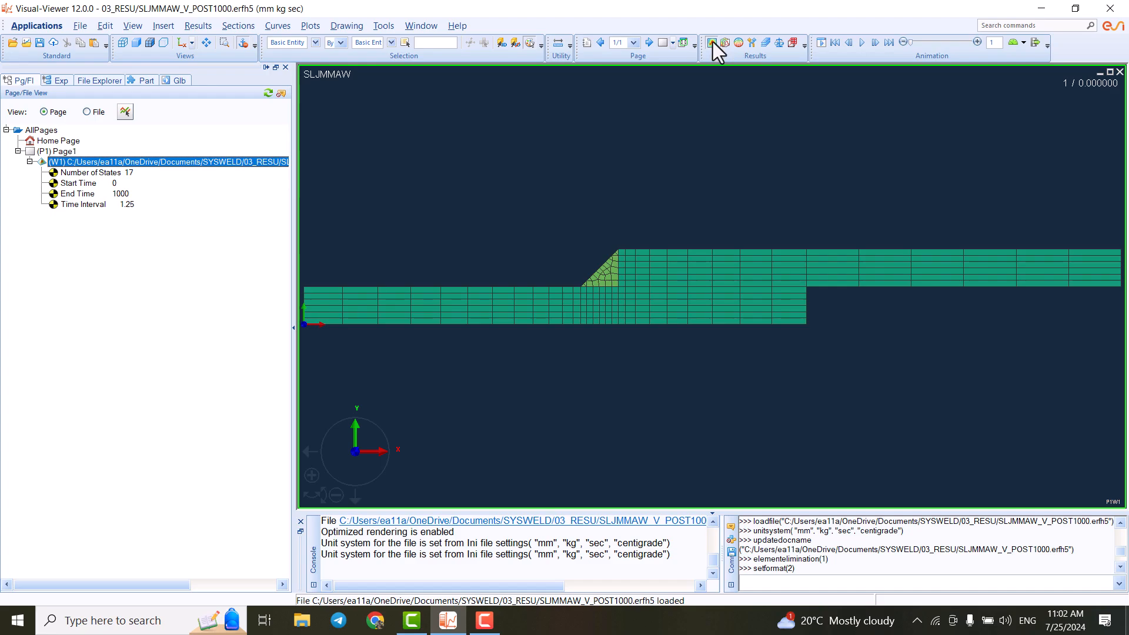
- Apply a banded Temperature_NOD contour and advance to state 9 (37.97 s)
left_click(709, 43)
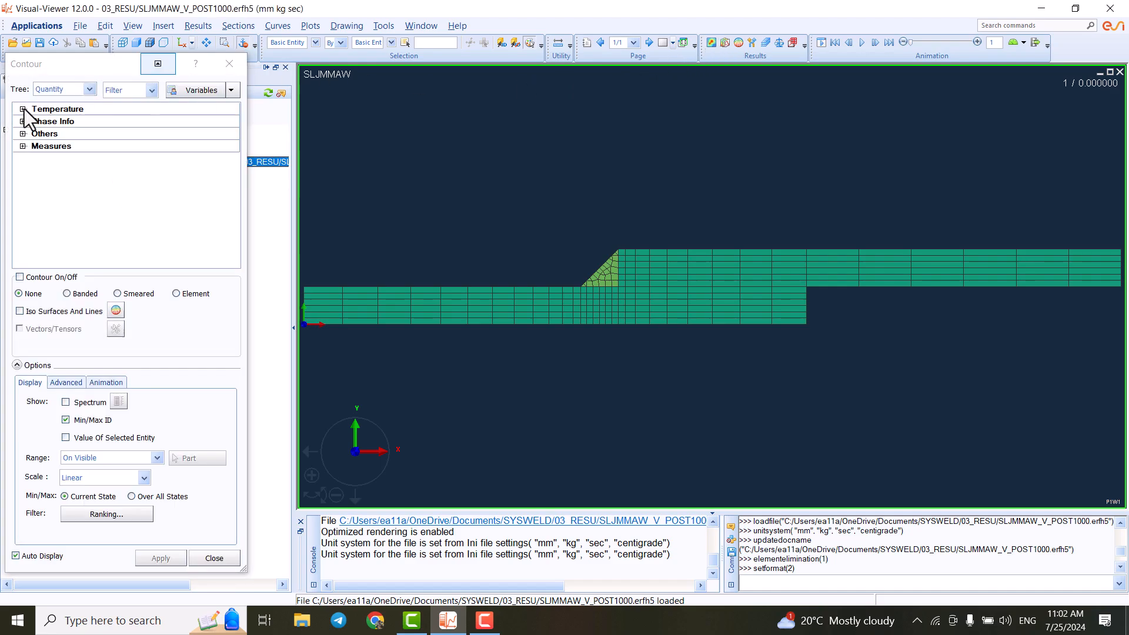
left_click(23, 109)
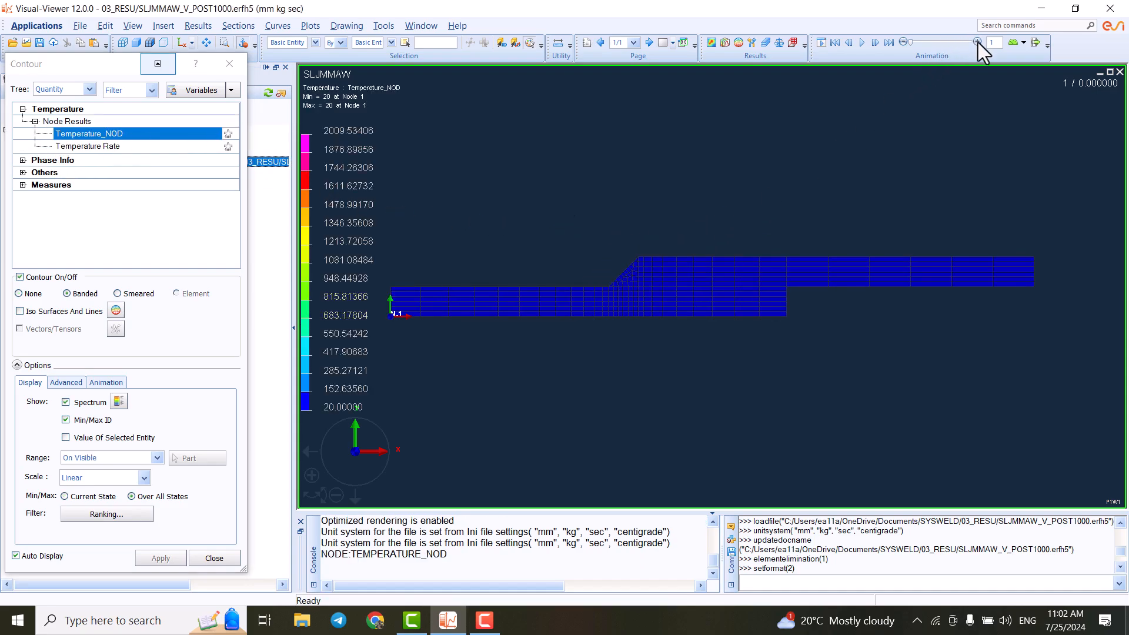
left_click(977, 41)
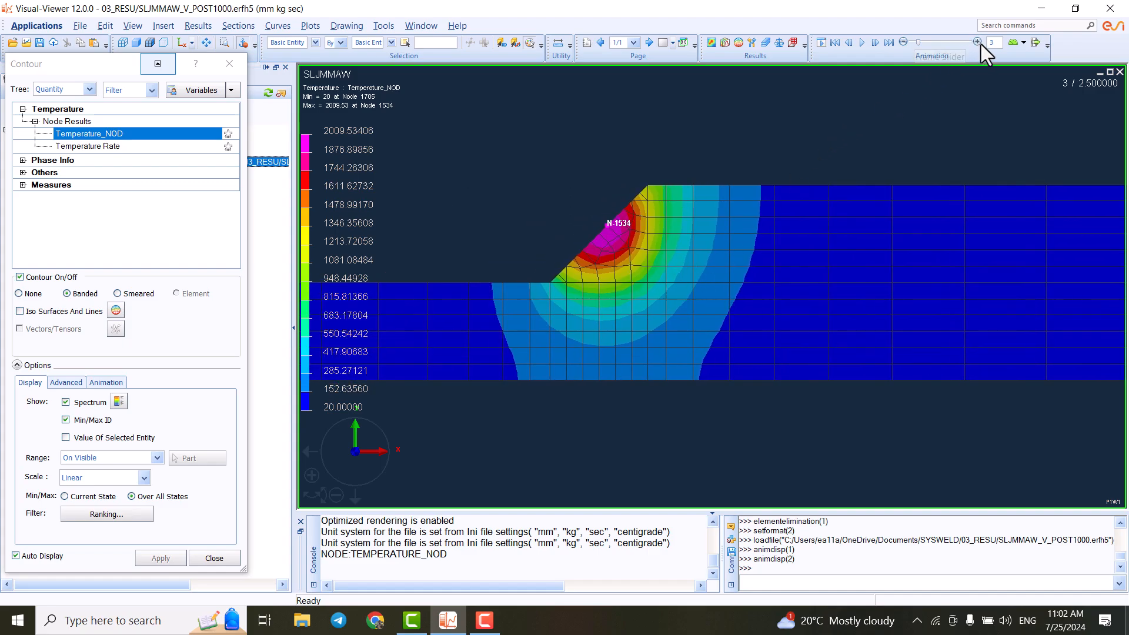
left_click(977, 42)
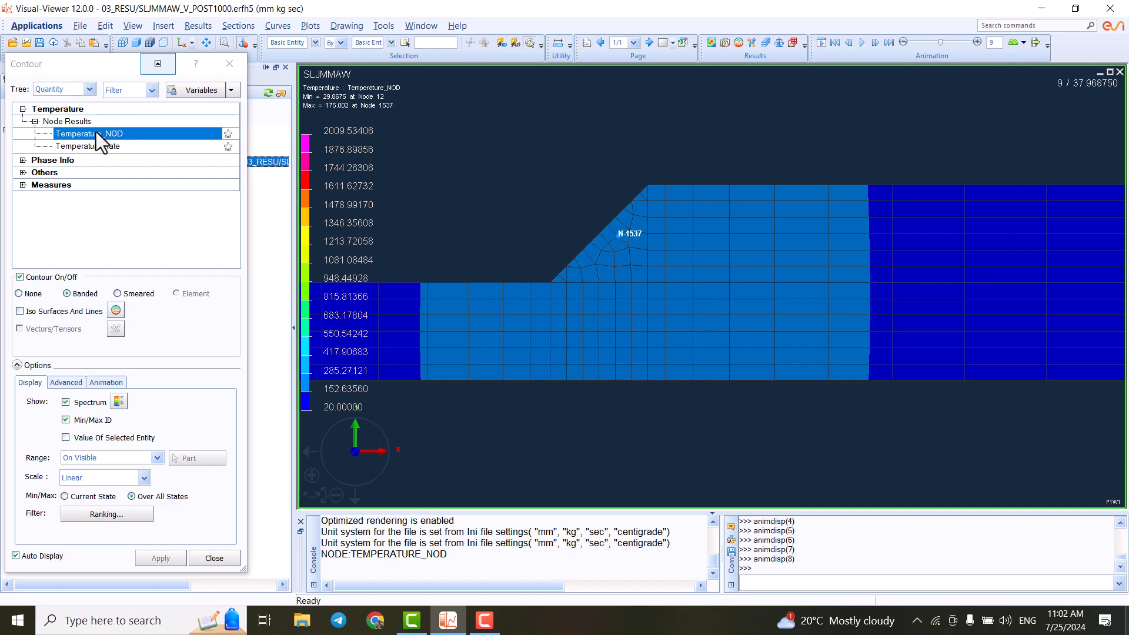
- Contour Phase Proportions for phase 2 on the lap joint at final state 17 (1000 s)
left_click(23, 159)
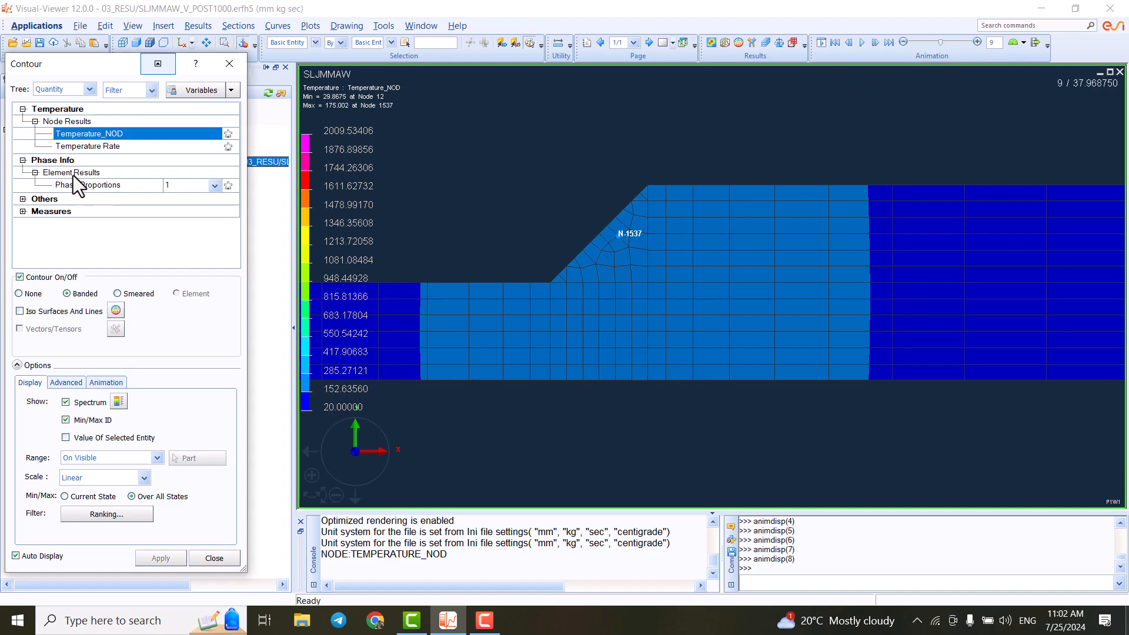
left_click(87, 185)
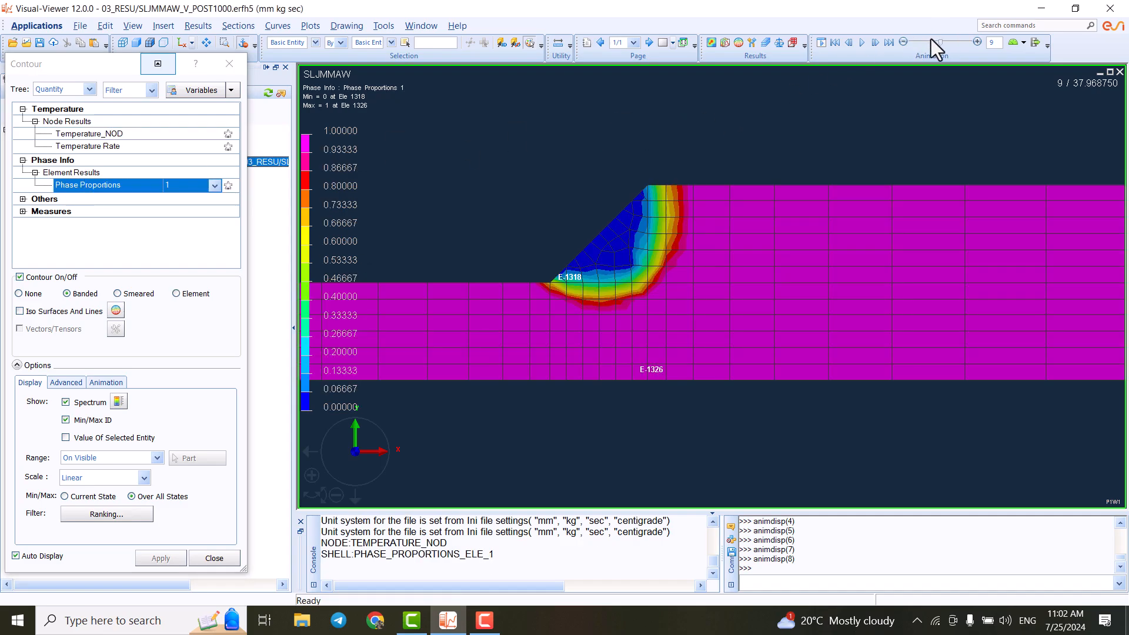
mouse_move(262, 280)
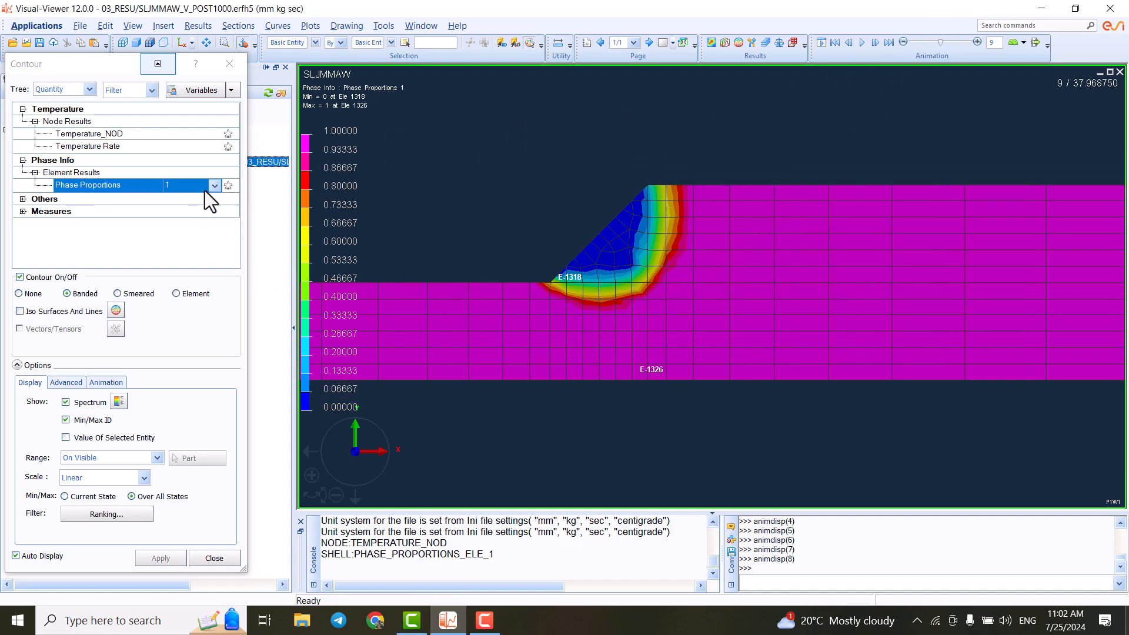
left_click(213, 185)
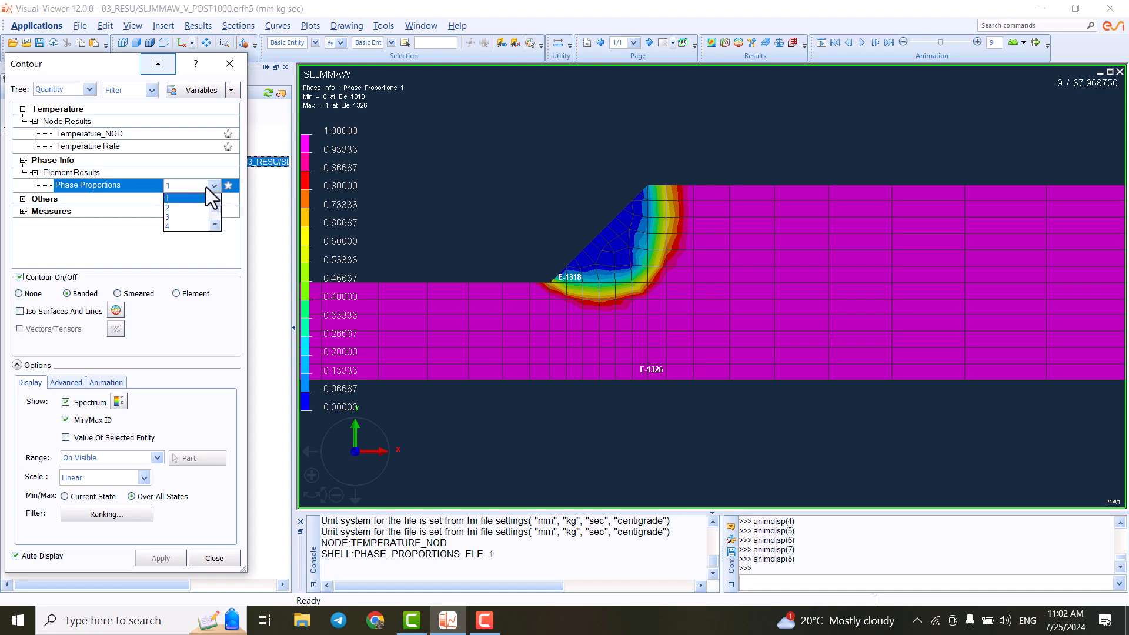
mouse_move(187, 208)
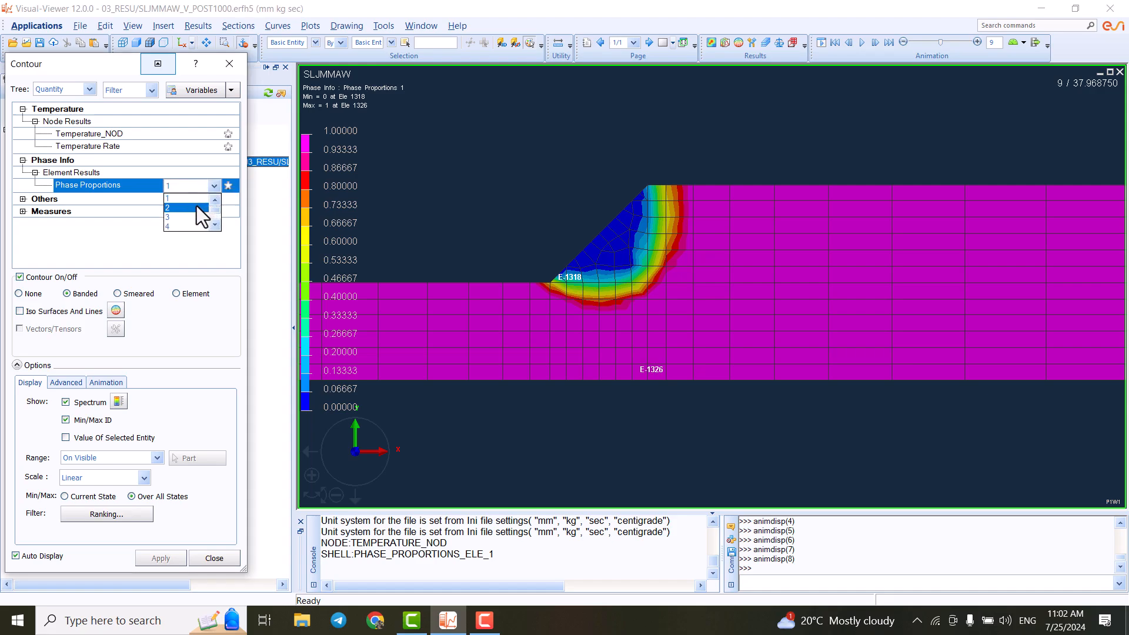
left_click(167, 211)
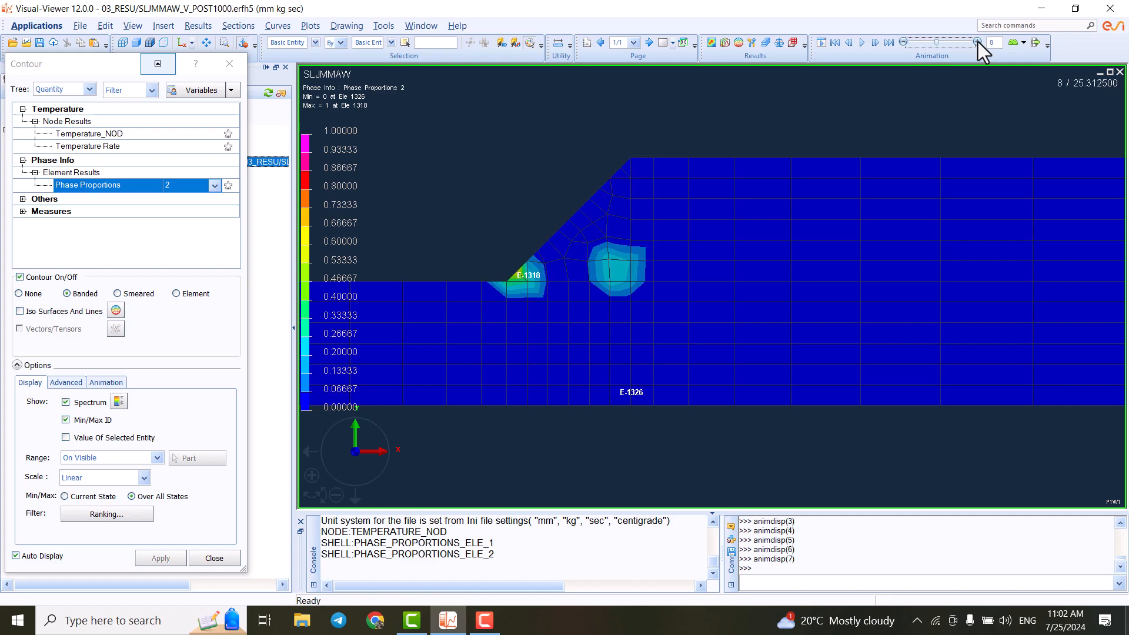
left_click(975, 42)
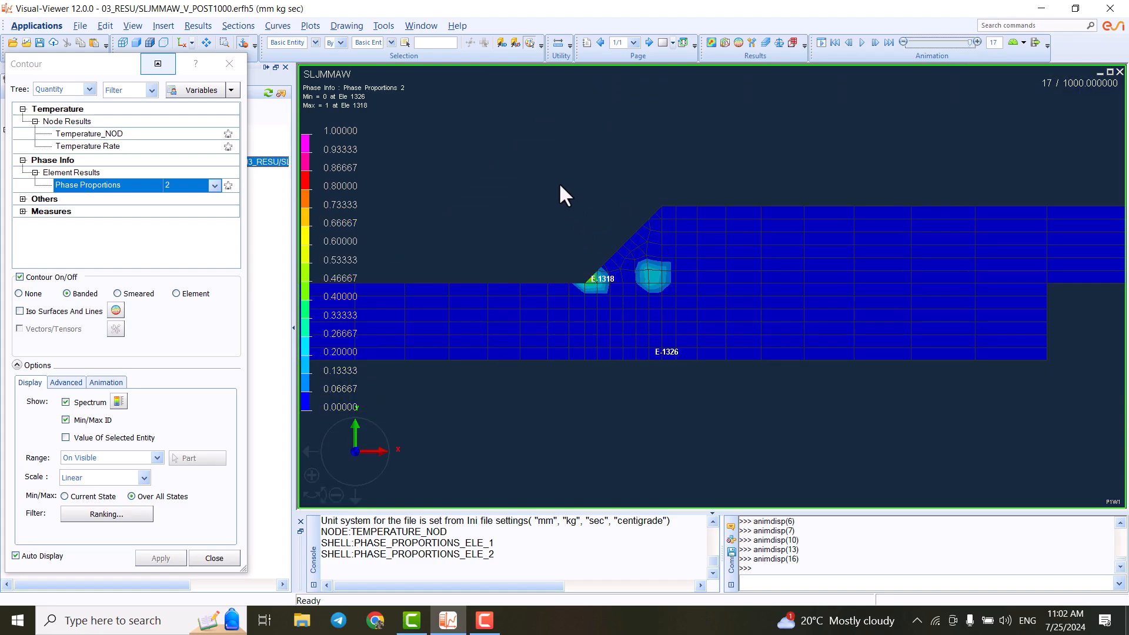
mouse_move(522, 204)
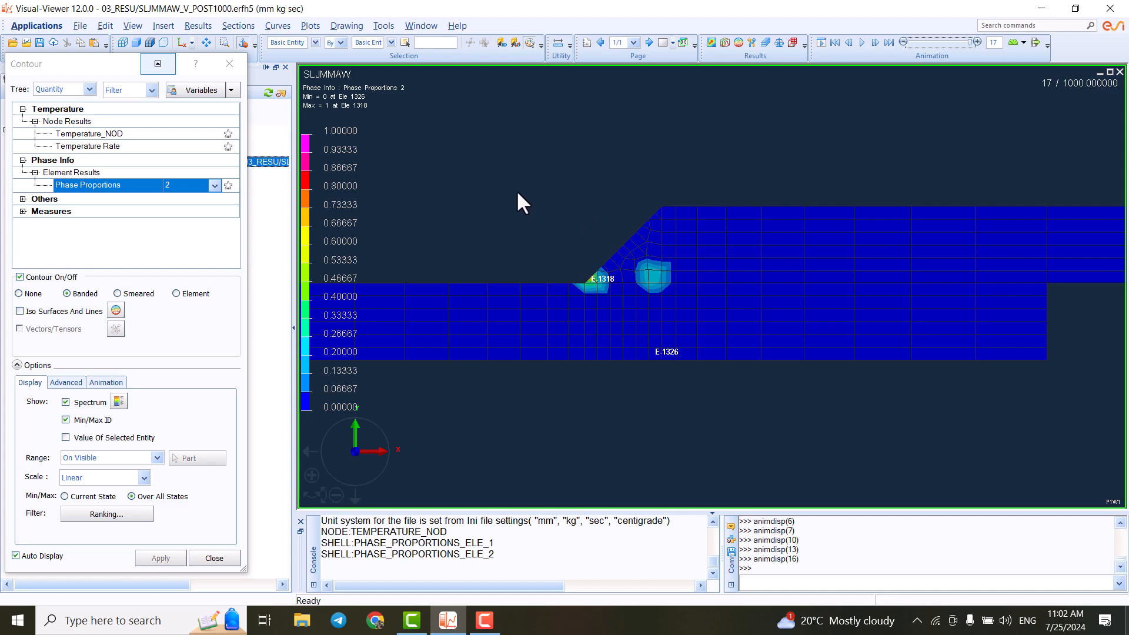